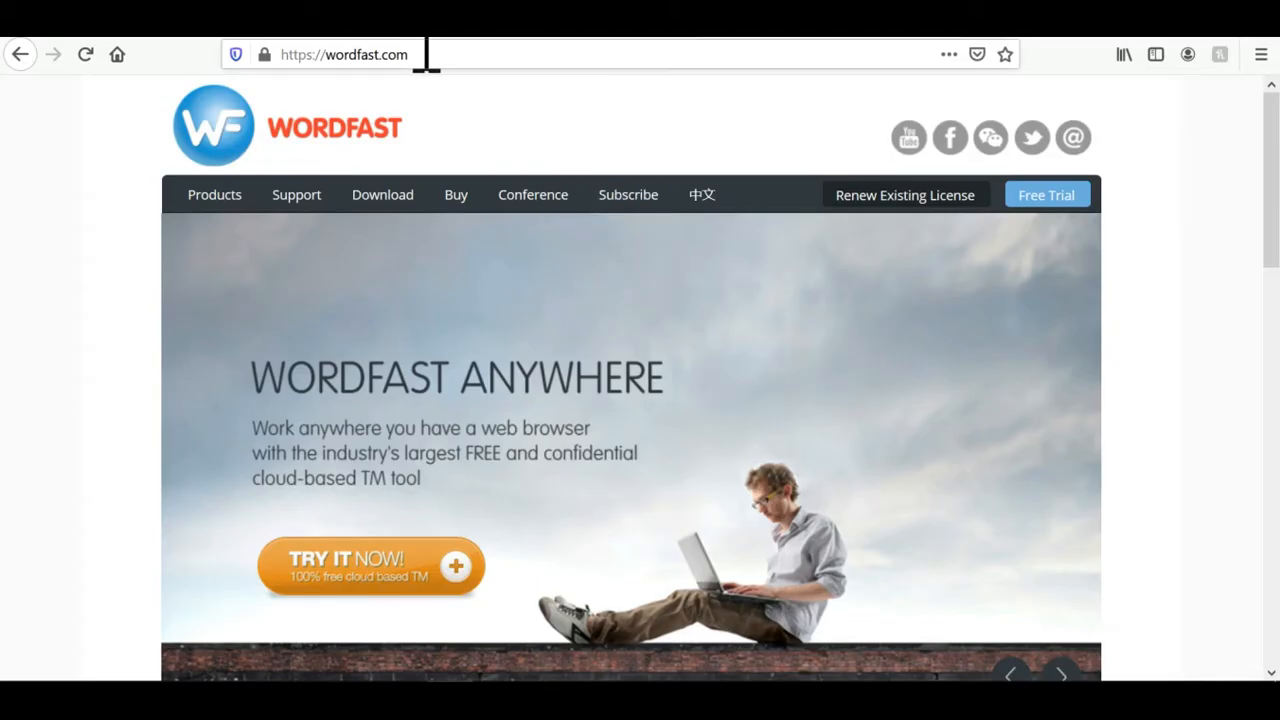
{"action": "mouse_move", "coordinate": [436, 340]}
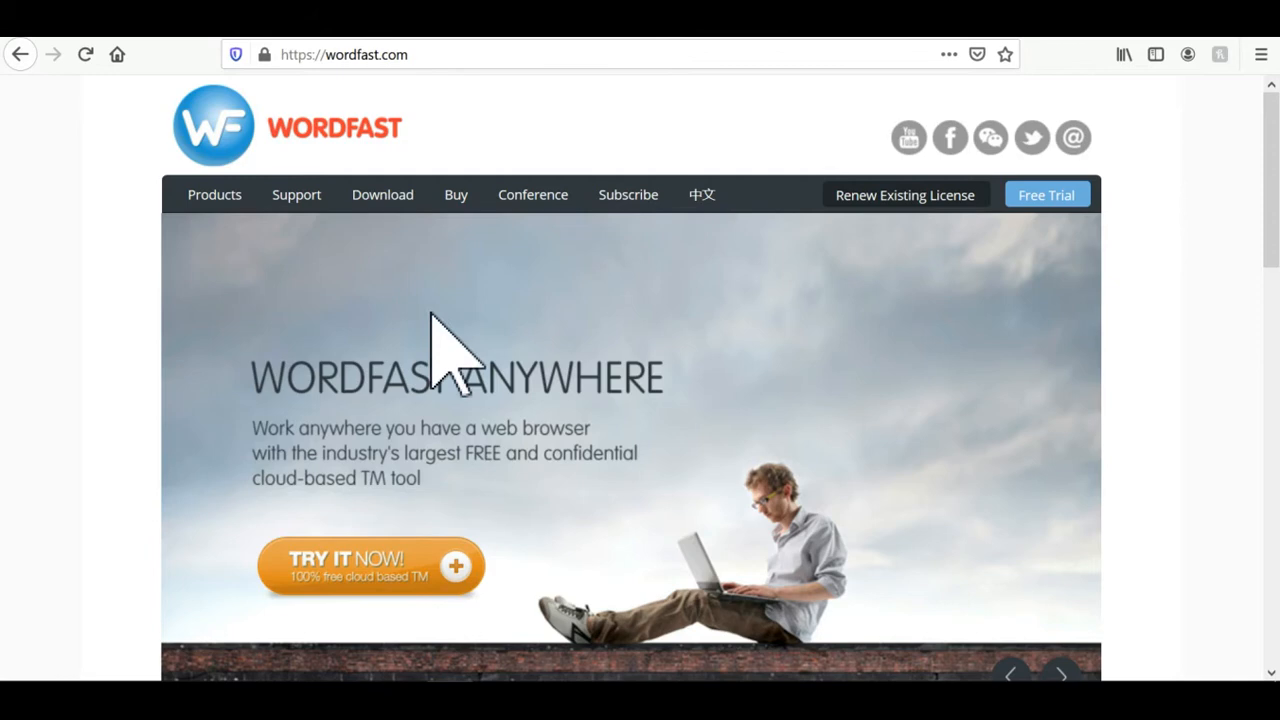
Download the Windows 64-bit Wordfast Server build from the Products > Wordfast Server page
{"action": "left_click", "coordinate": [214, 194]}
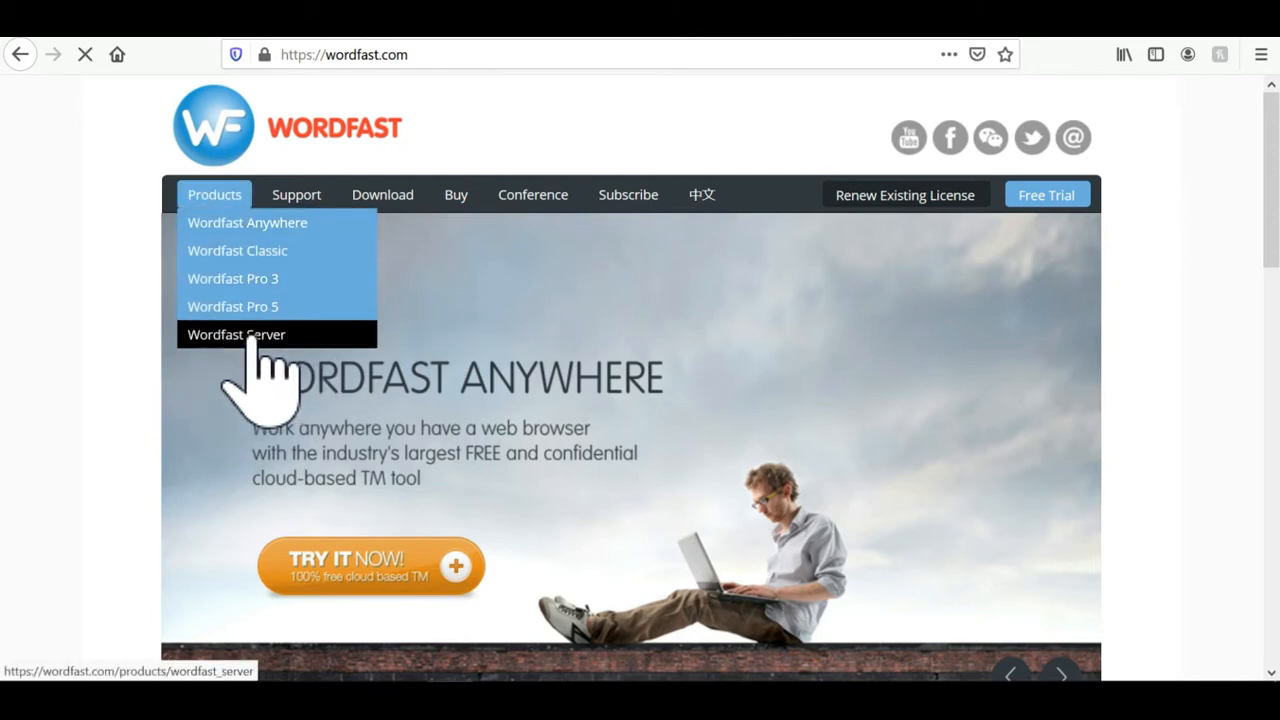
{"action": "left_click", "coordinate": [236, 334]}
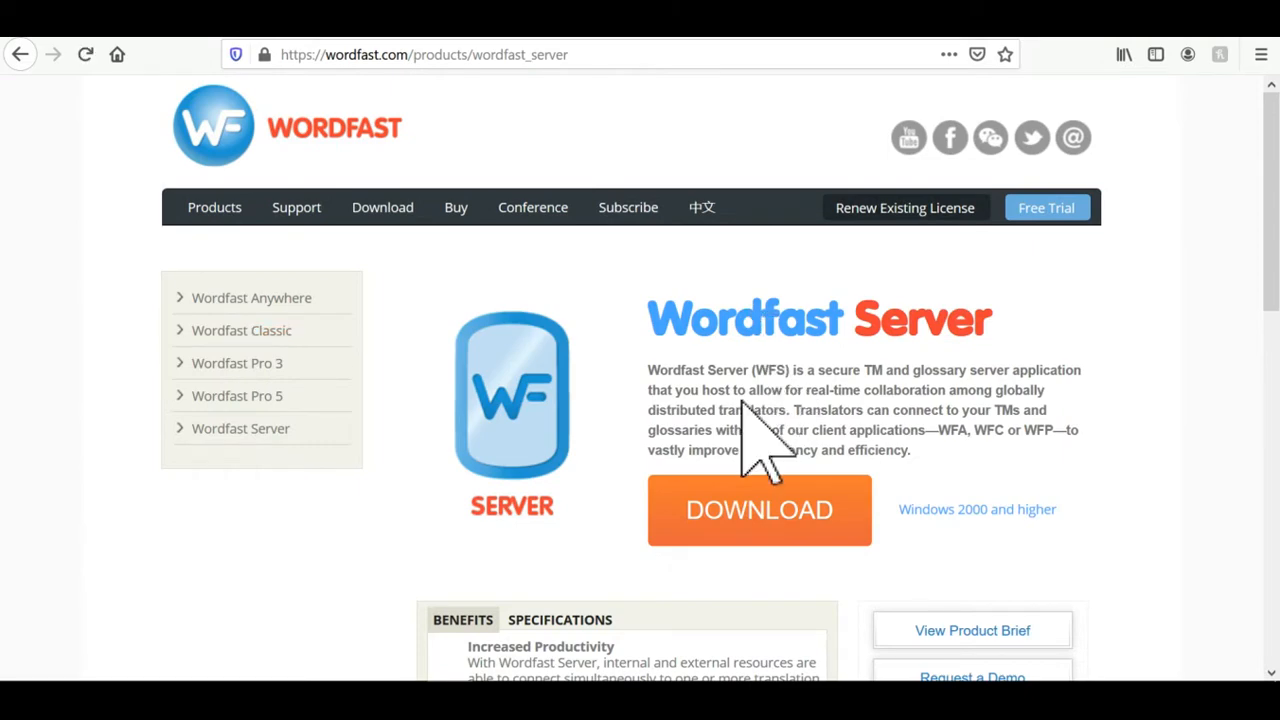
{"action": "left_click", "coordinate": [760, 510]}
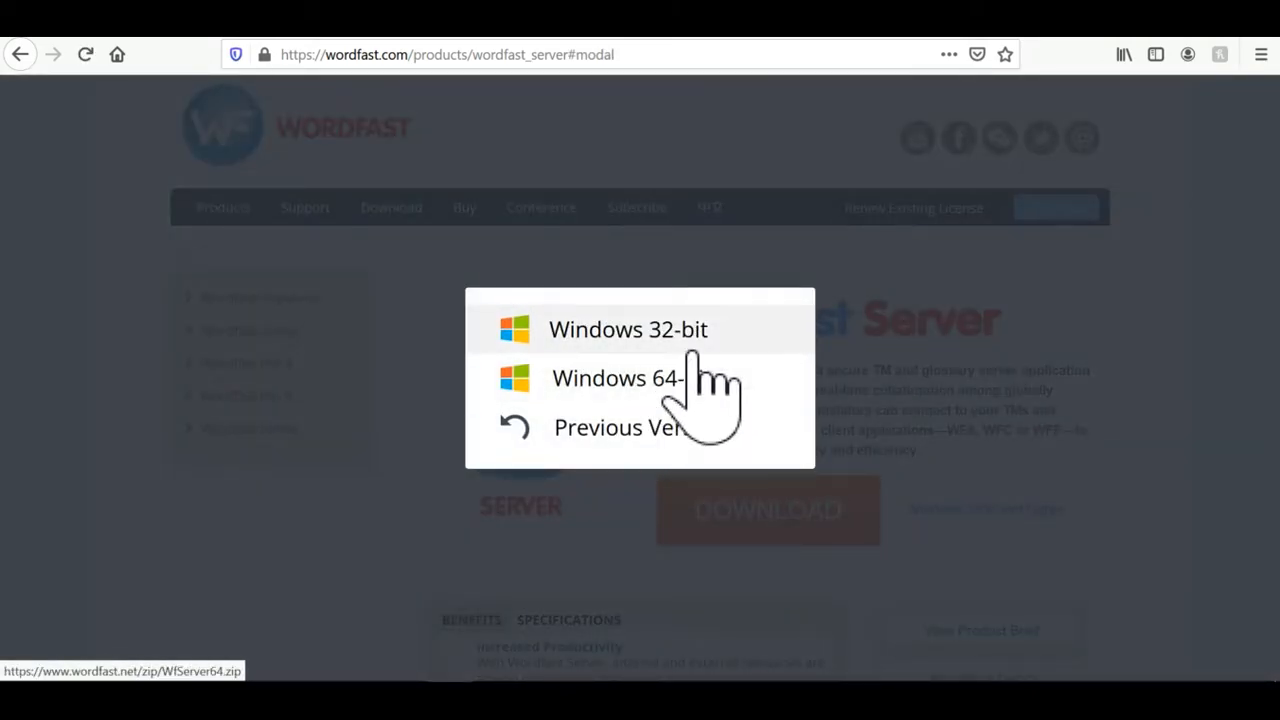
{"action": "left_click", "coordinate": [616, 378]}
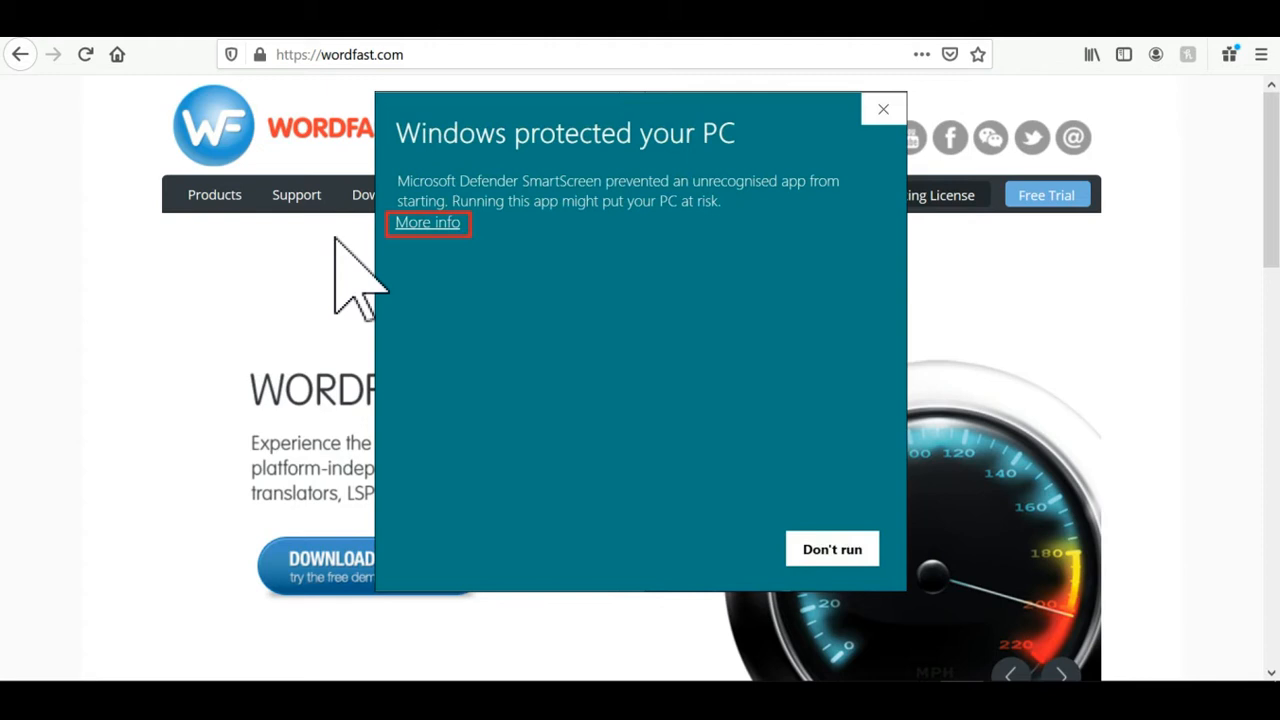
Bypass the SmartScreen warning via More info and run Wordfast Server anyway
{"action": "left_click", "coordinate": [428, 222]}
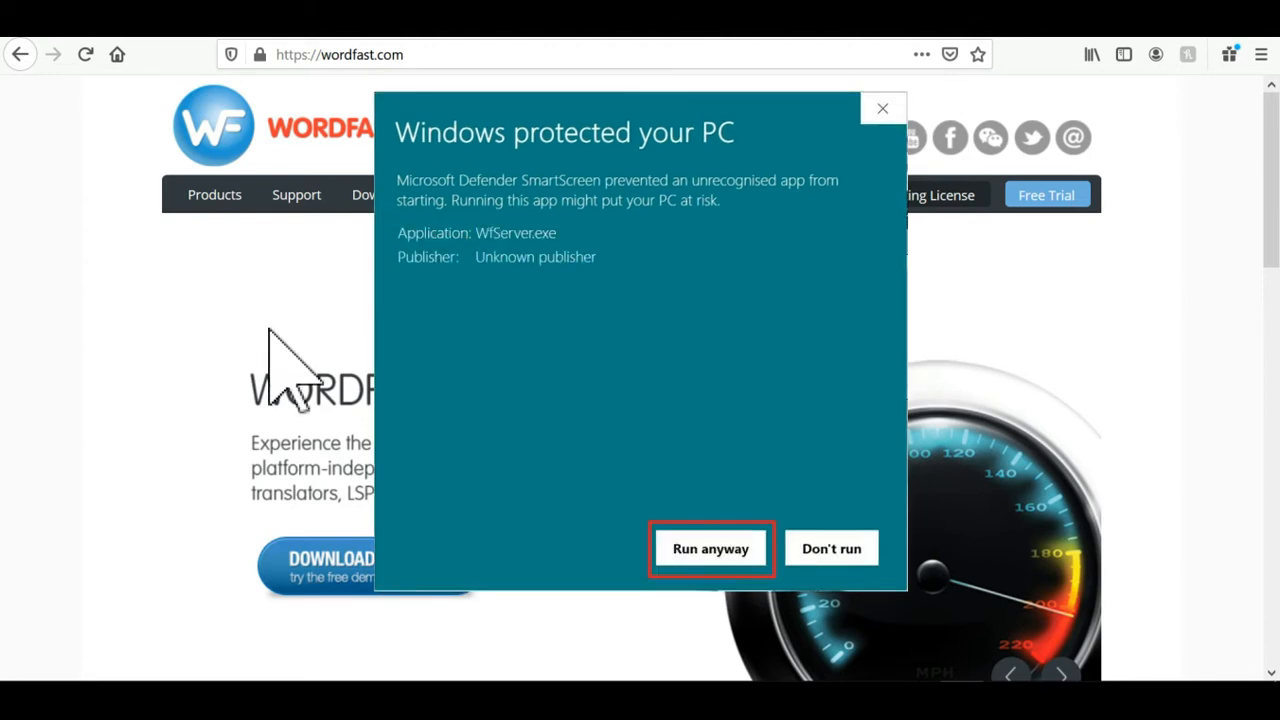
{"action": "mouse_move", "coordinate": [150, 590]}
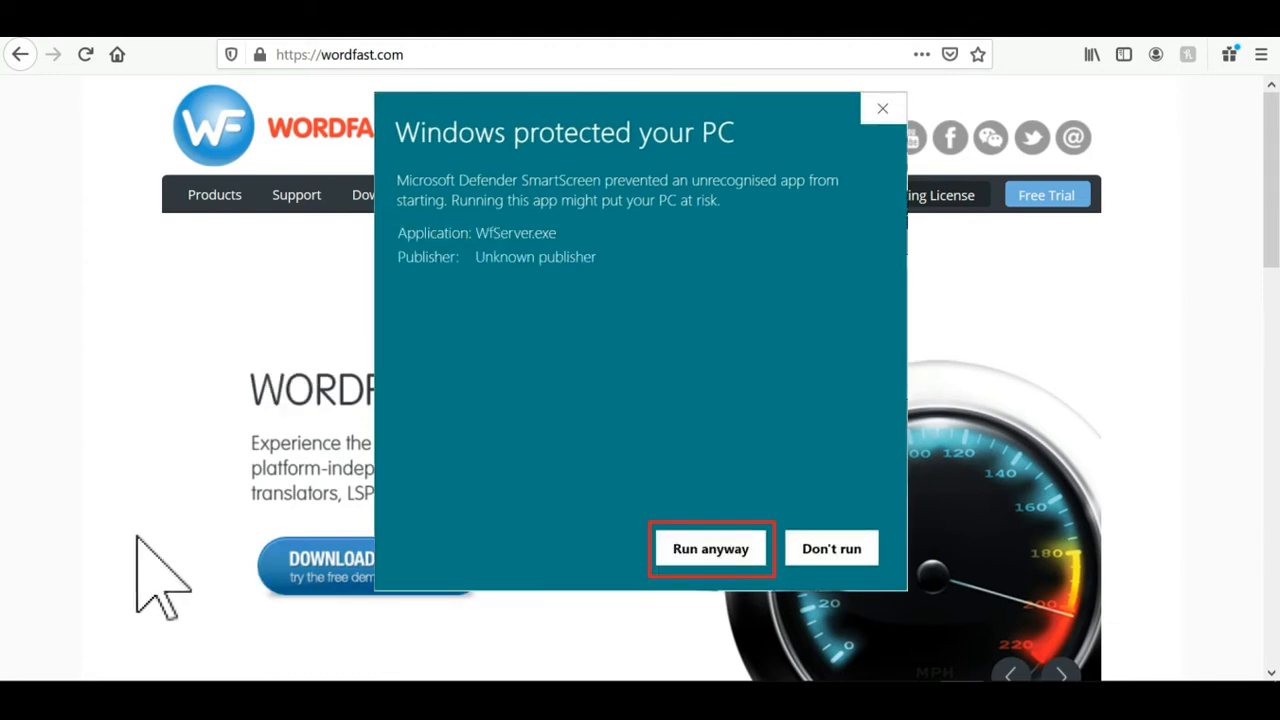
{"action": "mouse_move", "coordinate": [382, 680]}
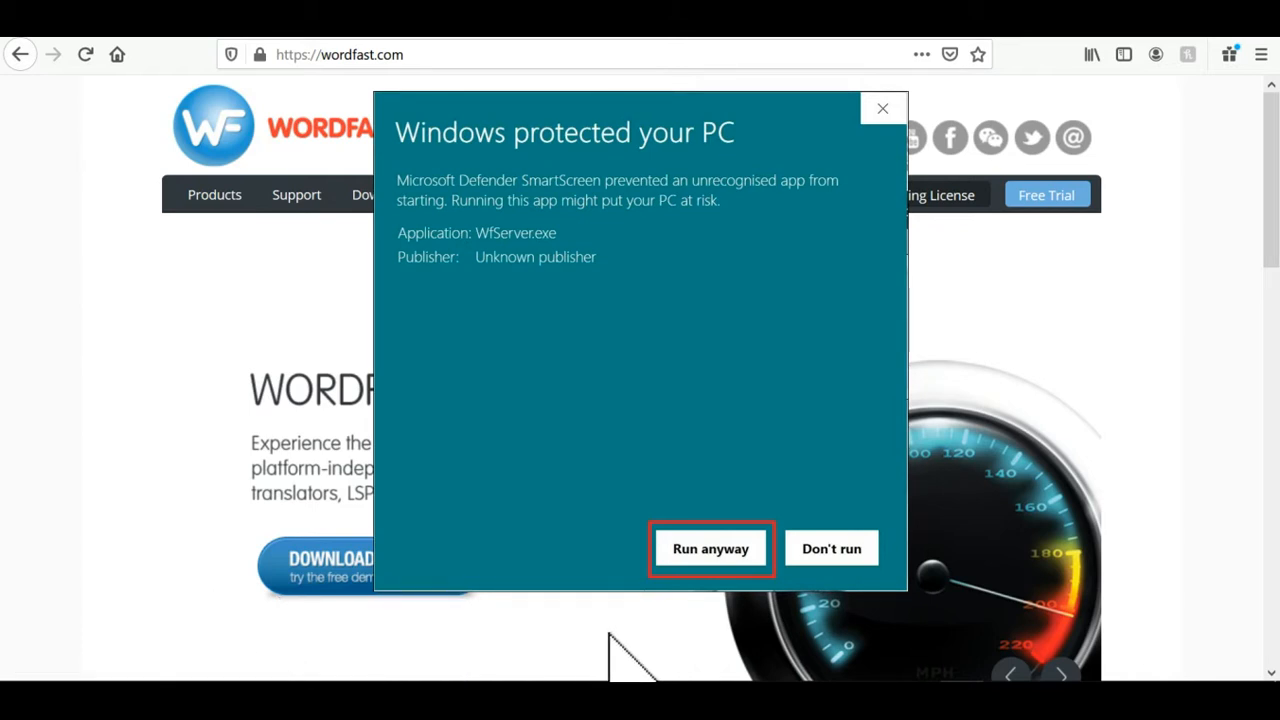
{"action": "left_click", "coordinate": [712, 548]}
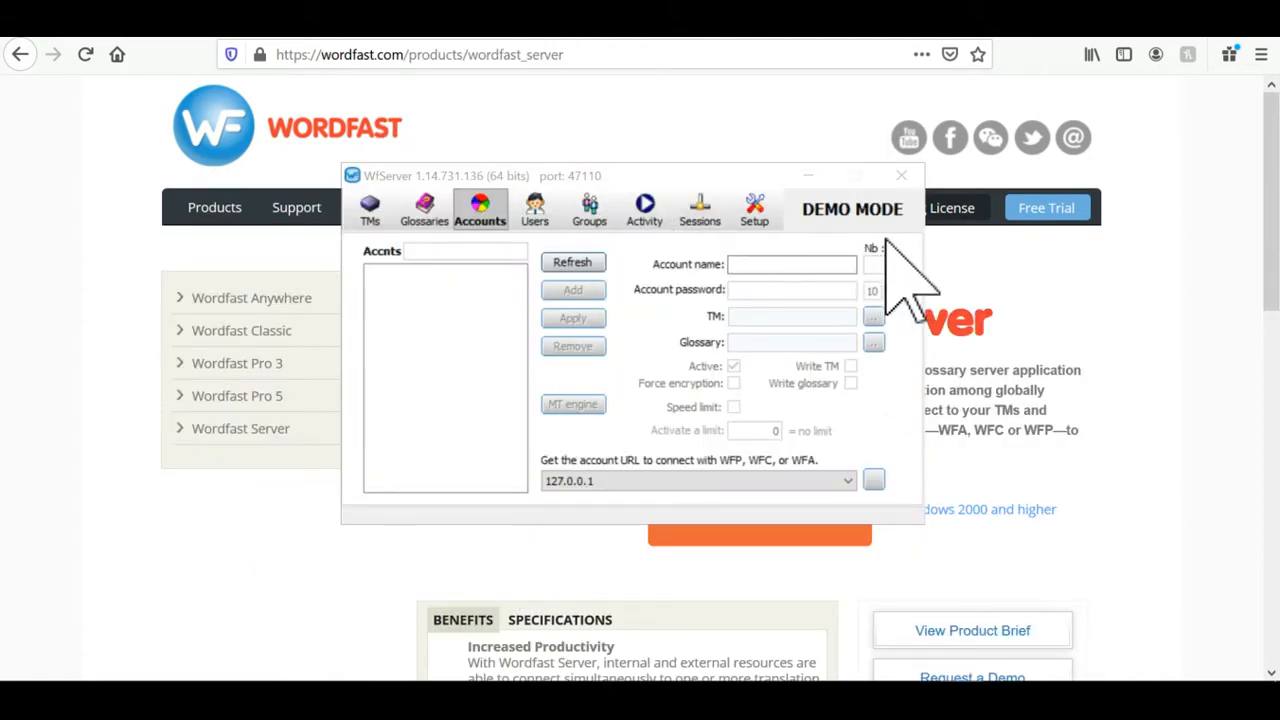
{"action": "mouse_move", "coordinate": [824, 284]}
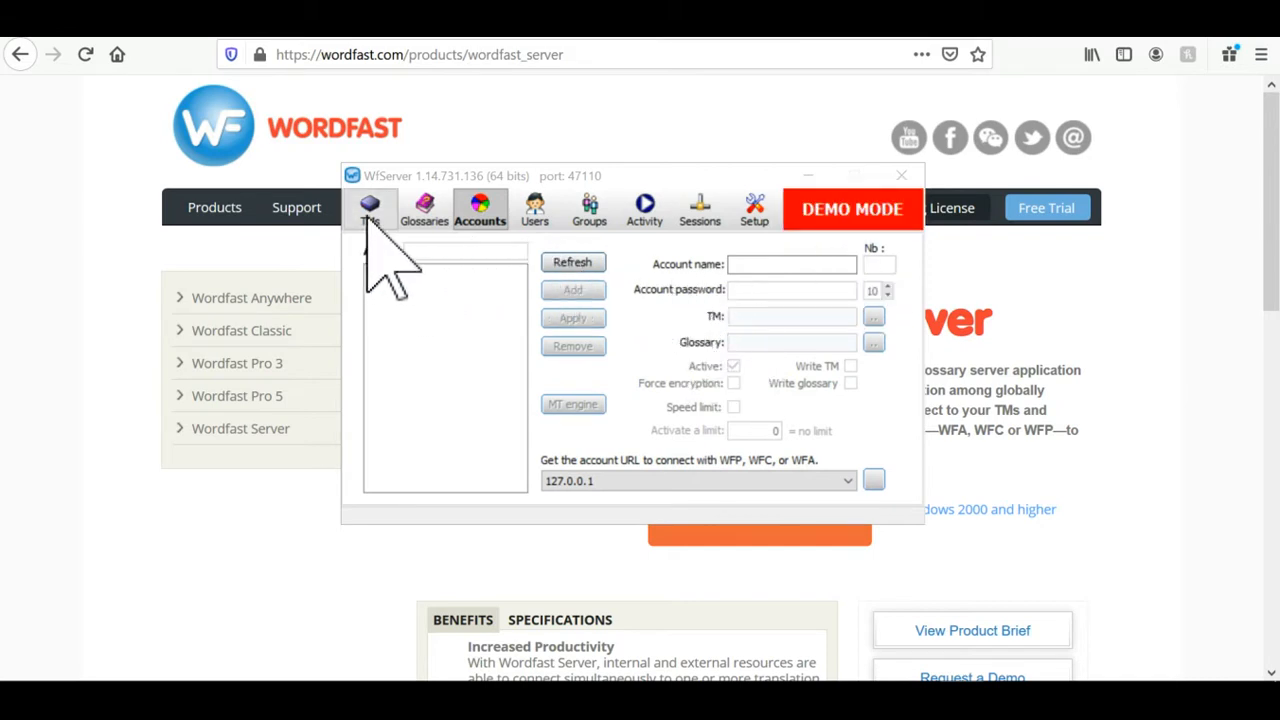
In the TMs section, enter 'En2F...' as the new English-to-French TM name
{"action": "left_click", "coordinate": [370, 204]}
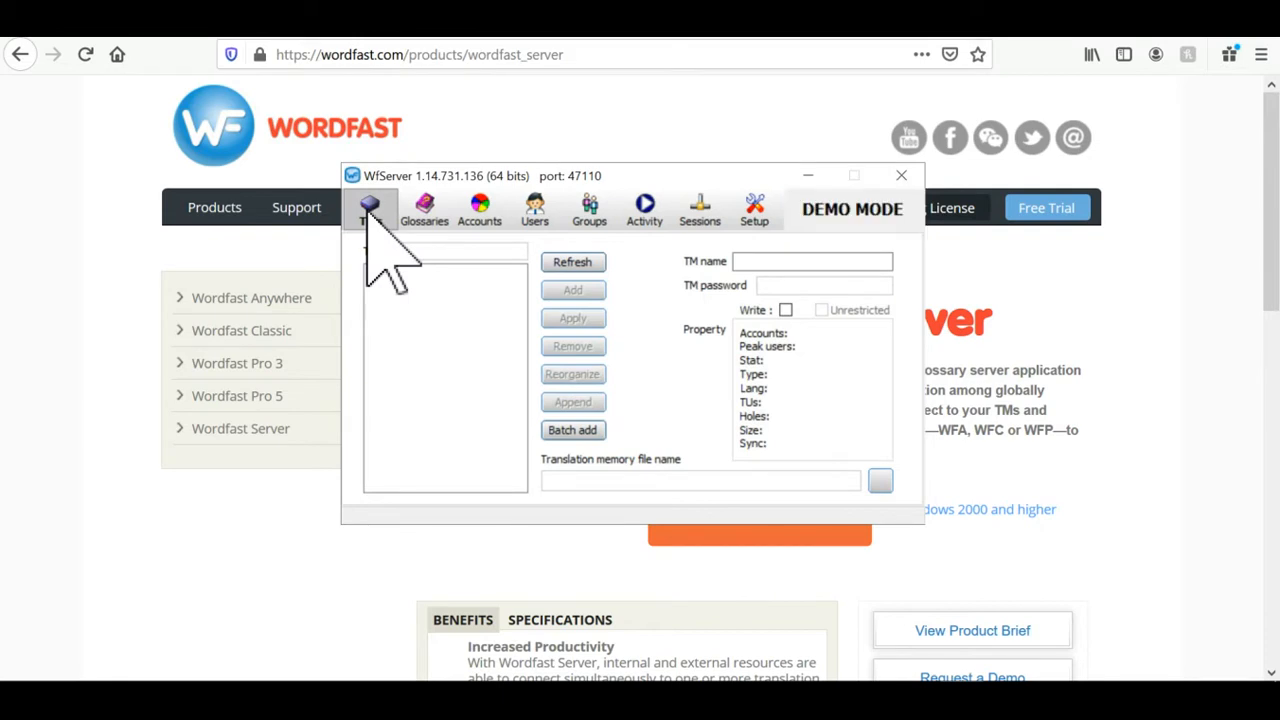
{"action": "left_click", "coordinate": [368, 206]}
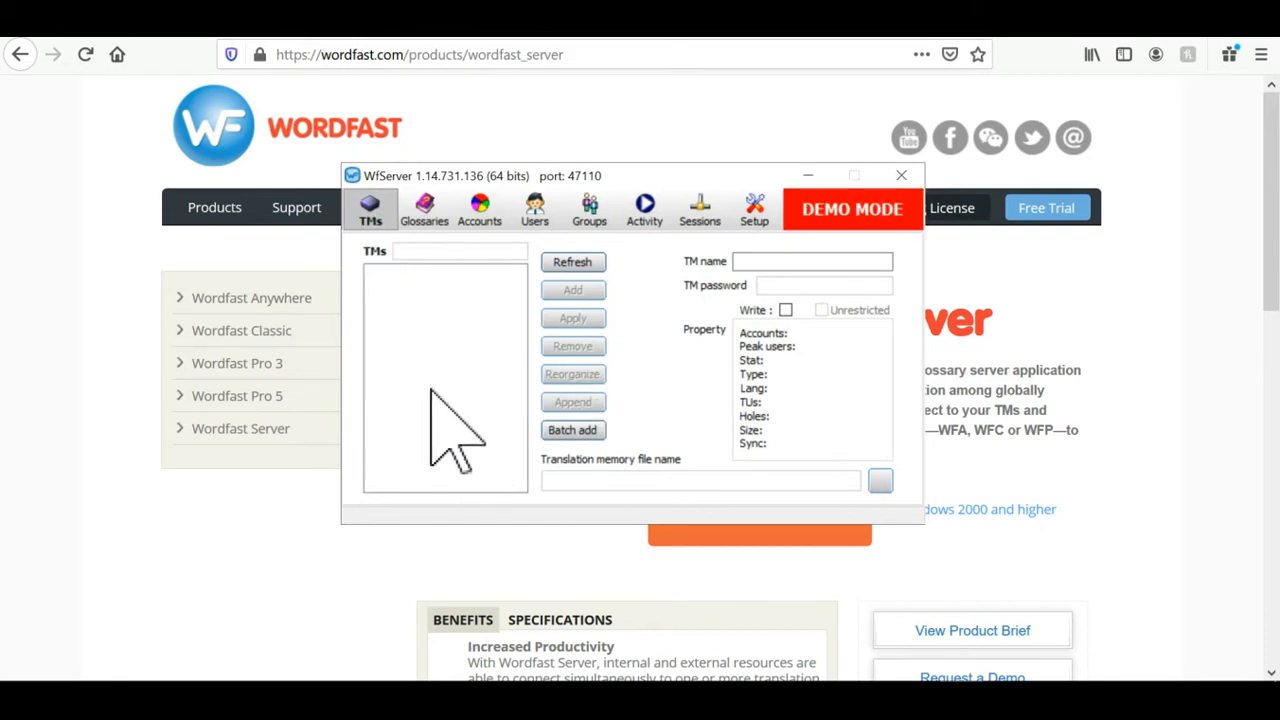
{"action": "mouse_move", "coordinate": [840, 540]}
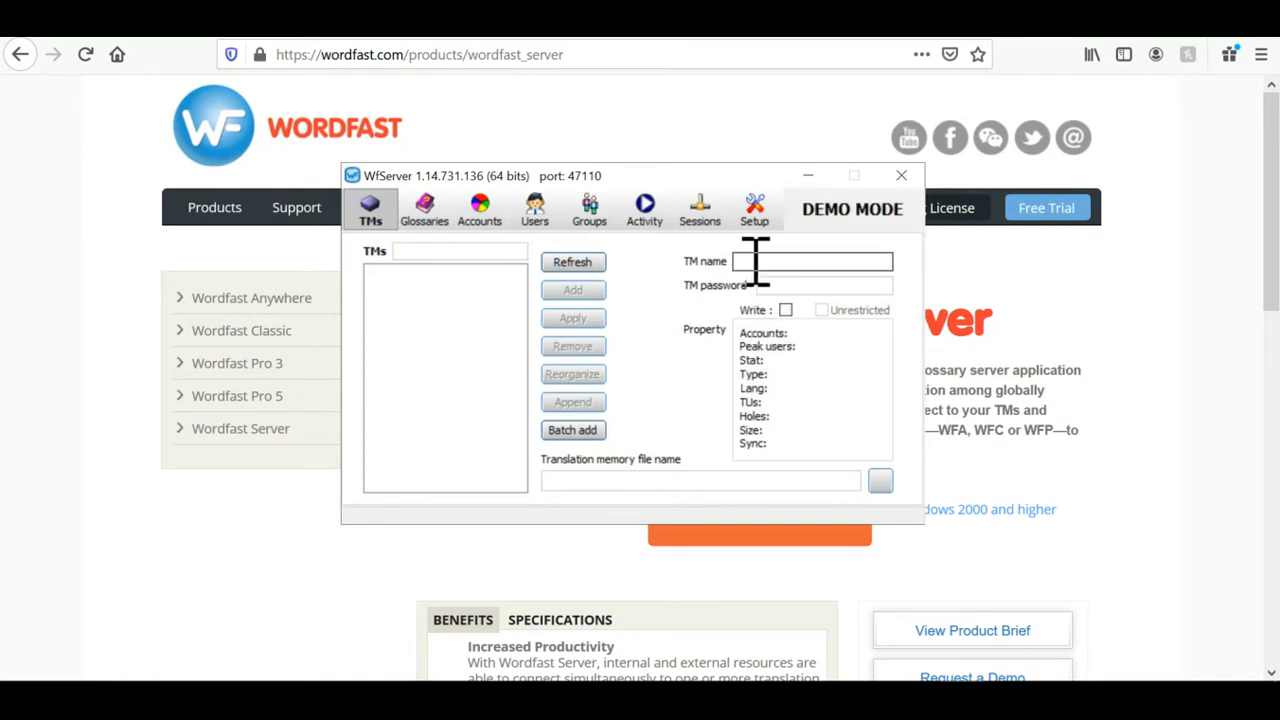
{"action": "type", "text": "E"}
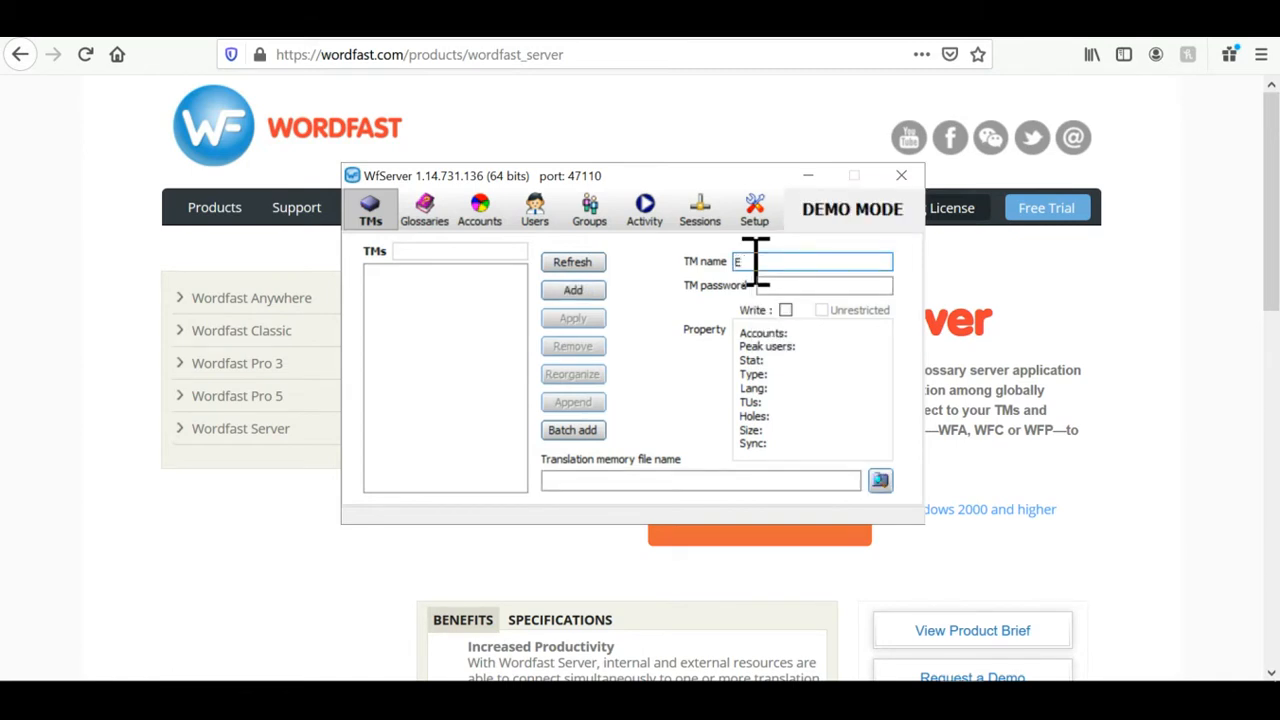
{"action": "type", "text": "n2FrMMT"}
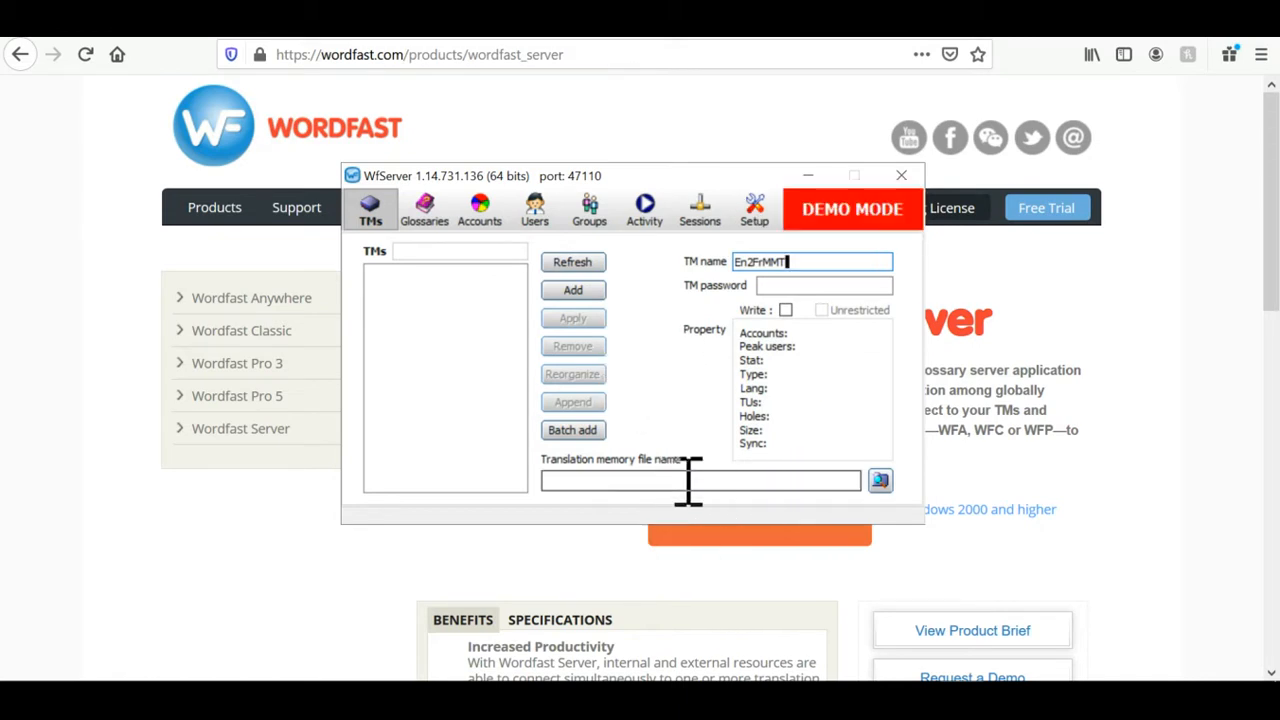
Browse for the TM file and create and open a new 'TMs' folder
{"action": "left_click", "coordinate": [880, 480]}
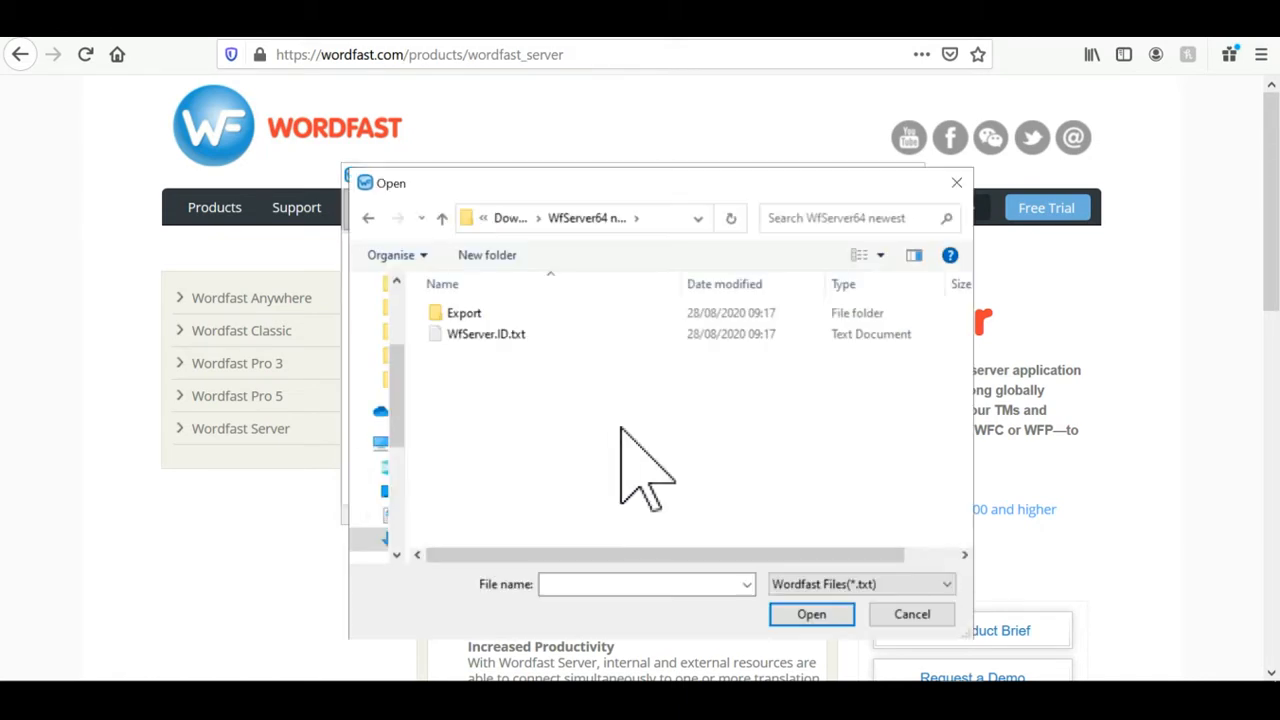
{"action": "mouse_move", "coordinate": [480, 336]}
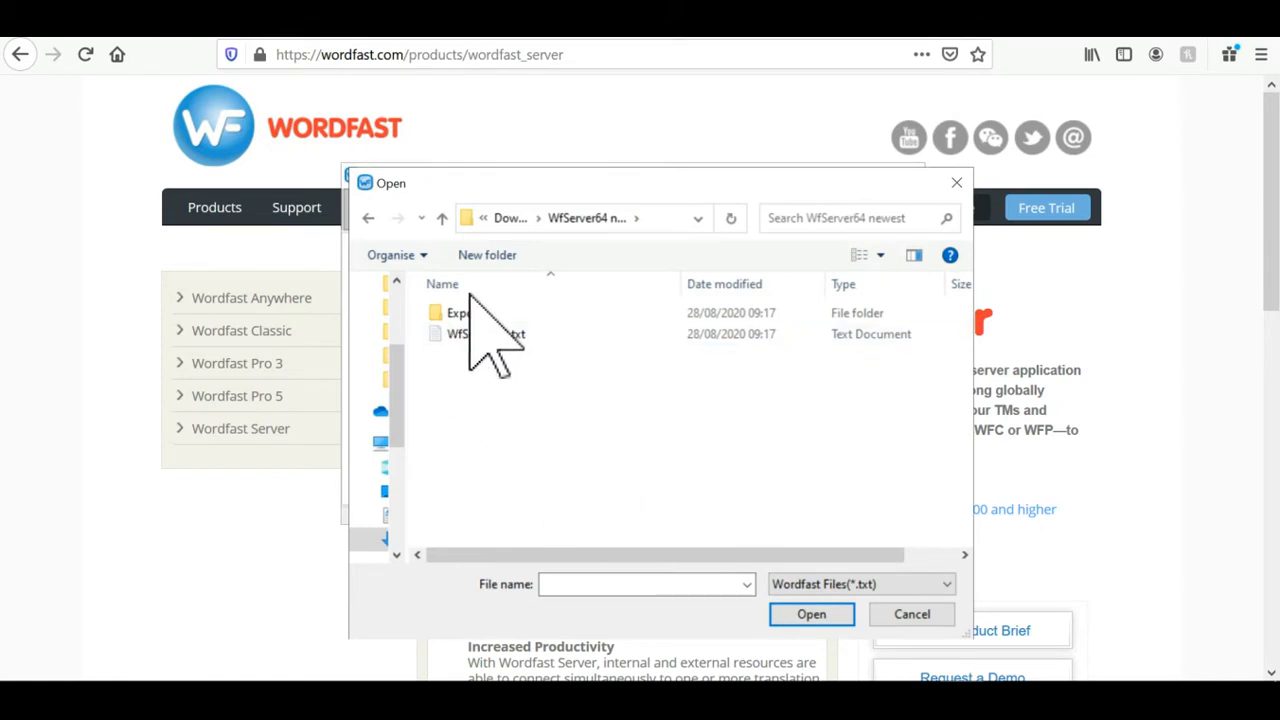
{"action": "left_click", "coordinate": [486, 256]}
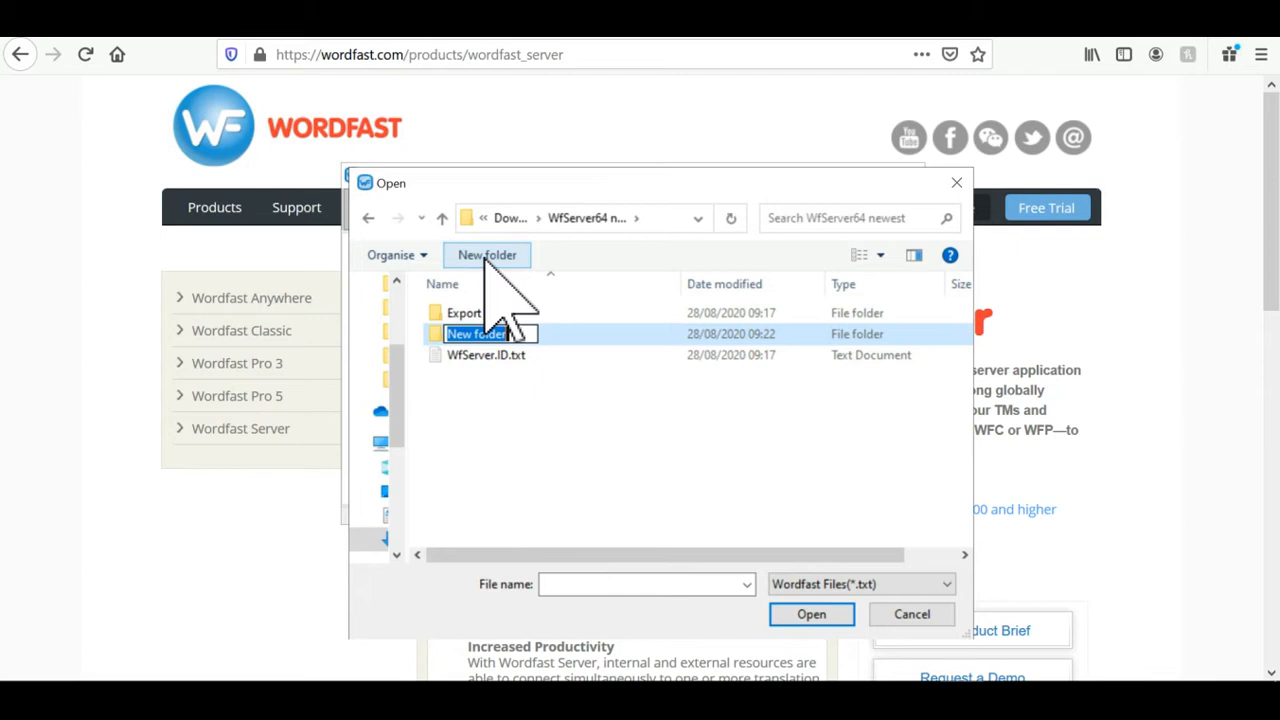
{"action": "type", "text": "TMs"}
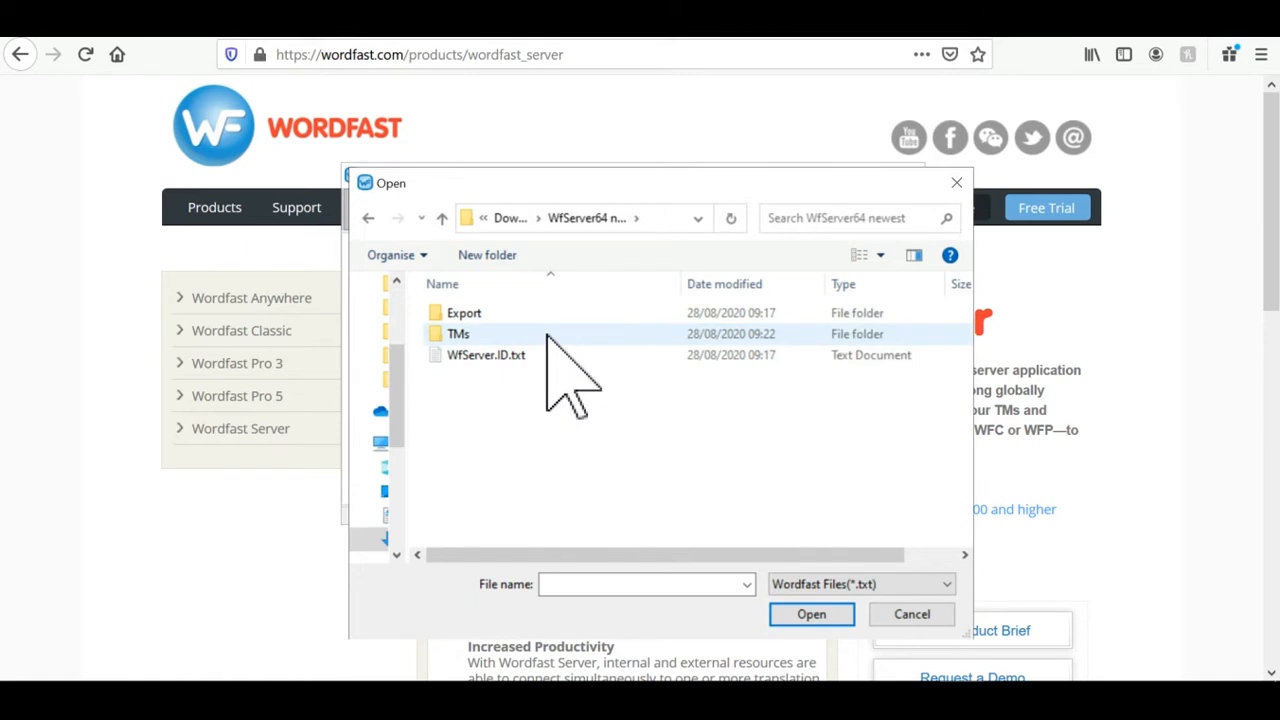
{"action": "double_click", "coordinate": [456, 332]}
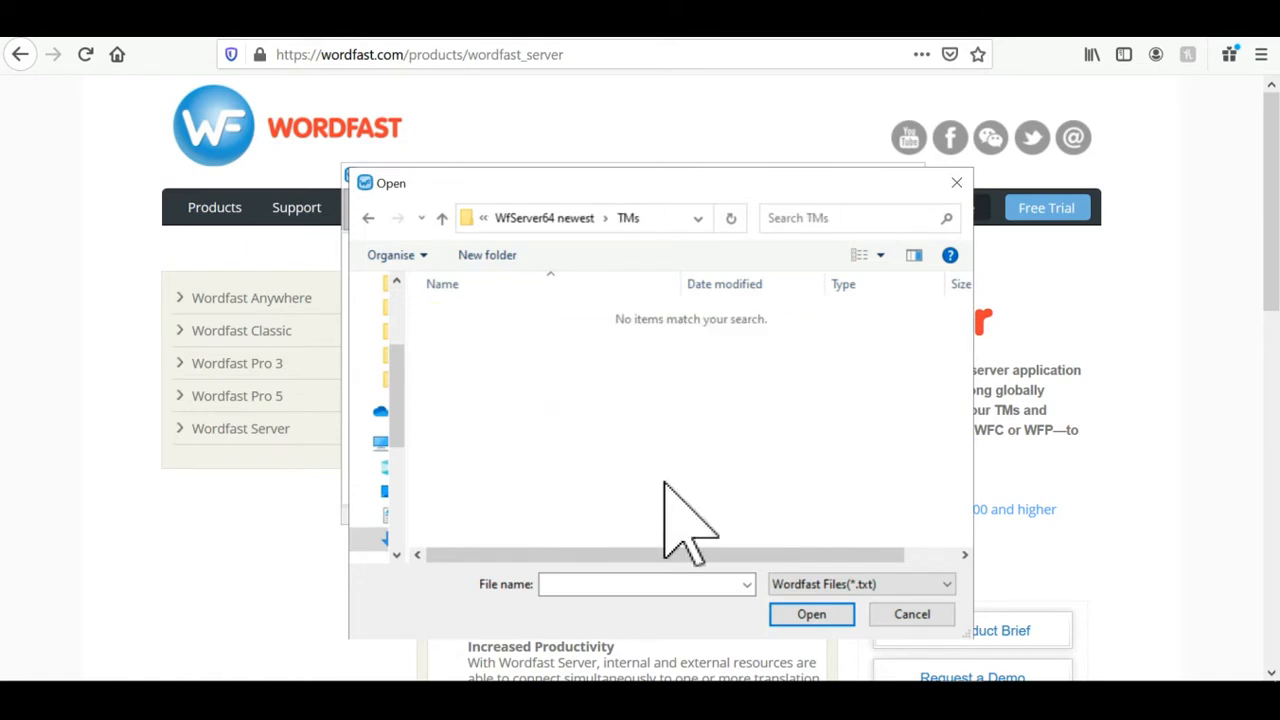
Choose 'en...NMT' as the translation memory file name inside the TMs folder
{"action": "left_click", "coordinate": [640, 584]}
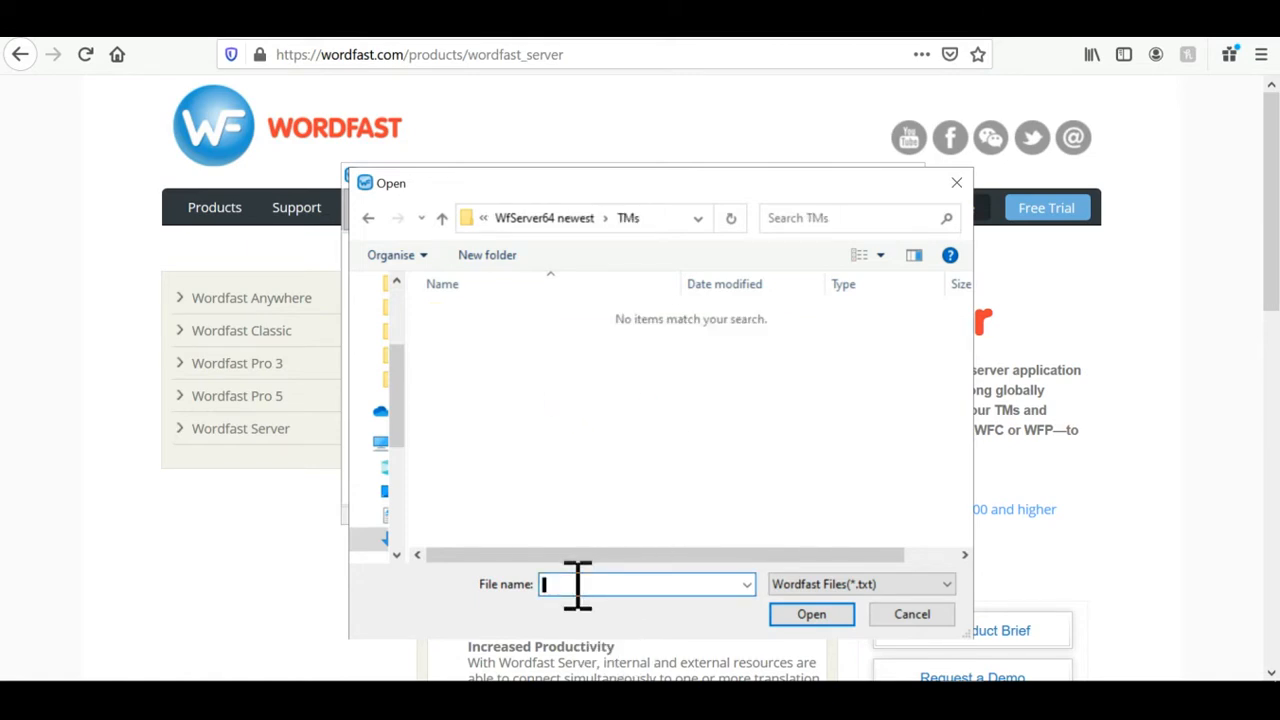
{"action": "type", "text": "en2fr"}
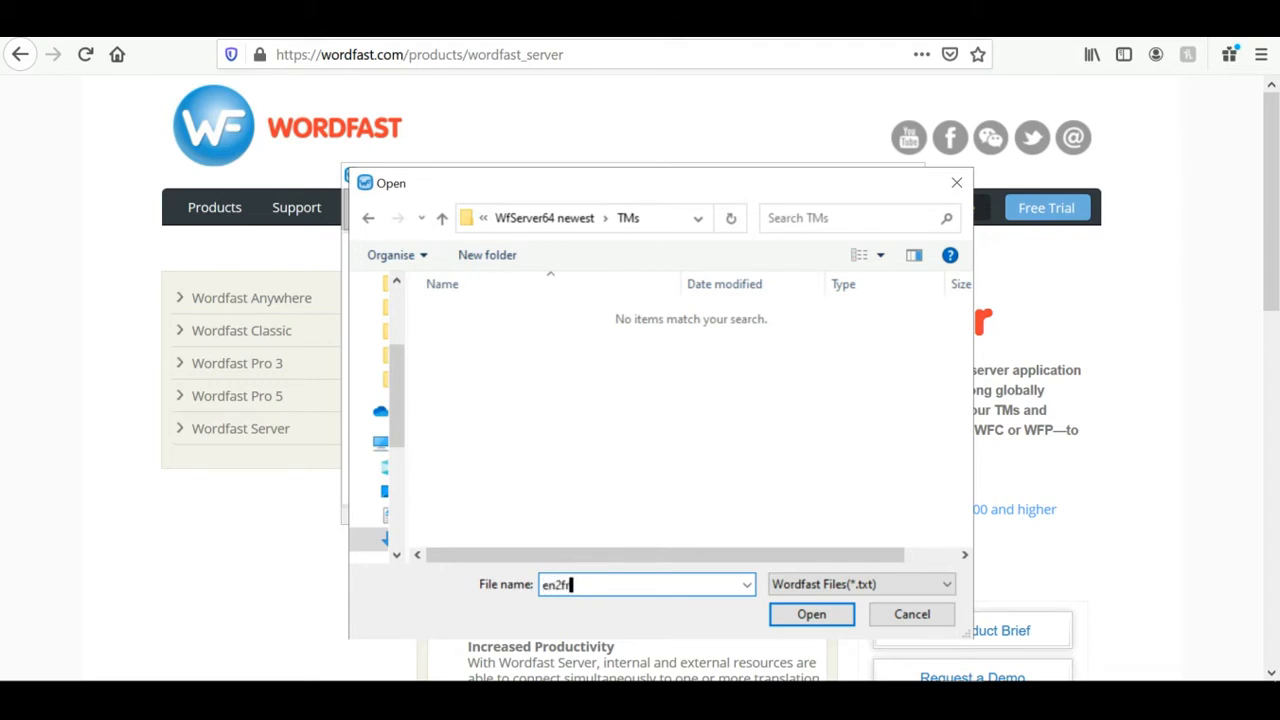
{"action": "type", "text": "NMT"}
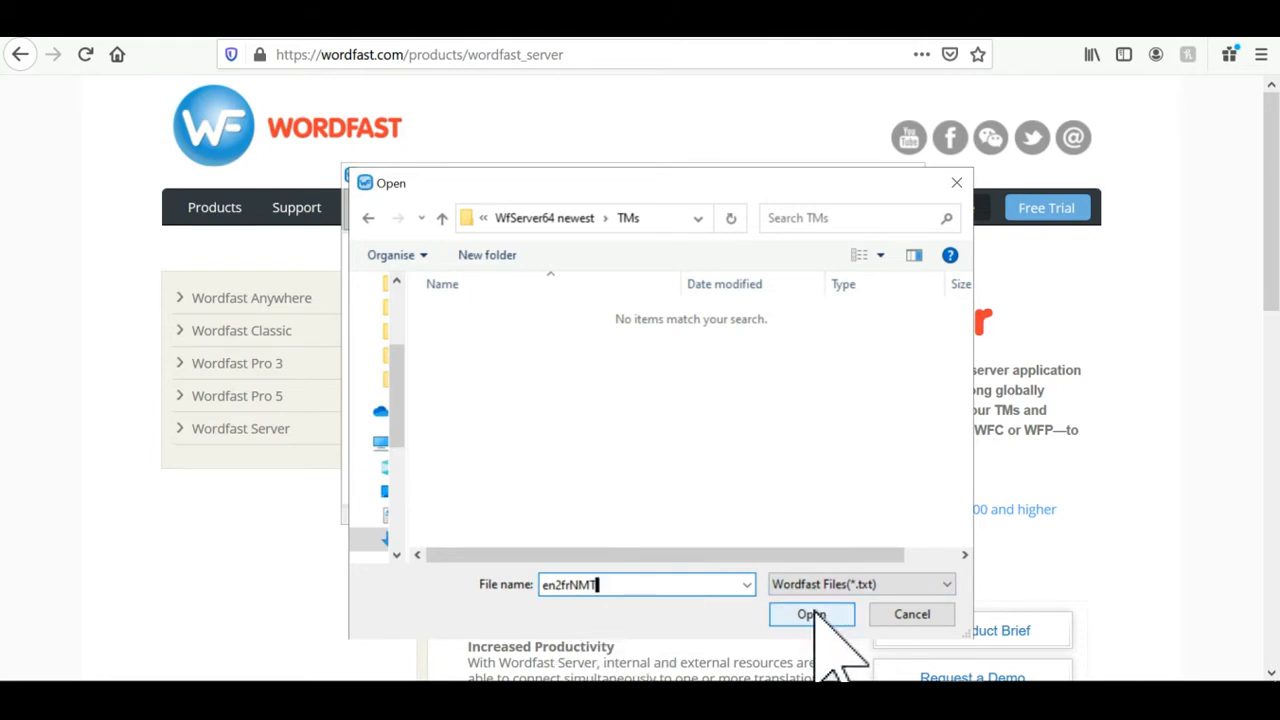
{"action": "left_click", "coordinate": [812, 614]}
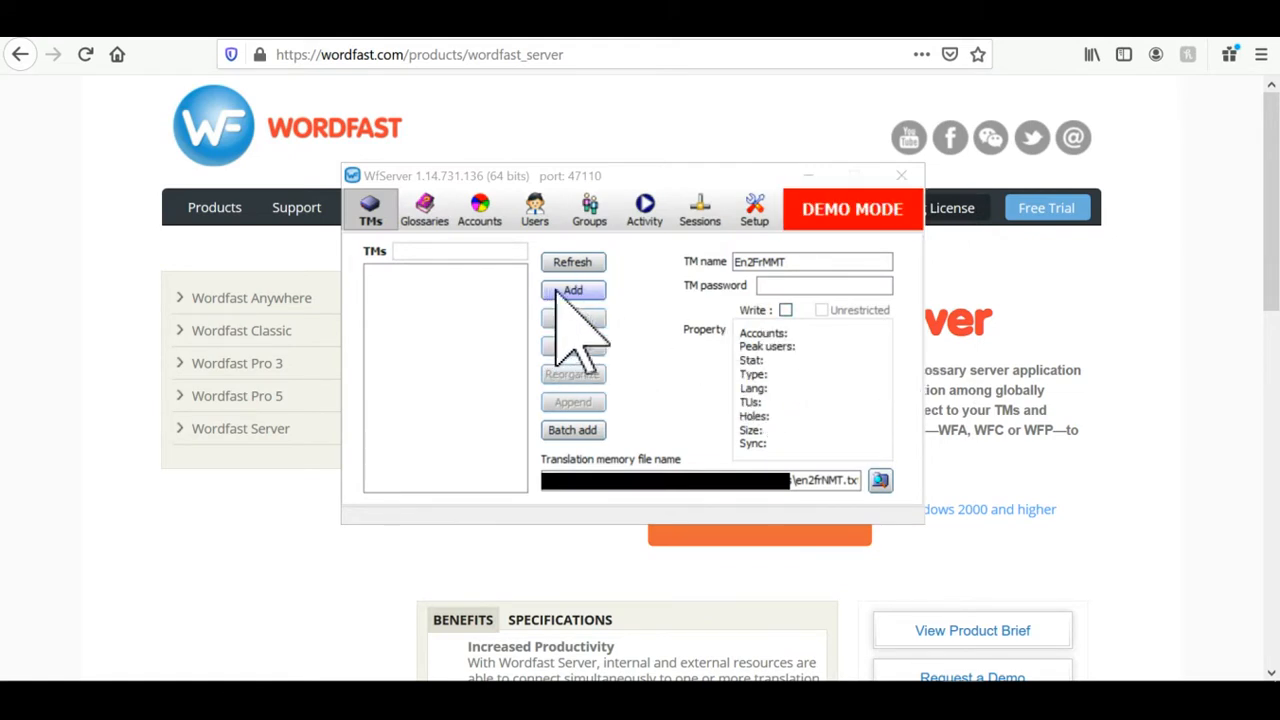
Add the TM with EN>FR language pair and agree to reorganize it
{"action": "left_click", "coordinate": [572, 290]}
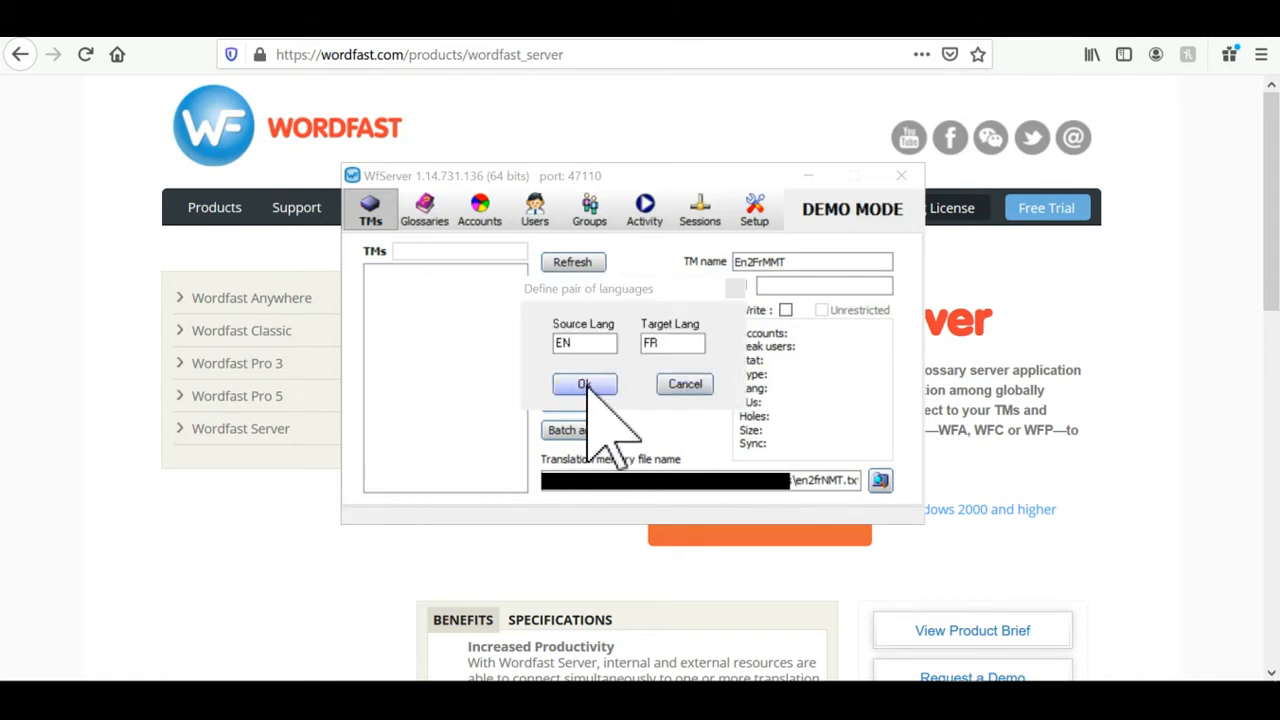
{"action": "left_click", "coordinate": [584, 384]}
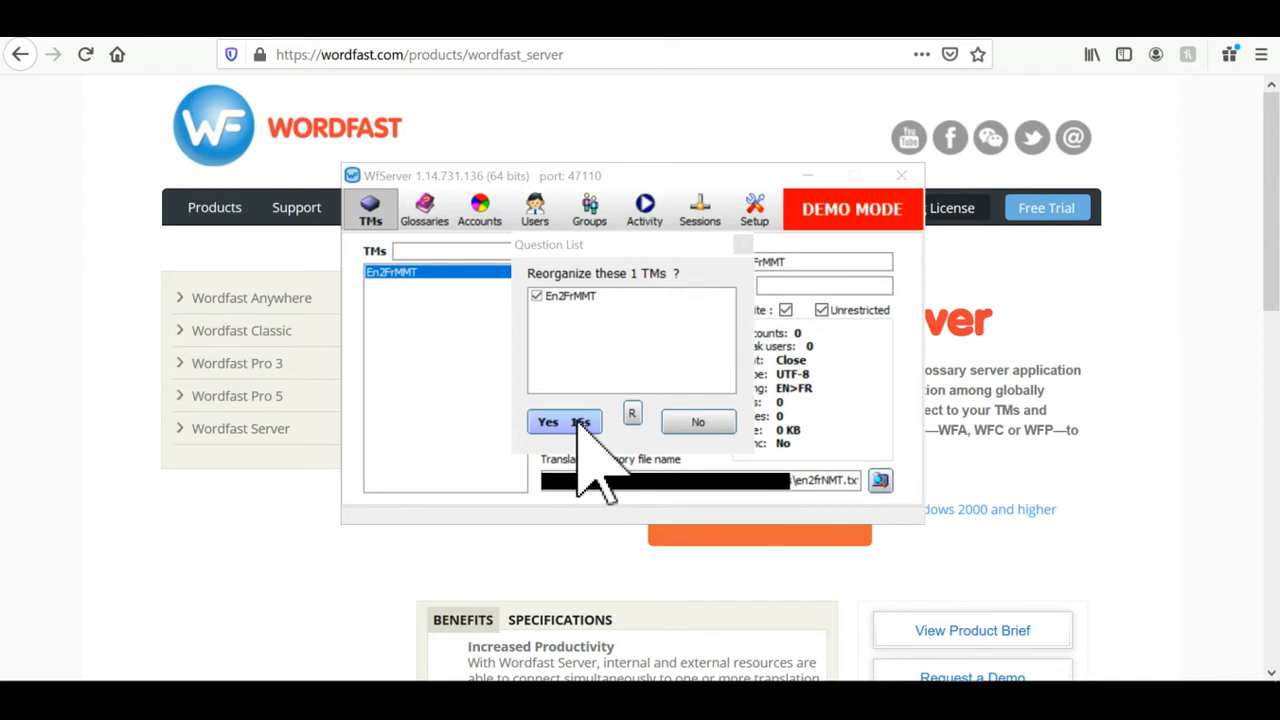
{"action": "left_click", "coordinate": [548, 420]}
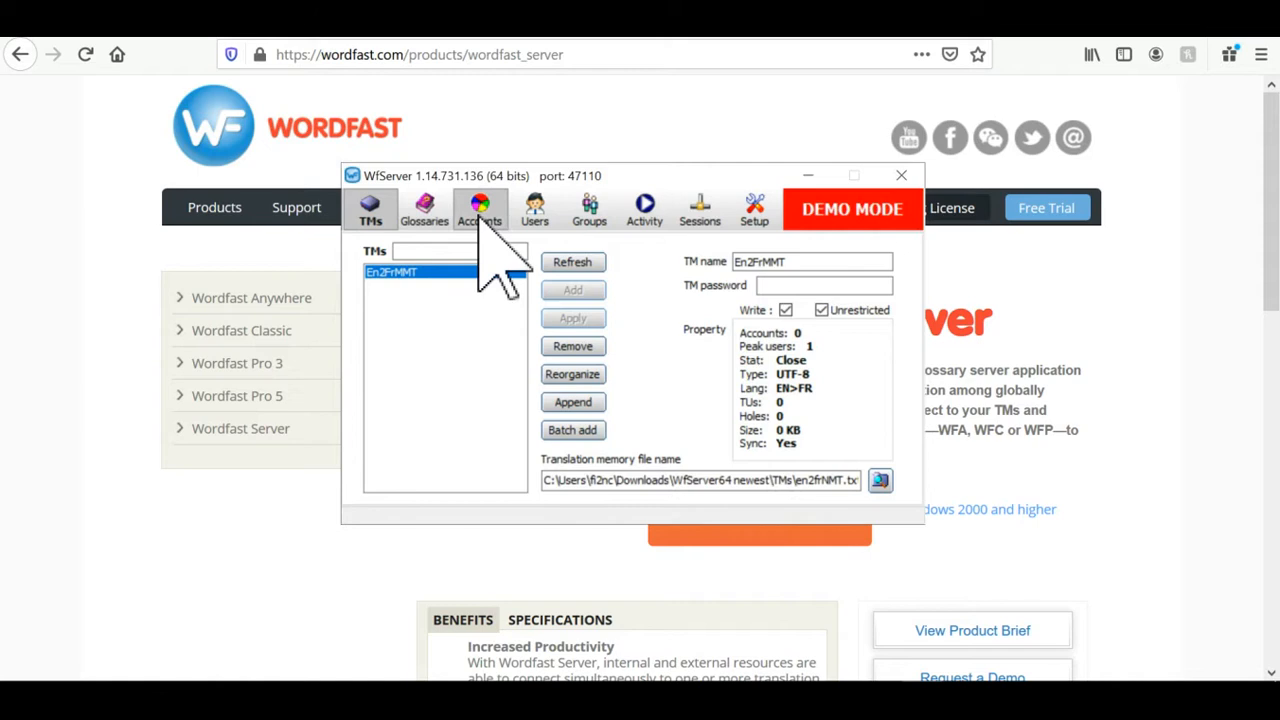
Create account en2frMMT in the Accounts section and assign it the En2FrMMT memory
{"action": "left_click", "coordinate": [480, 210]}
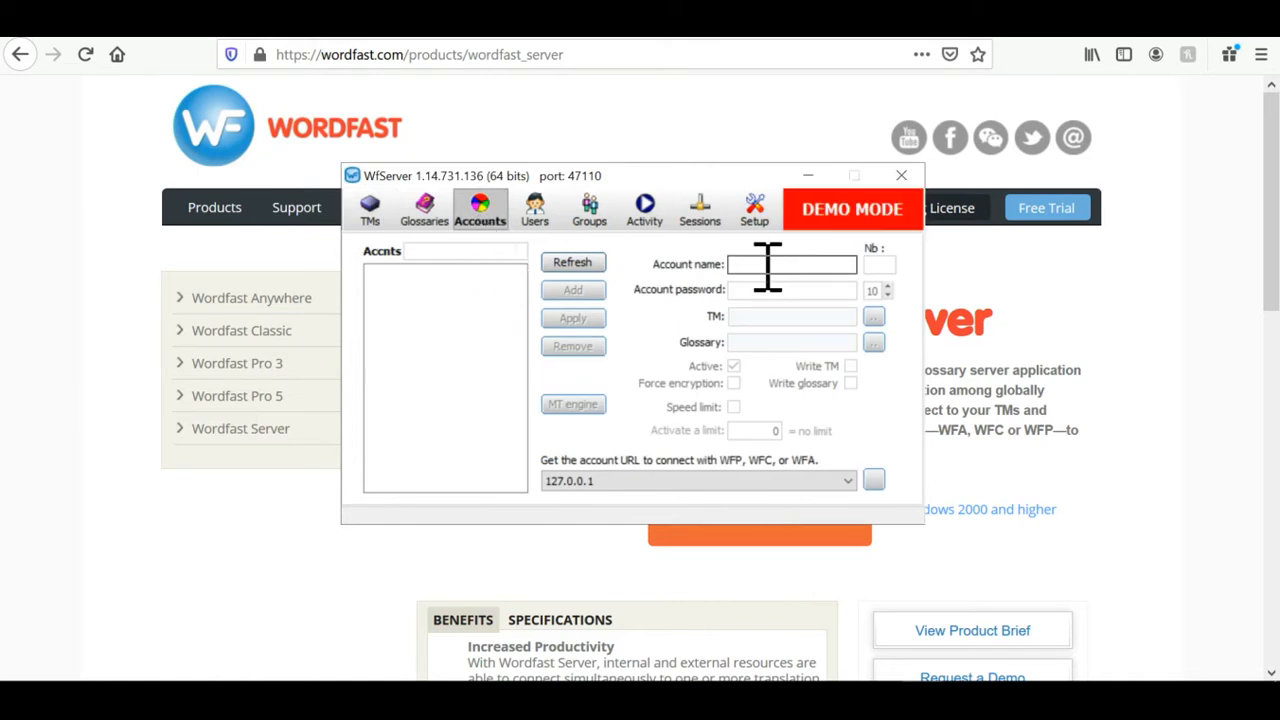
{"action": "type", "text": "en2"}
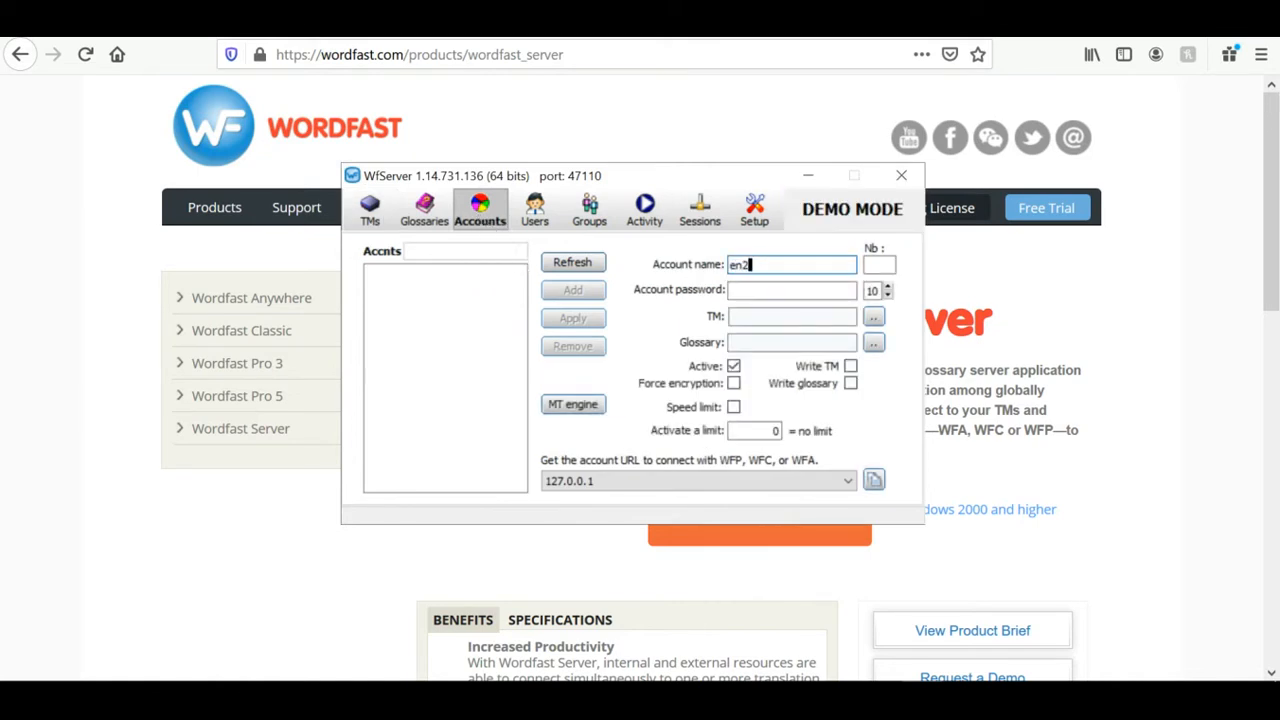
{"action": "type", "text": "fr"}
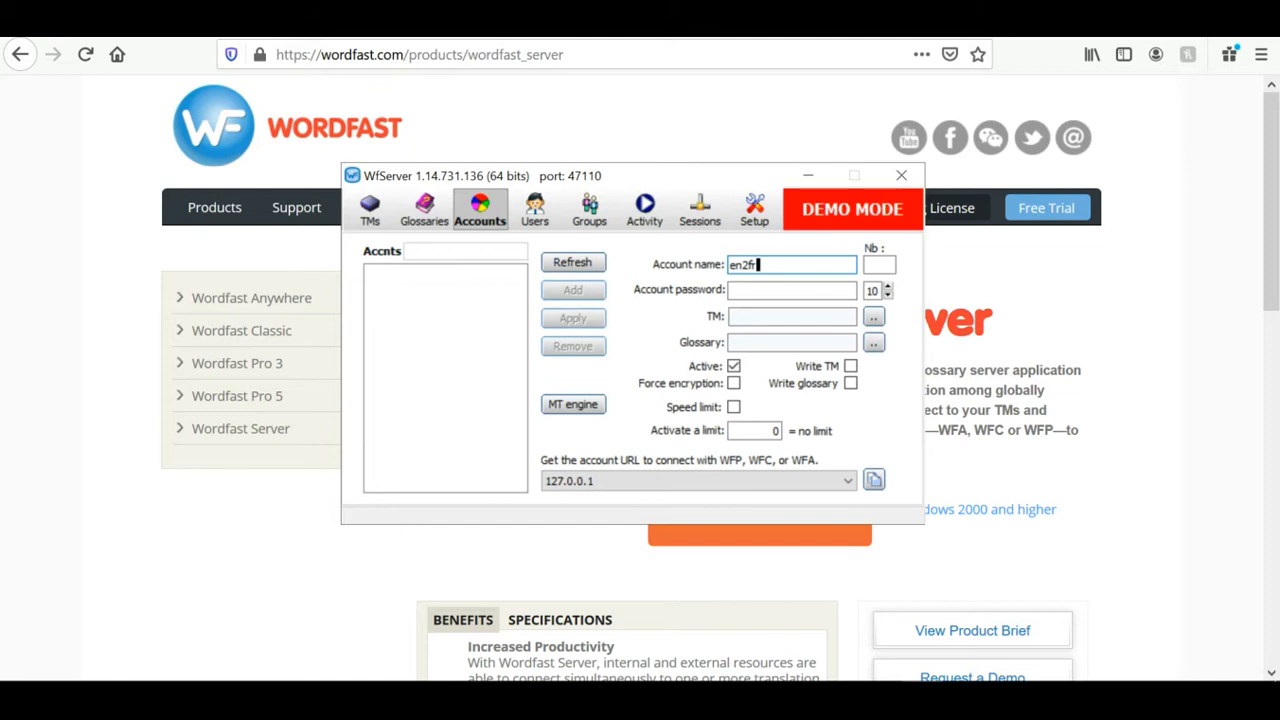
{"action": "type", "text": "MM"}
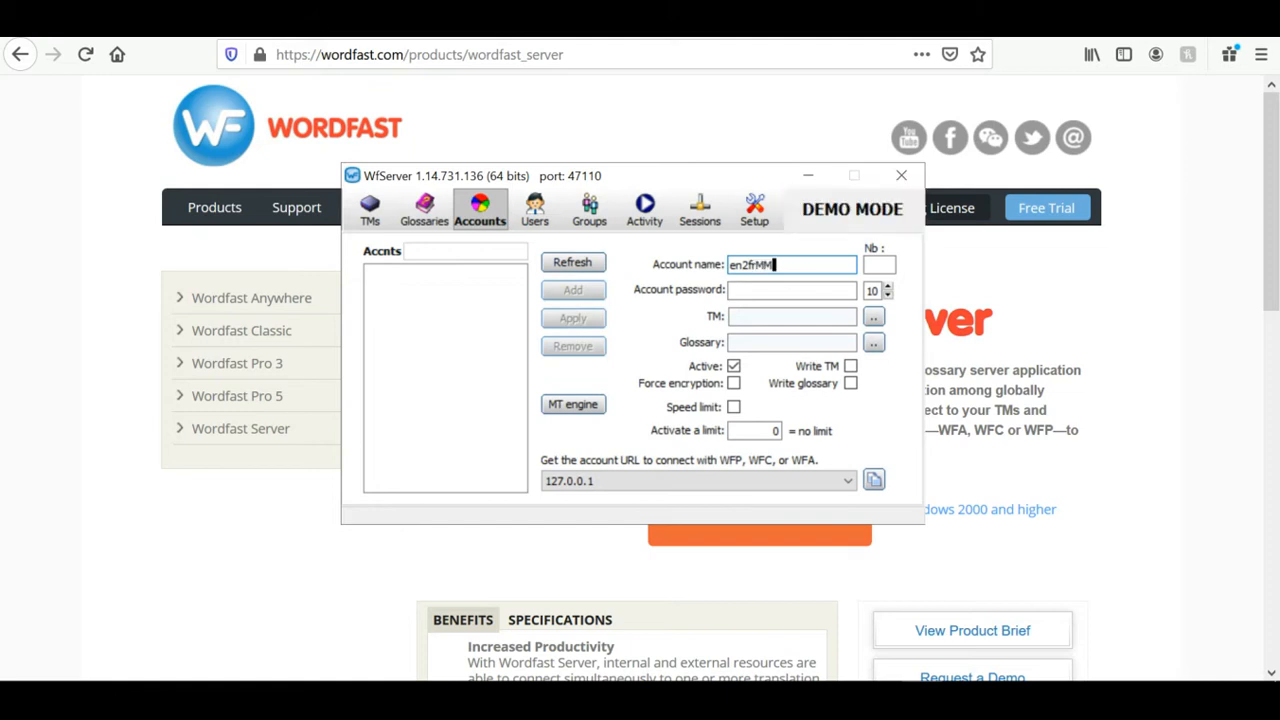
{"action": "type", "text": "T"}
{"action": "left_click", "coordinate": [880, 264]}
{"action": "type", "text": "10"}
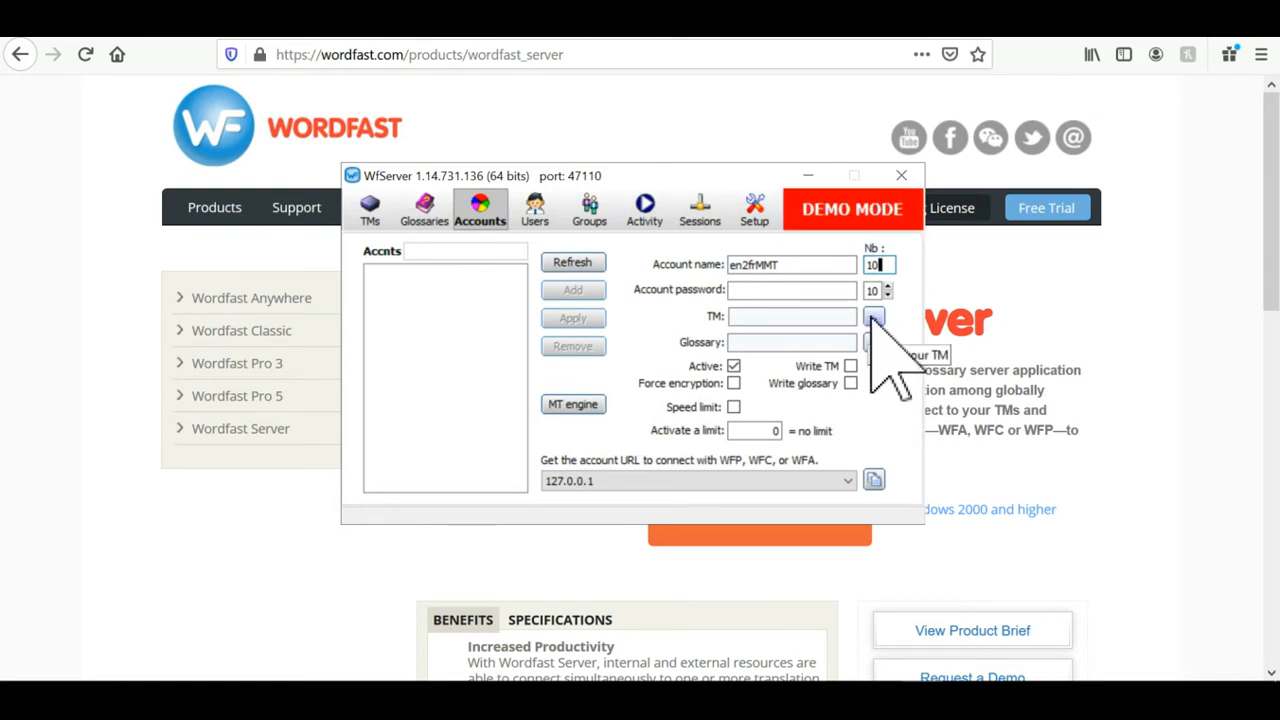
{"action": "left_click", "coordinate": [872, 316]}
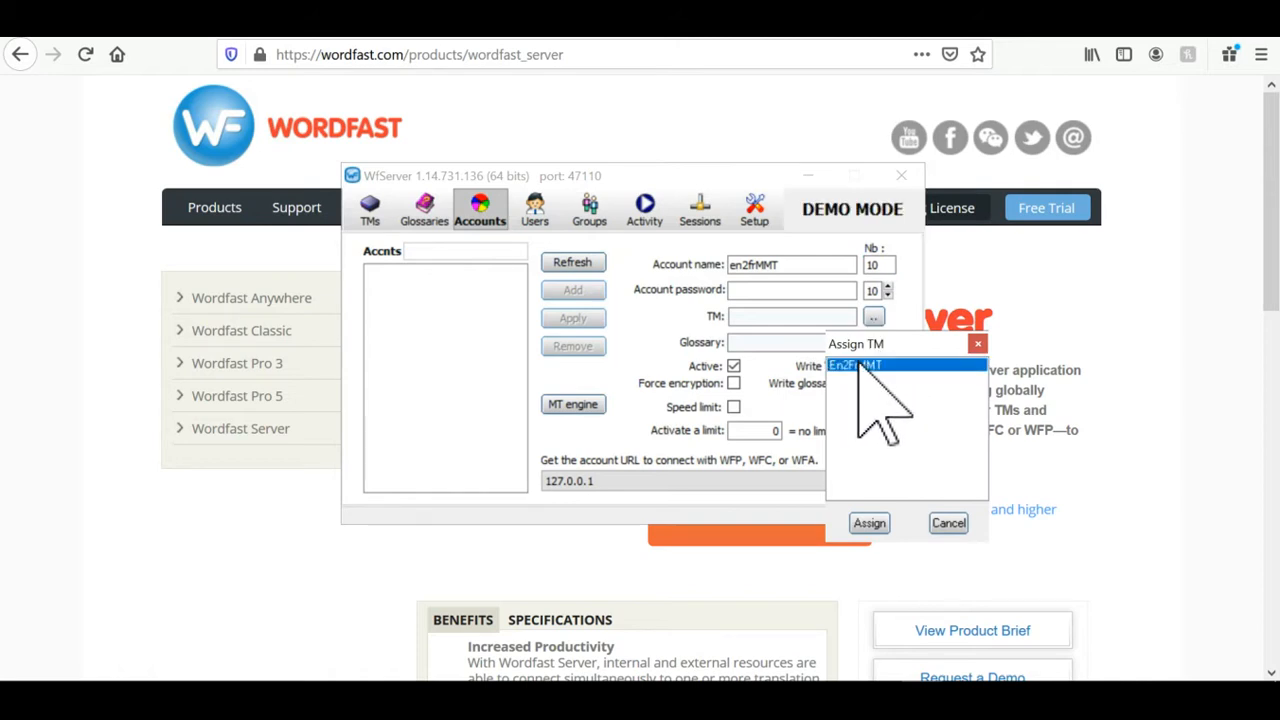
{"action": "left_click", "coordinate": [868, 524]}
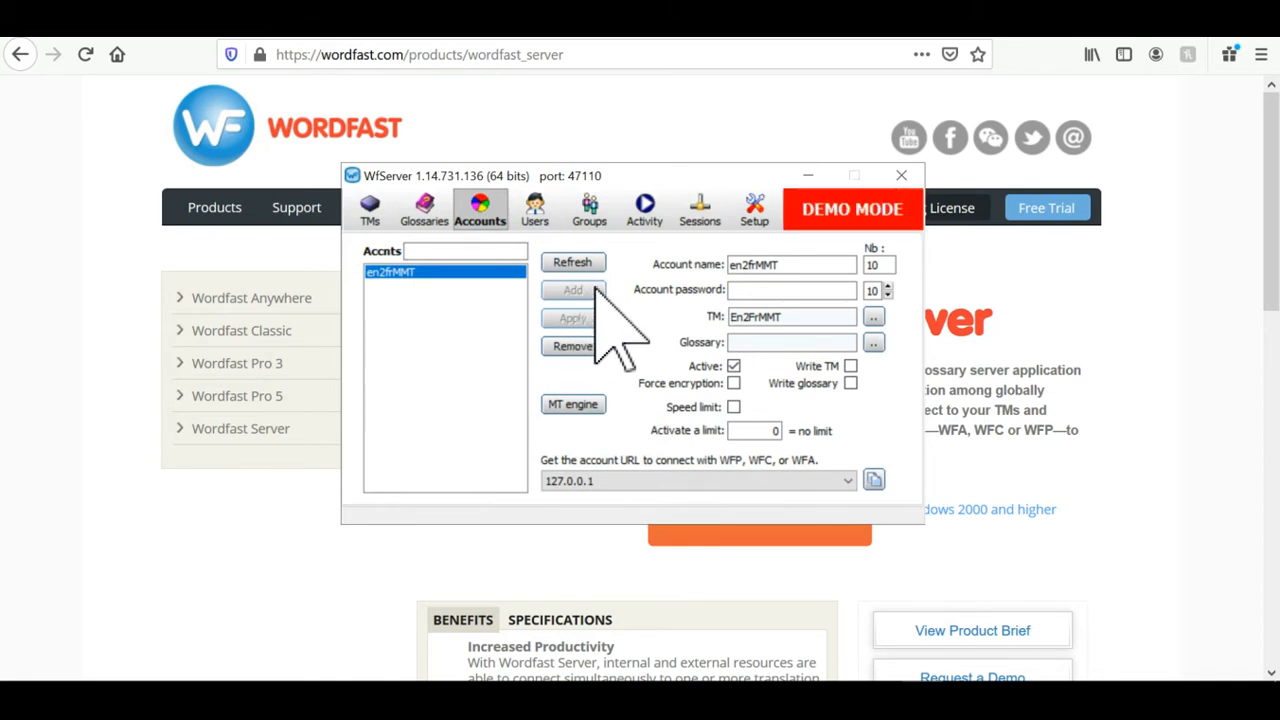
{"action": "mouse_move", "coordinate": [680, 390]}
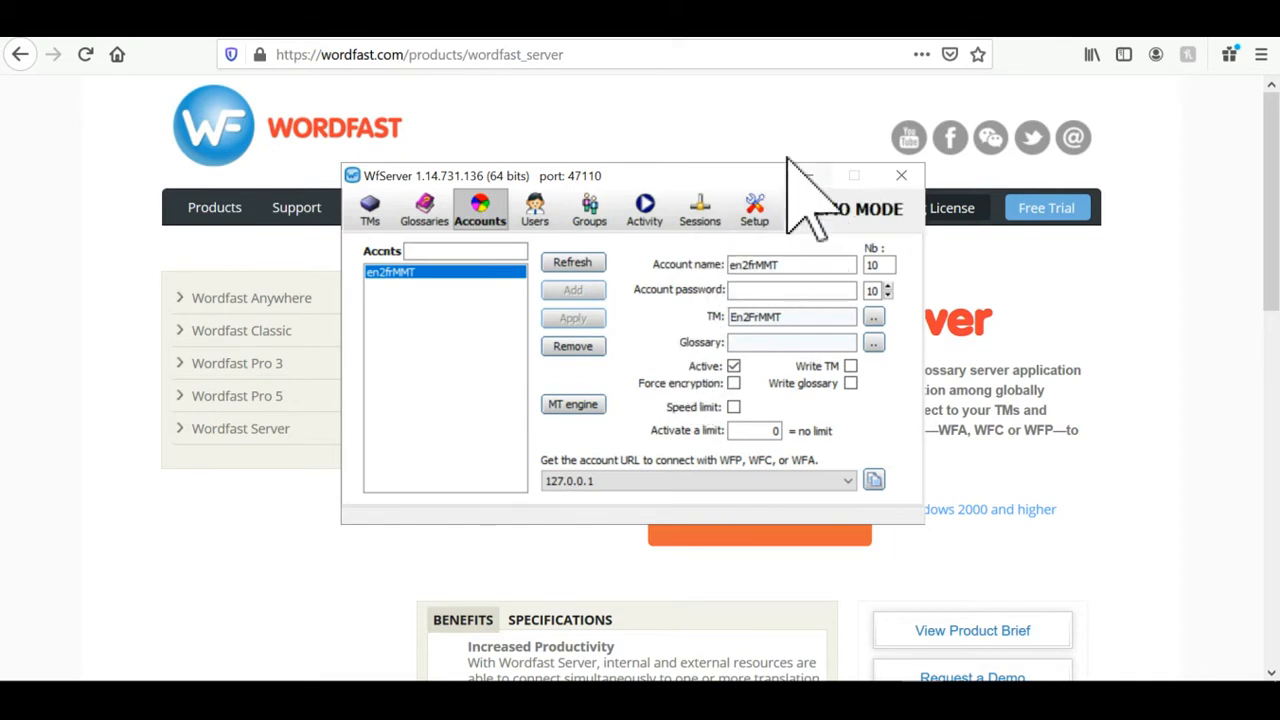
Go to Setup > Accounts and show the machine-translation engines list
{"action": "left_click", "coordinate": [754, 204]}
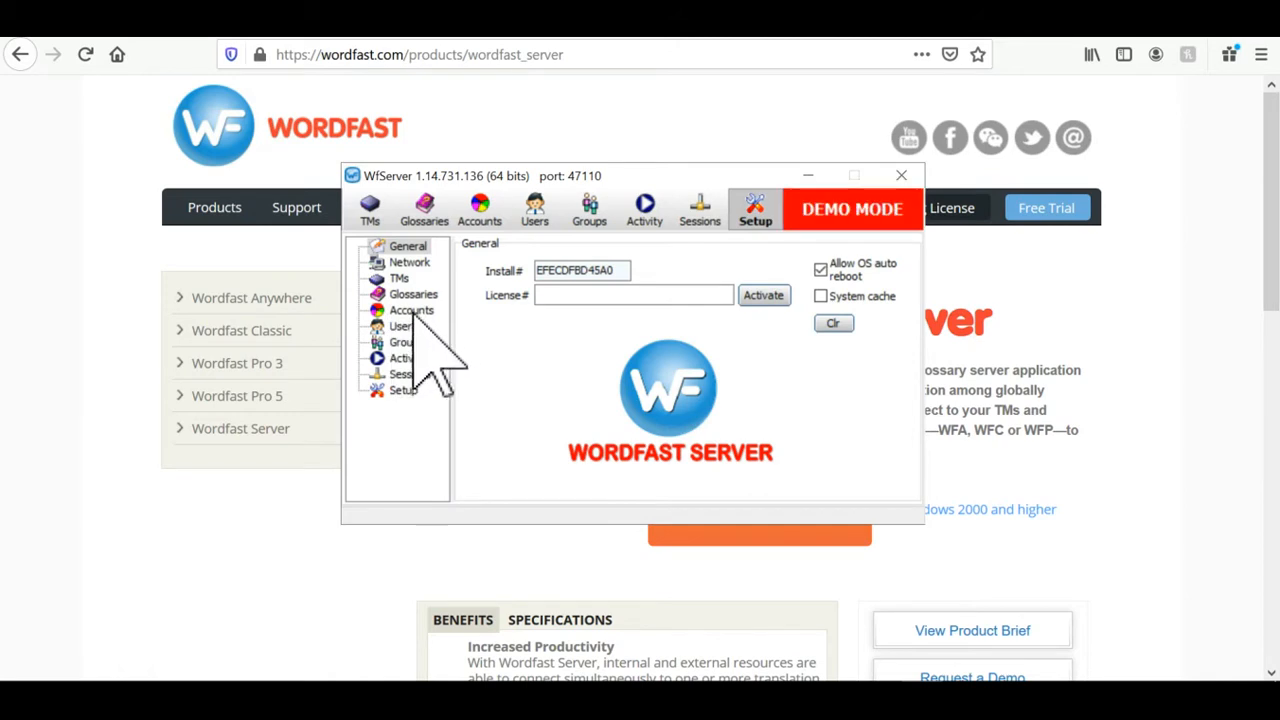
{"action": "left_click", "coordinate": [412, 310]}
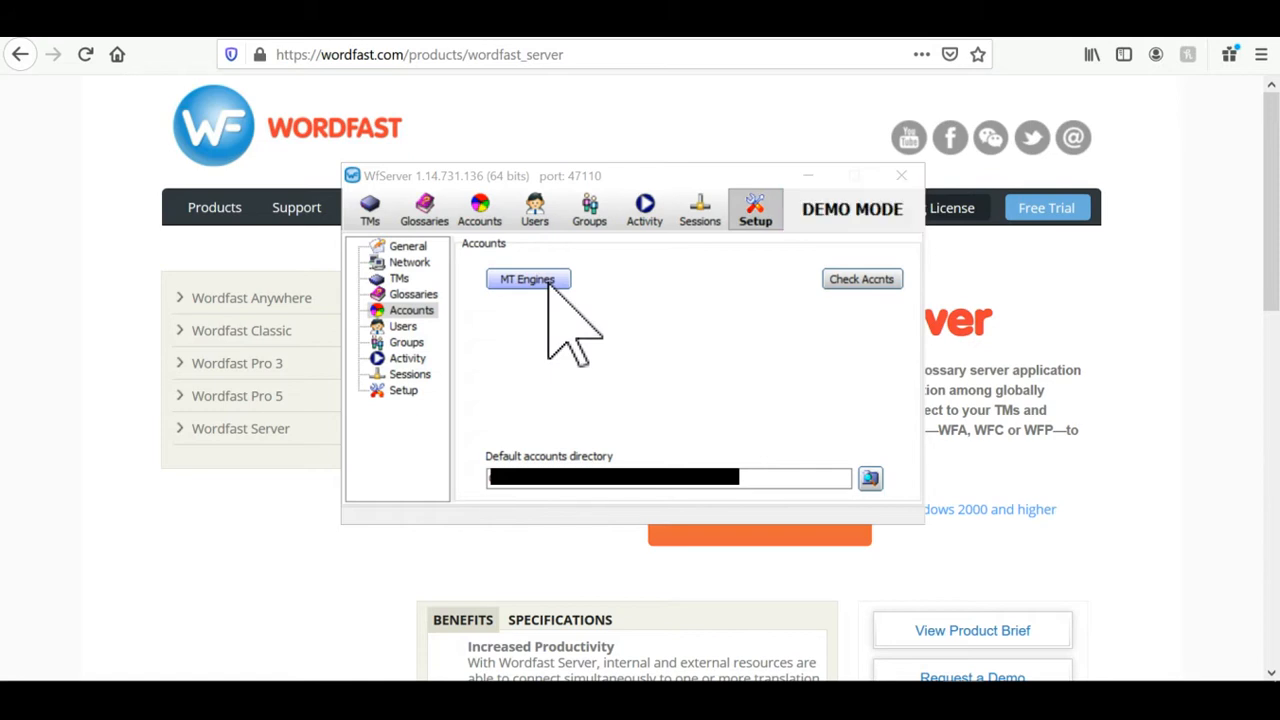
{"action": "left_click", "coordinate": [528, 280]}
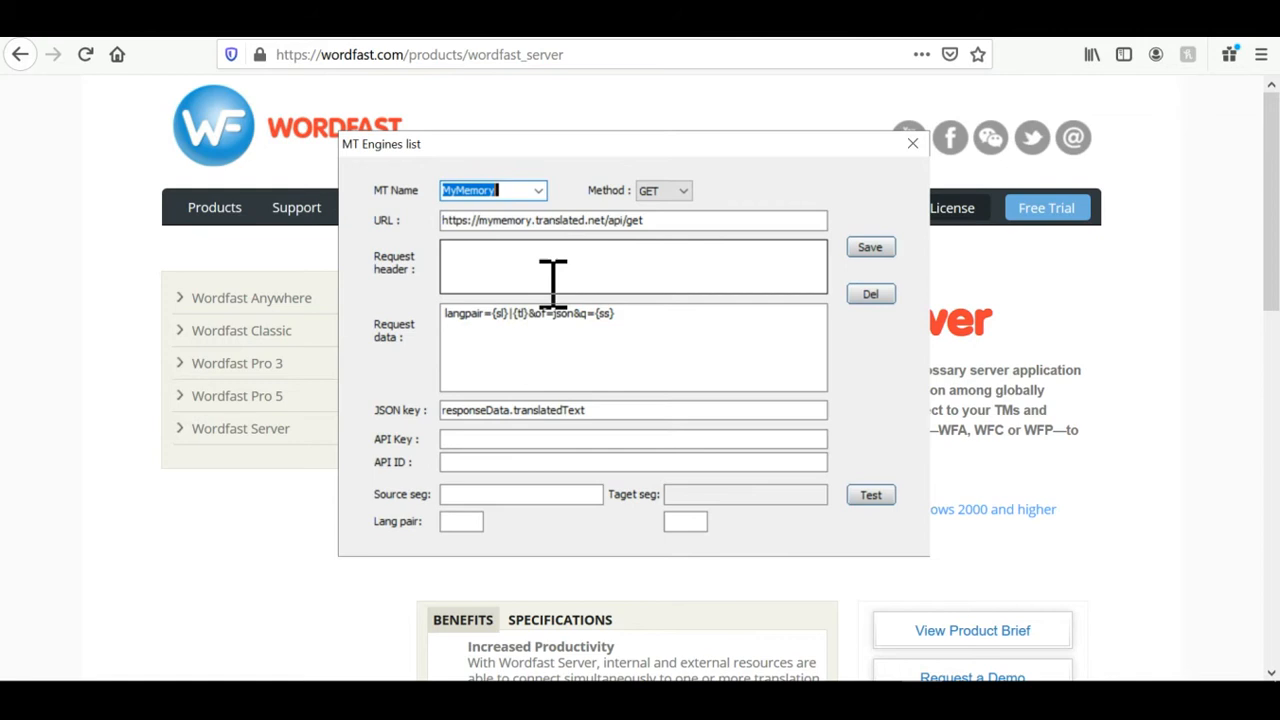
{"action": "mouse_move", "coordinate": [640, 410]}
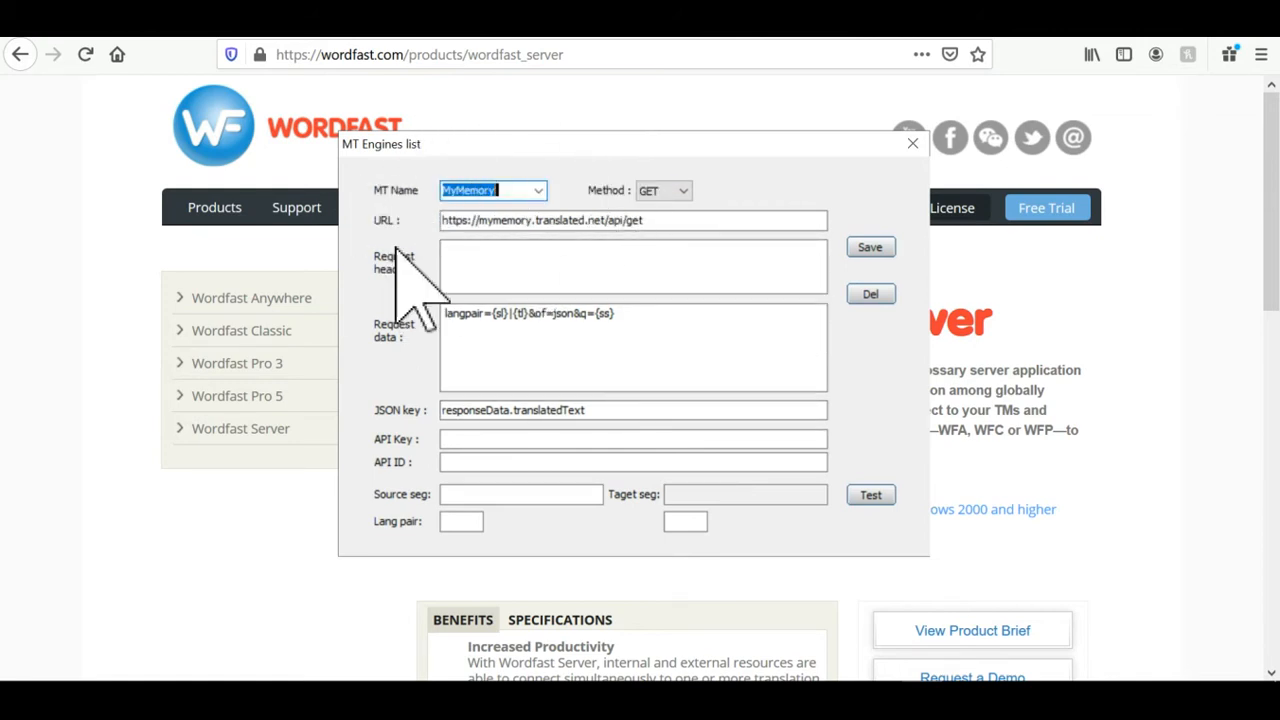
{"action": "left_click", "coordinate": [536, 190]}
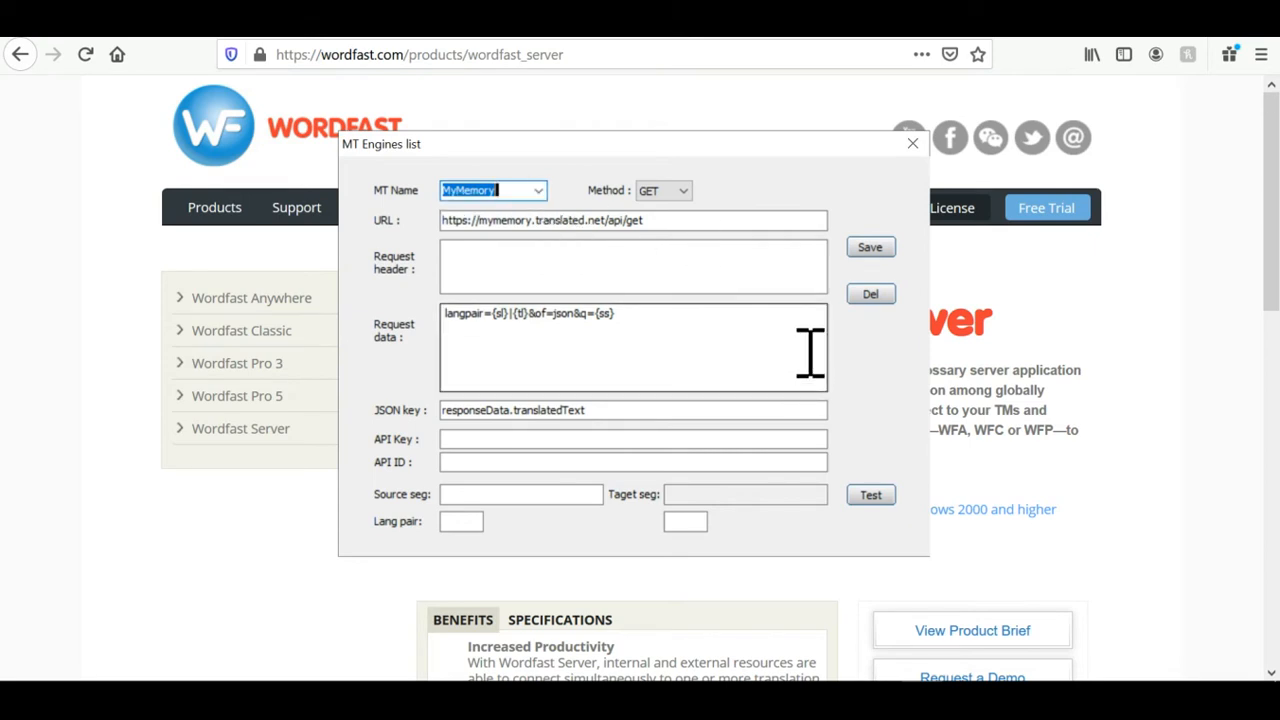
{"action": "mouse_move", "coordinate": [492, 190]}
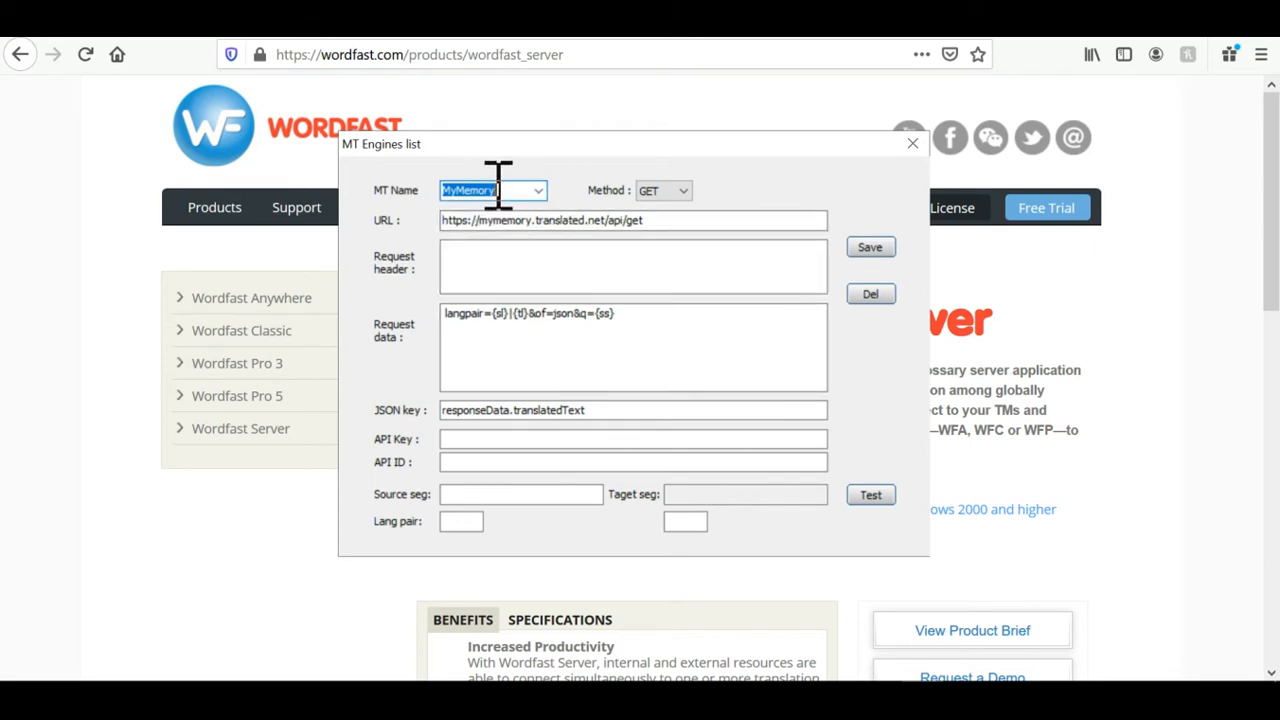
{"action": "key", "text": "Delete"}
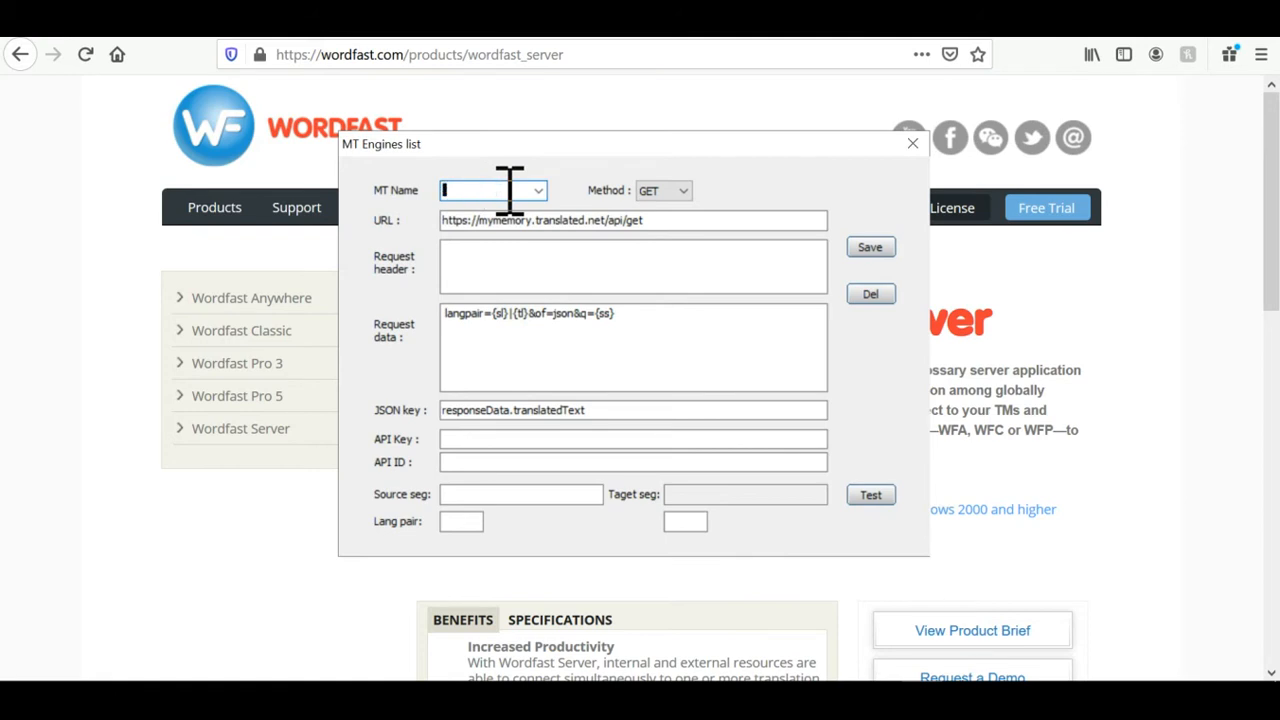
{"action": "type", "text": "ModernMT"}
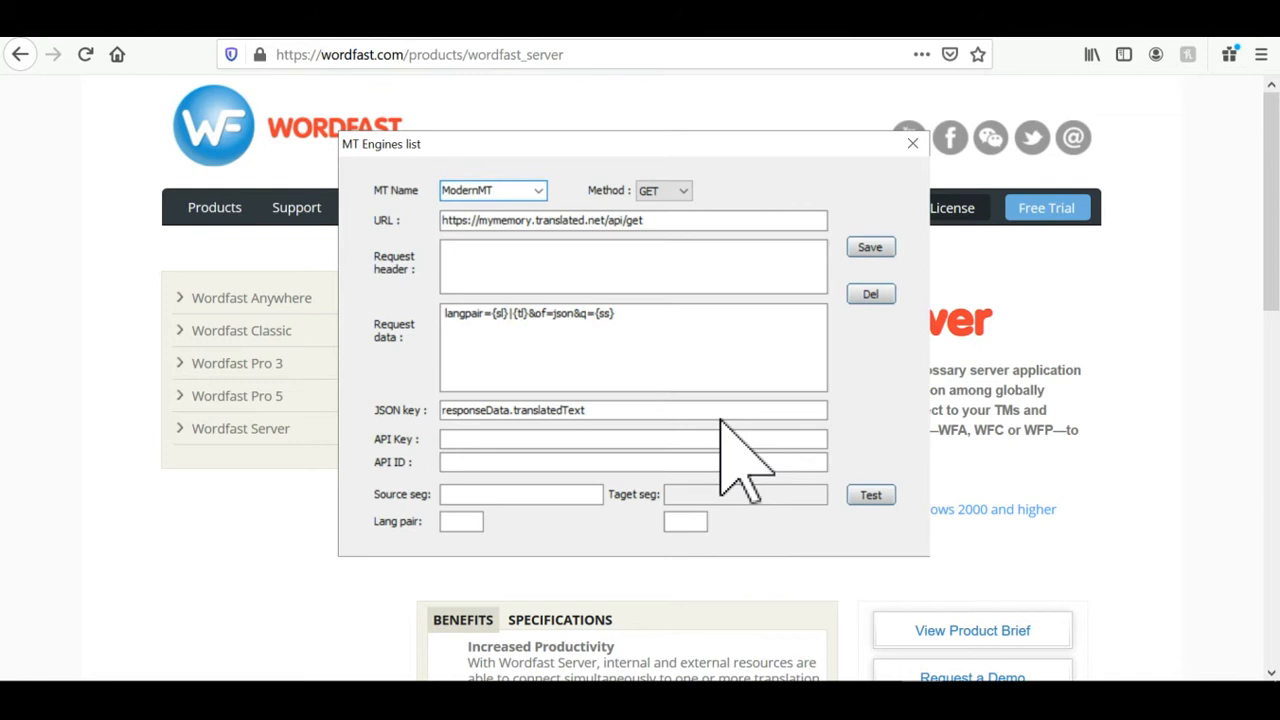
{"action": "left_click", "coordinate": [484, 190]}
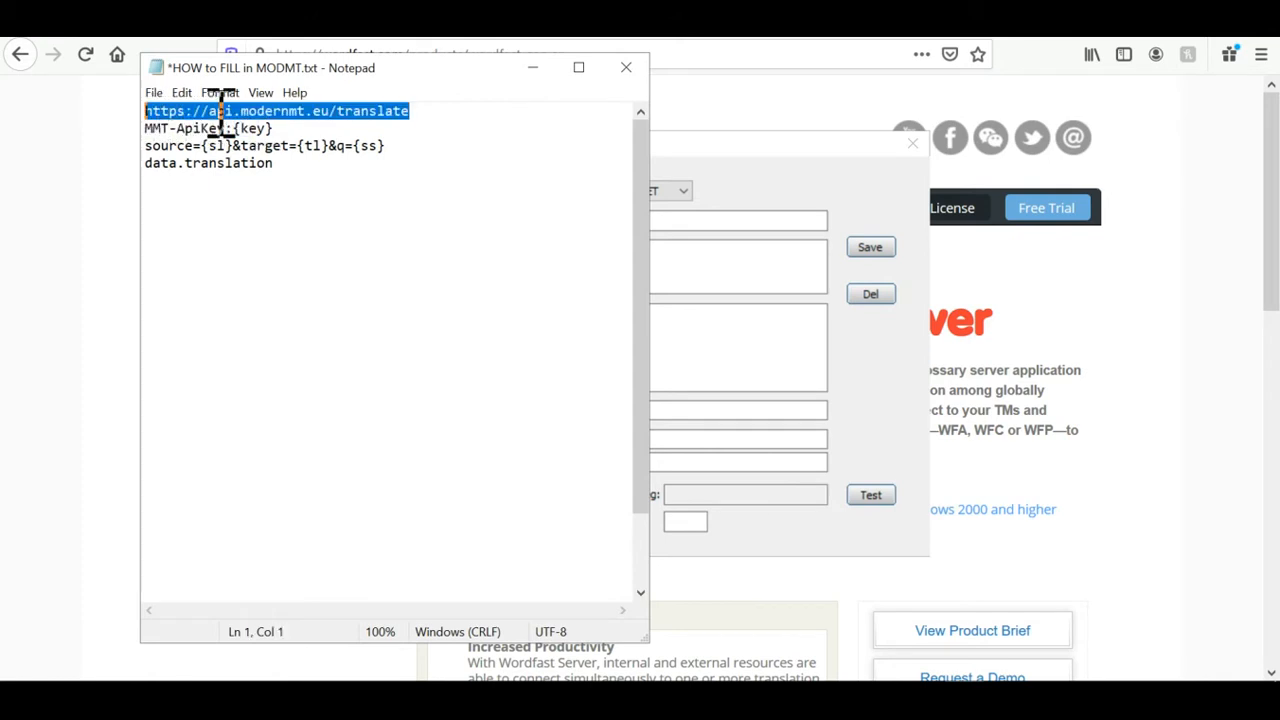
{"action": "mouse_move", "coordinate": [744, 190]}
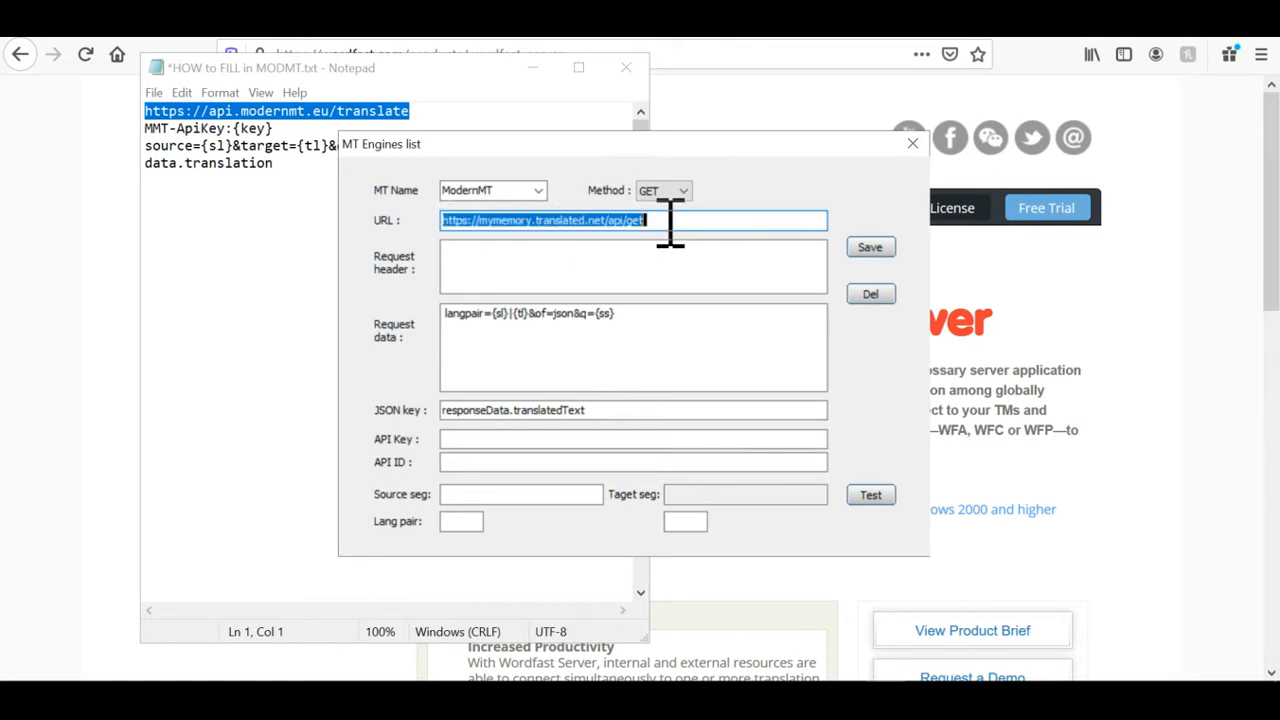
{"action": "type", "text": "https://api.modernmt.eu/translate"}
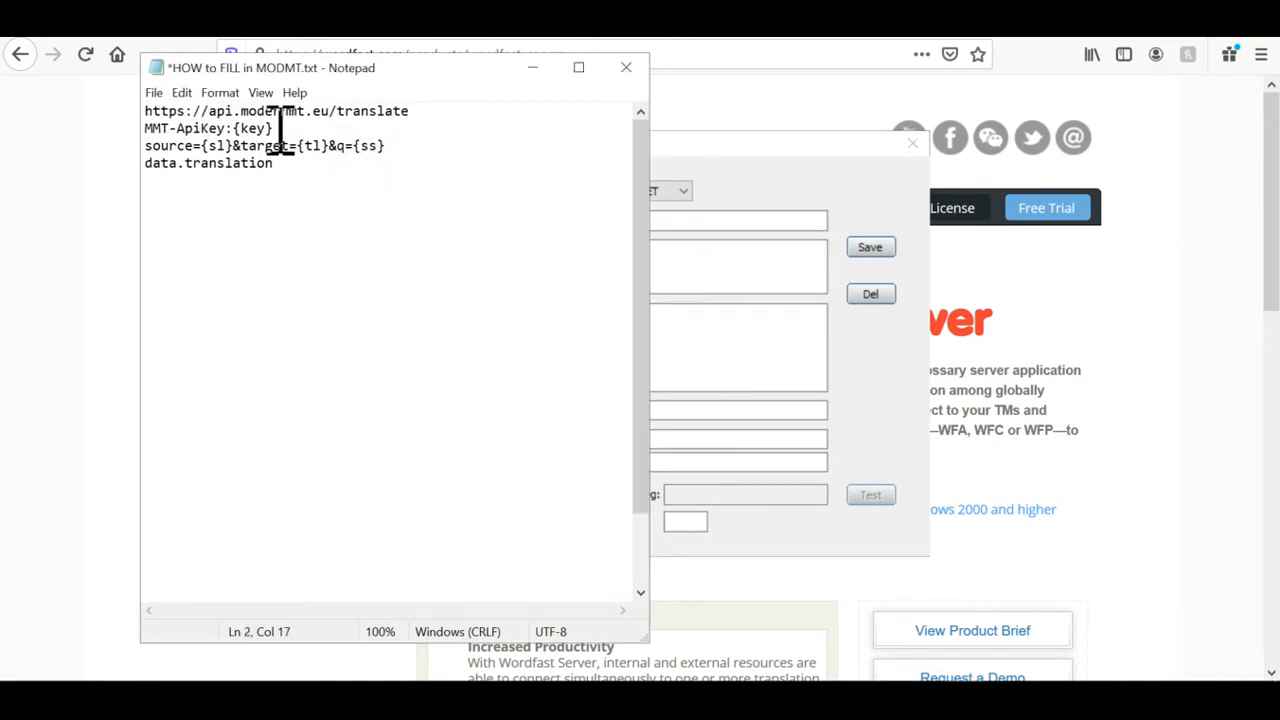
Set the header MMT-ApiKey:{key}, the JSON key data.translation and the engine's API key
{"action": "triple_click", "coordinate": [206, 128]}
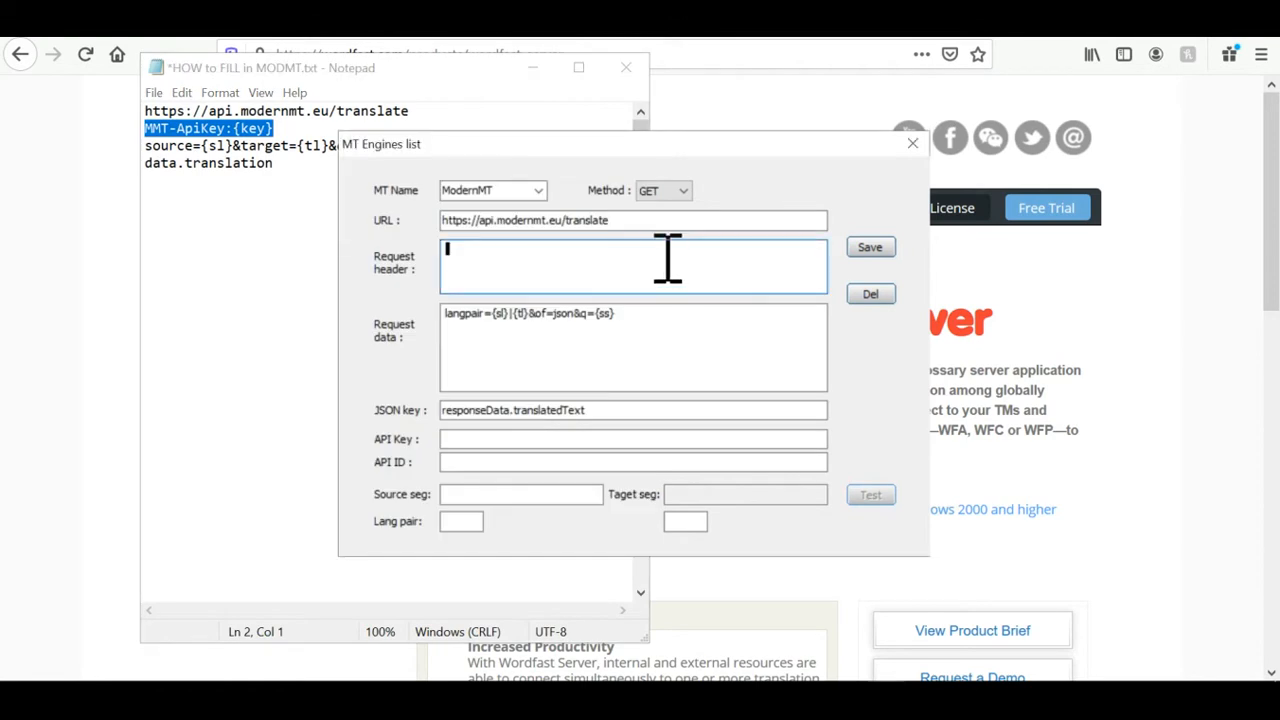
{"action": "type", "text": "MMT-ApiKey:{key}"}
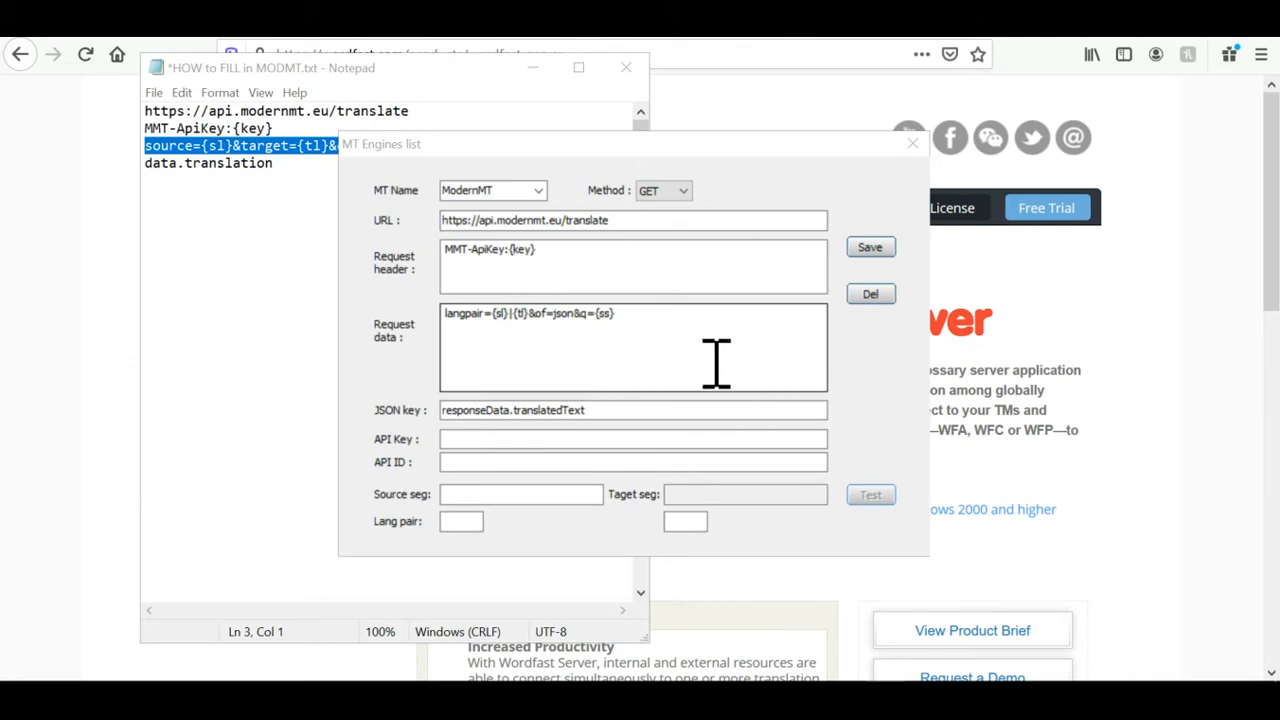
{"action": "mouse_move", "coordinate": [644, 324]}
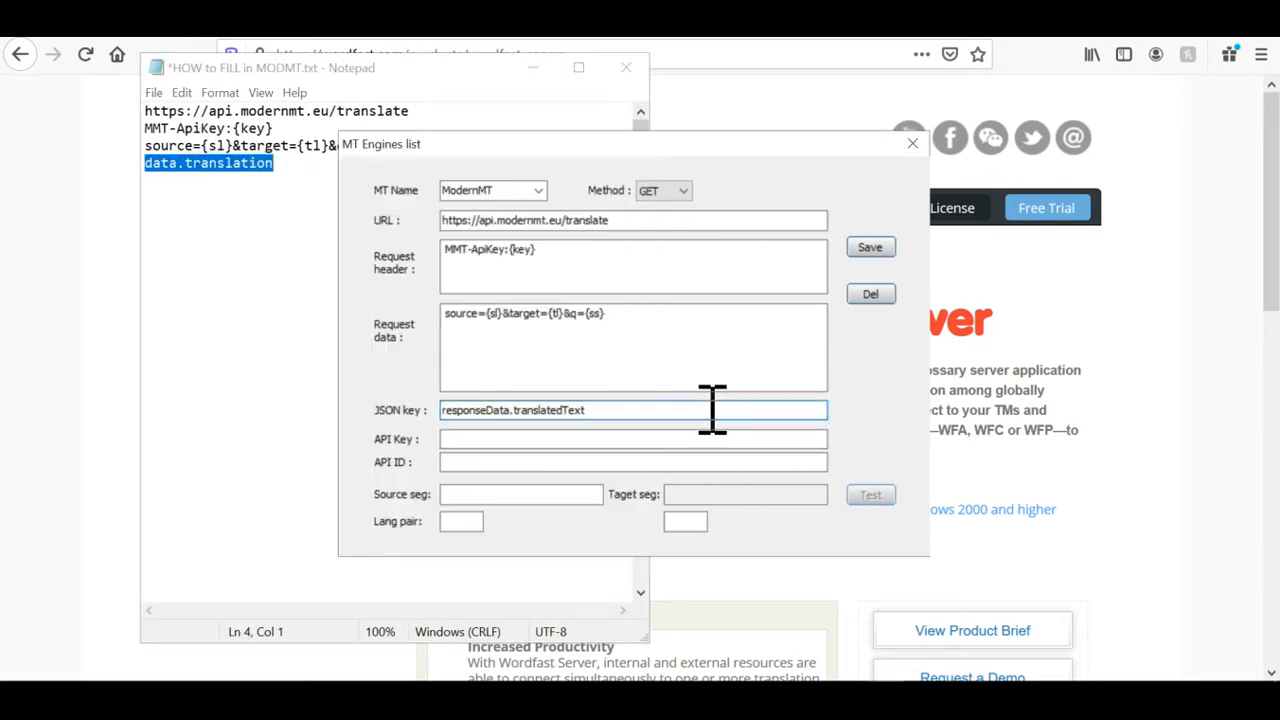
{"action": "type", "text": "data.translation"}
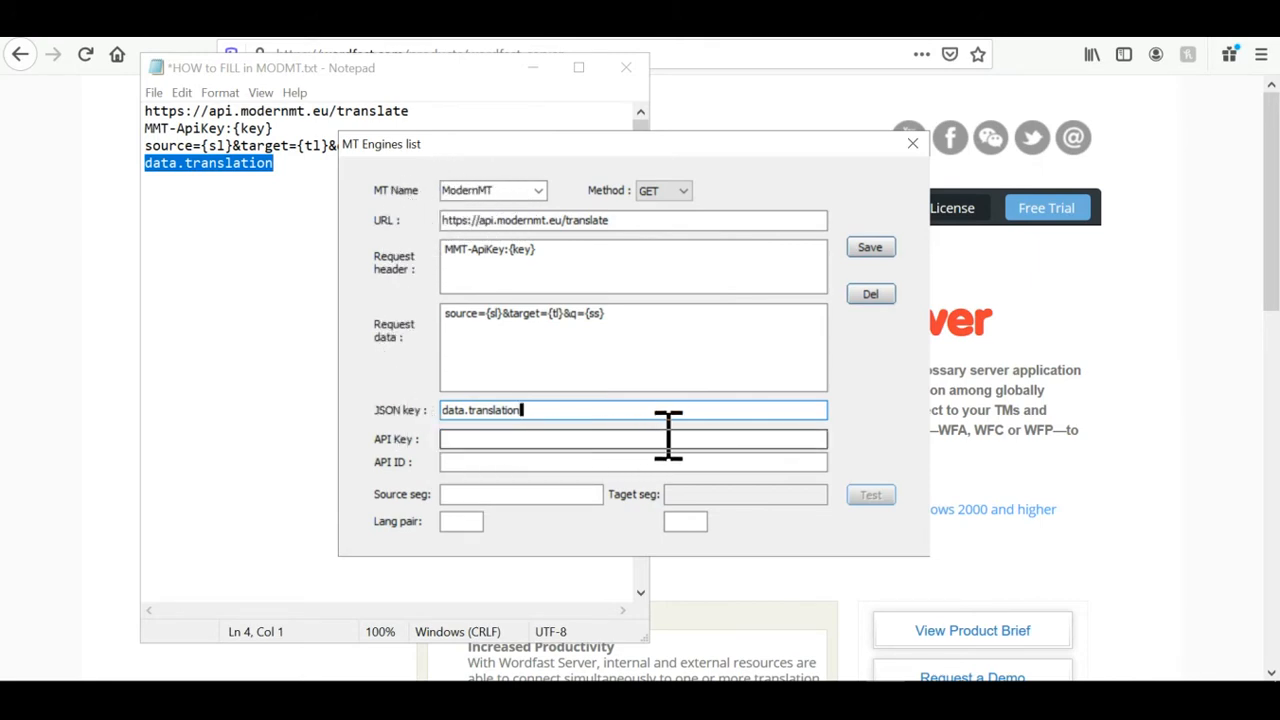
{"action": "left_click", "coordinate": [632, 440]}
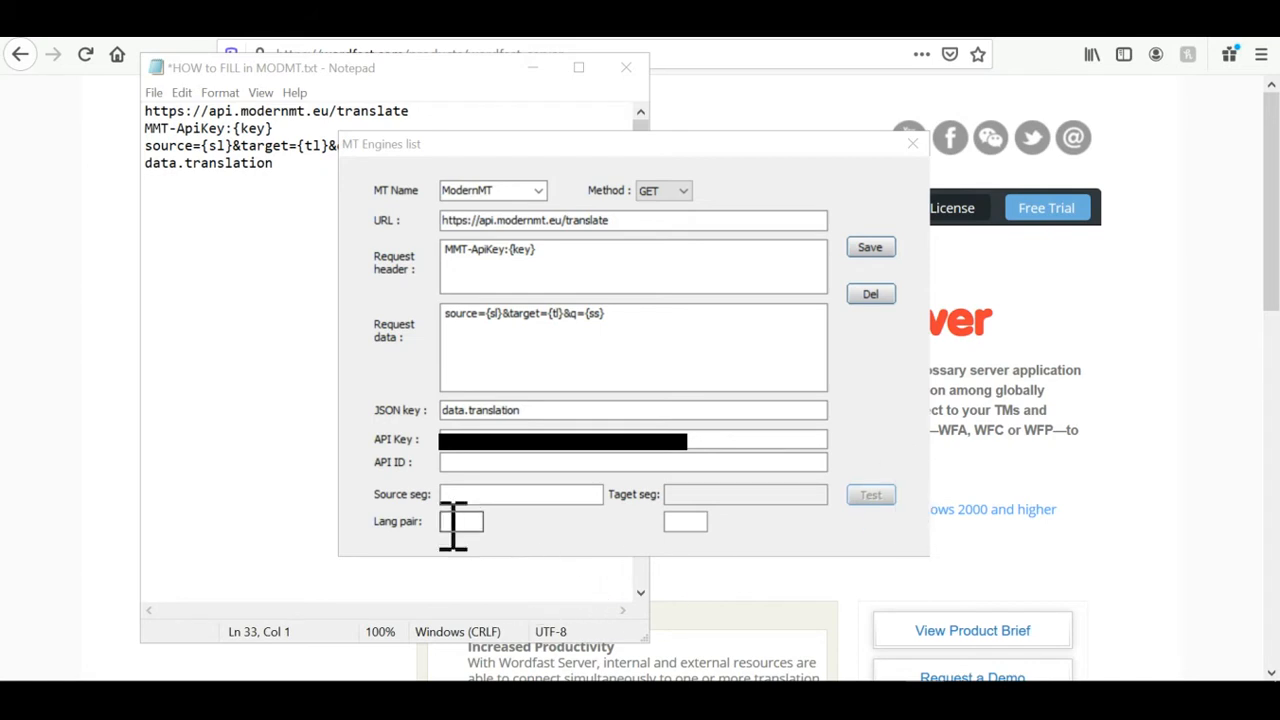
{"action": "mouse_move", "coordinate": [530, 560]}
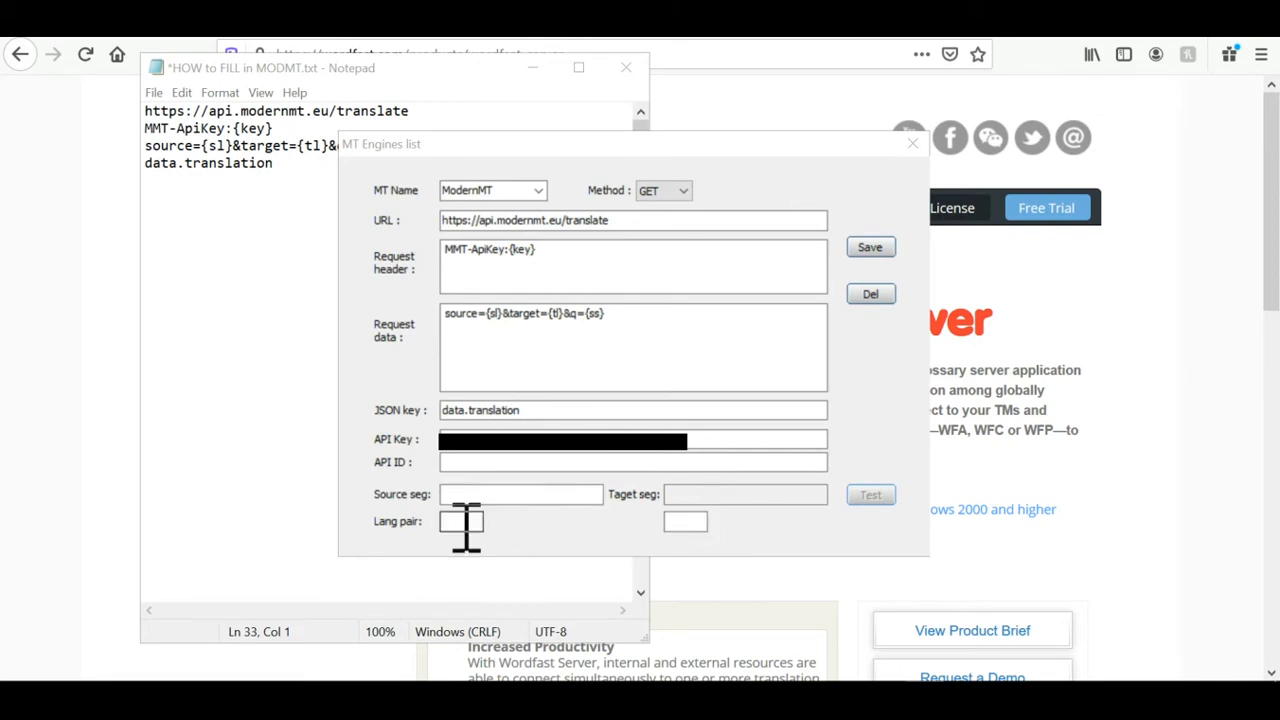
{"action": "mouse_move", "coordinate": [470, 496]}
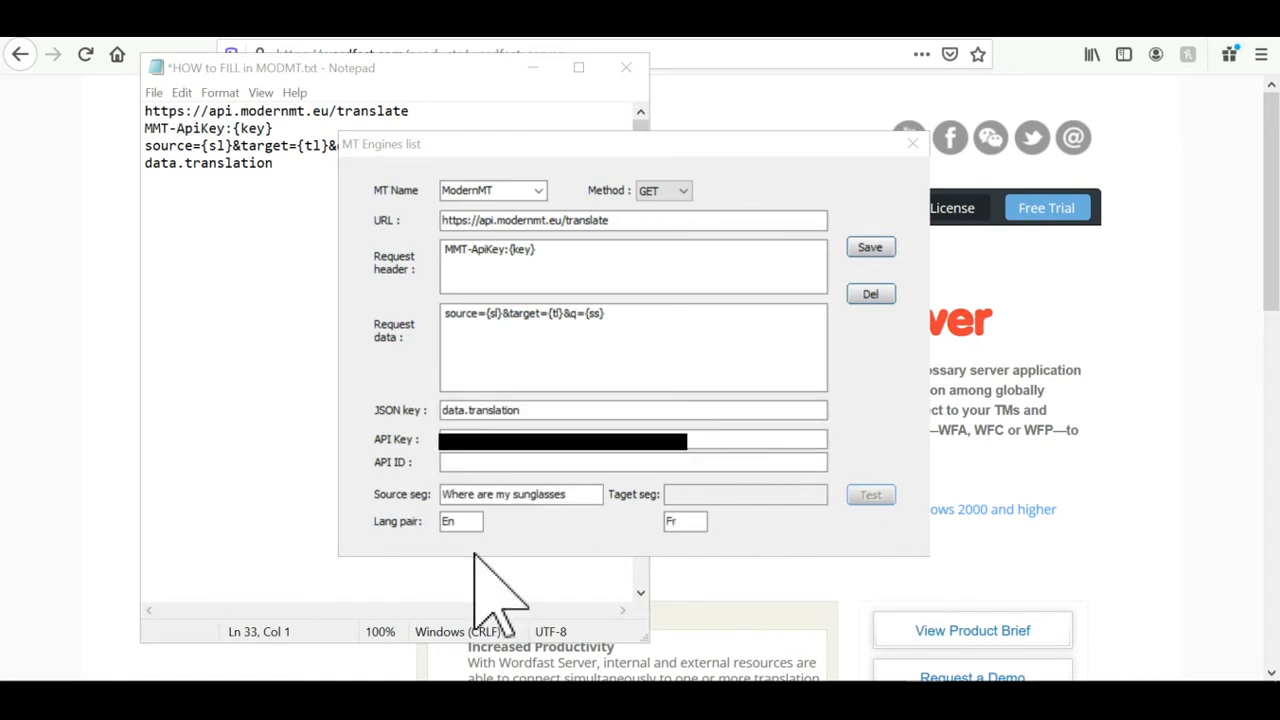
{"action": "mouse_move", "coordinate": [916, 510]}
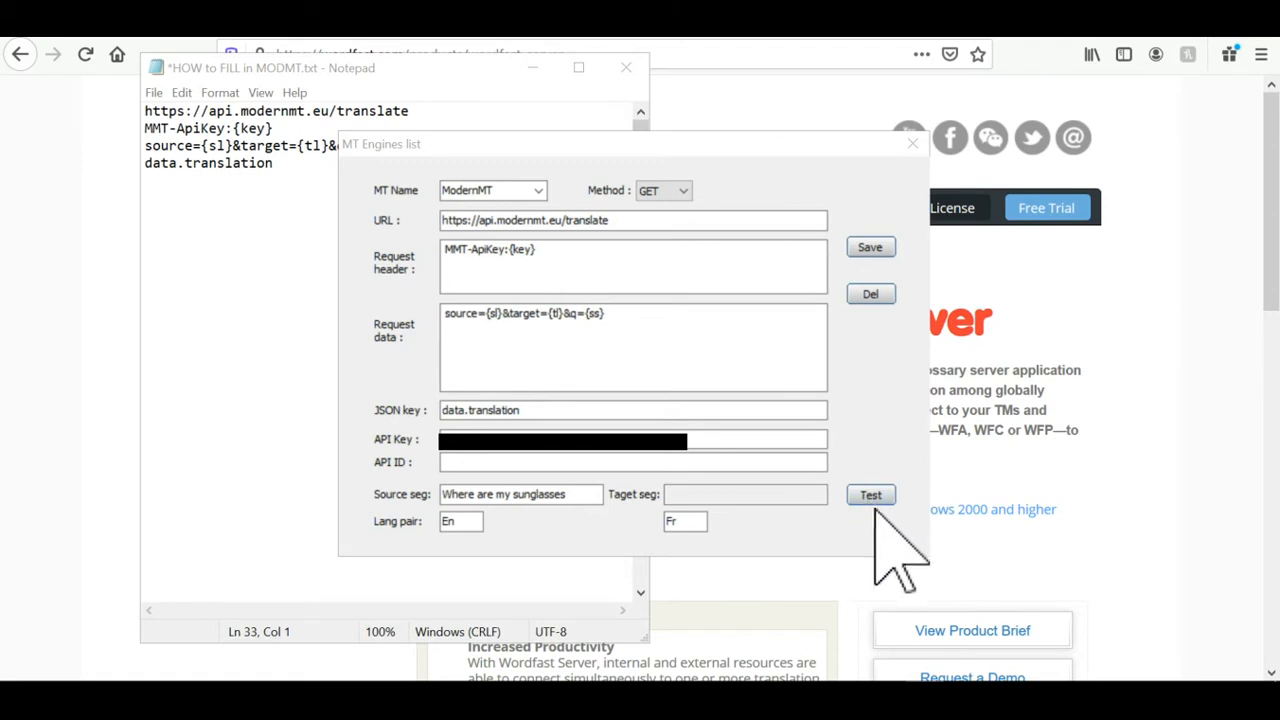
Test-translate the sunglasses sample sentence from English into French
{"action": "left_click", "coordinate": [870, 496]}
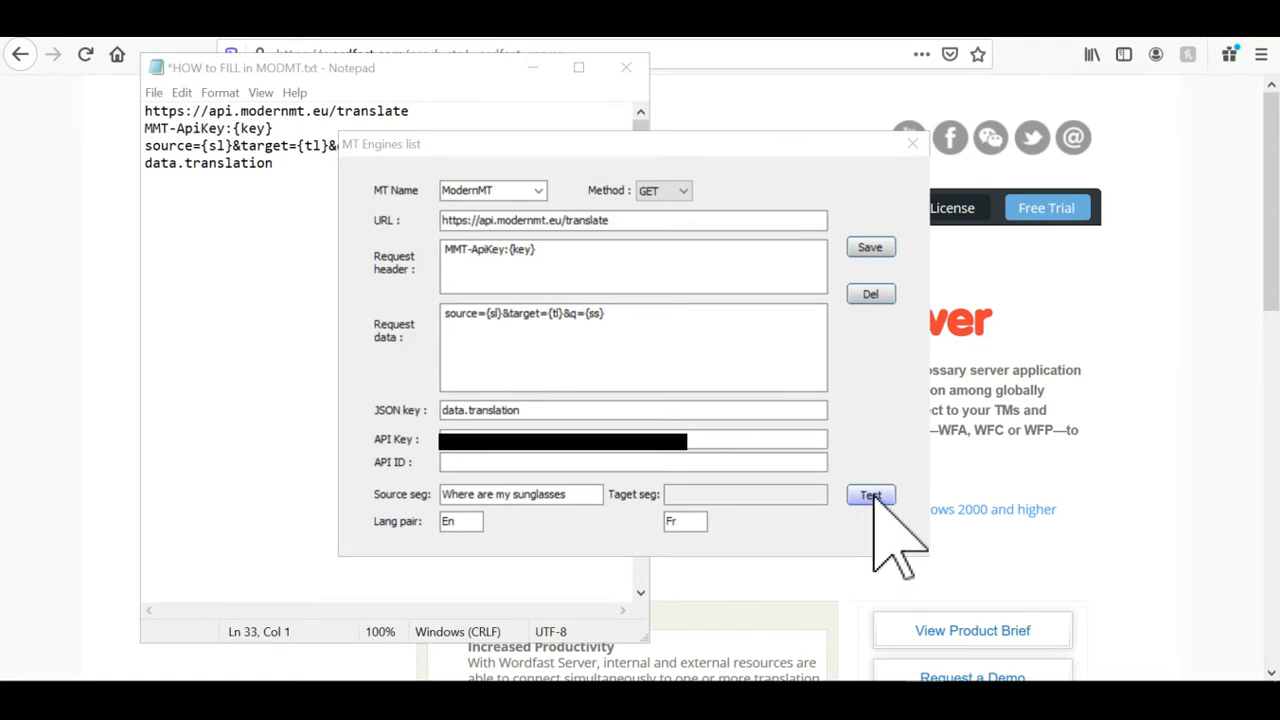
{"action": "left_click", "coordinate": [870, 494]}
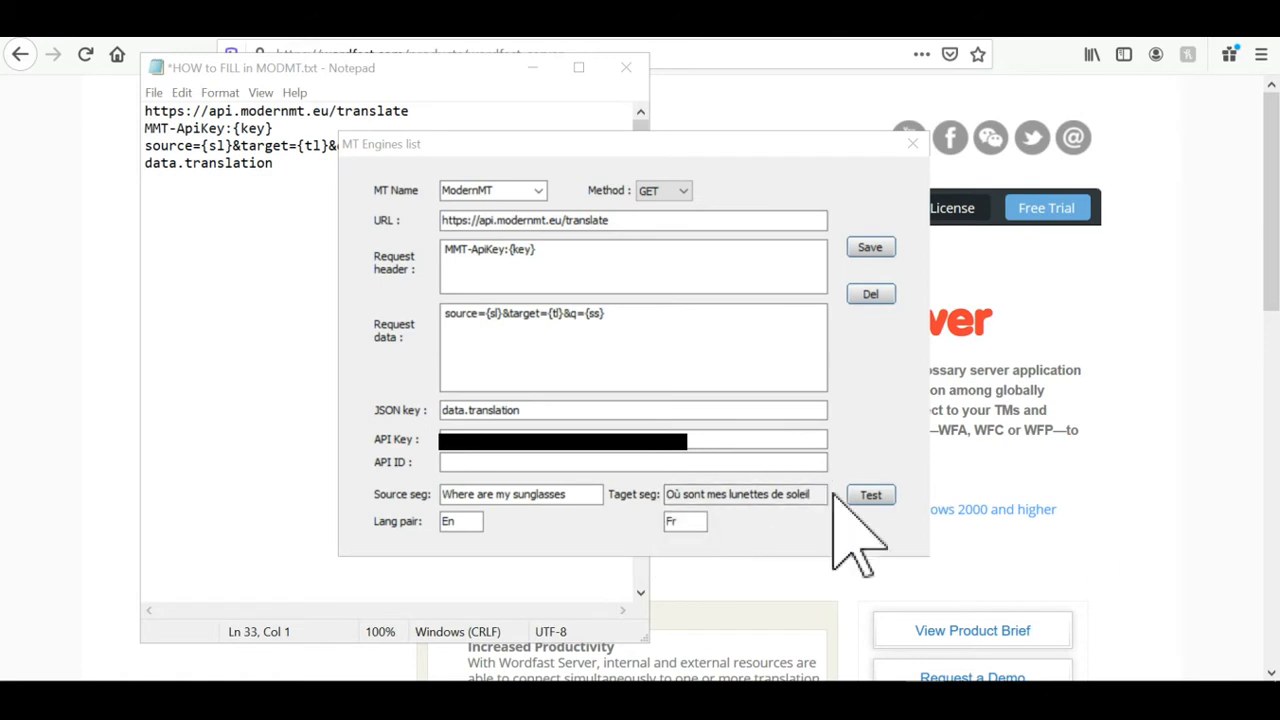
{"action": "mouse_move", "coordinate": [864, 596]}
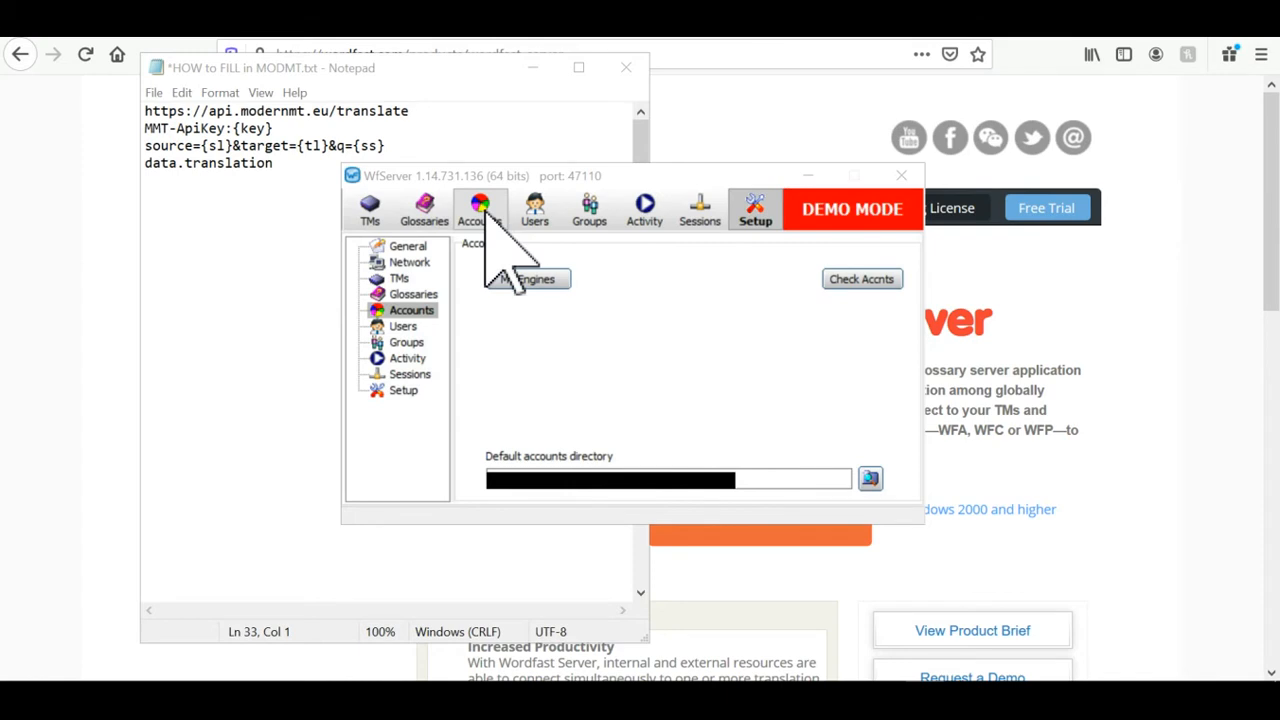
Set ModernMT as the MT engine of the en2frMMT account and confirm
{"action": "left_click", "coordinate": [480, 204]}
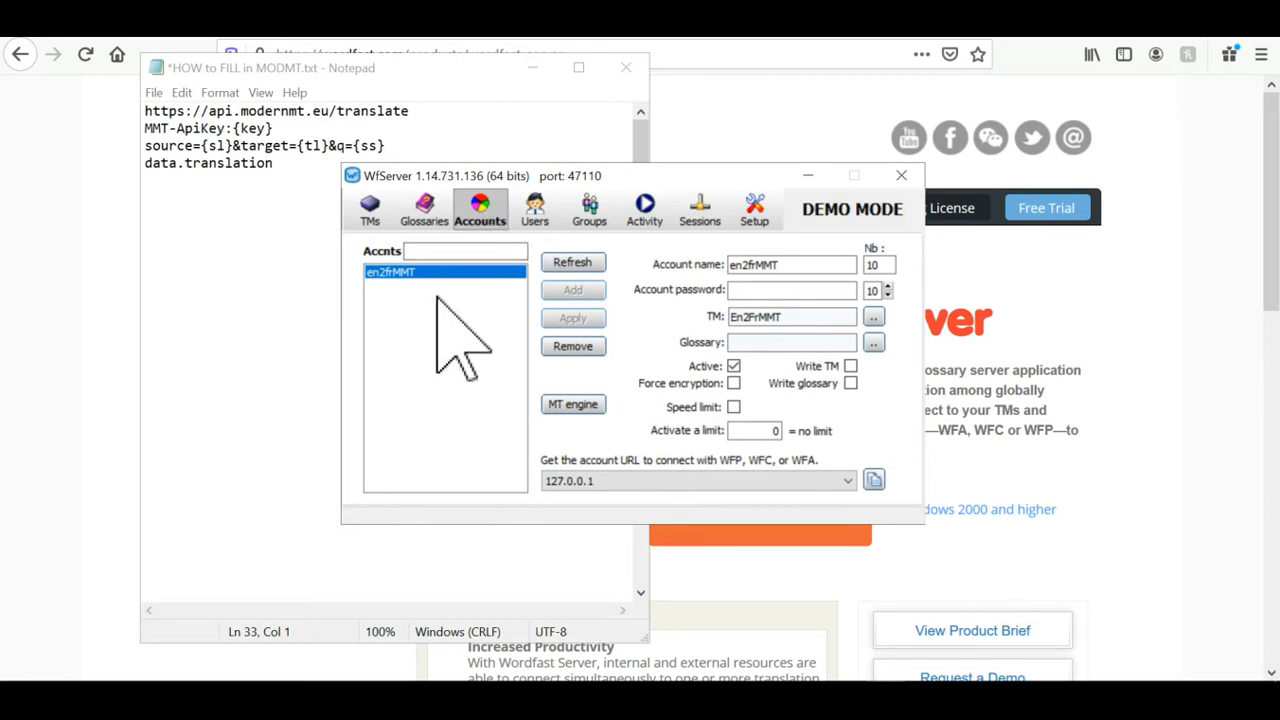
{"action": "right_click", "coordinate": [400, 272]}
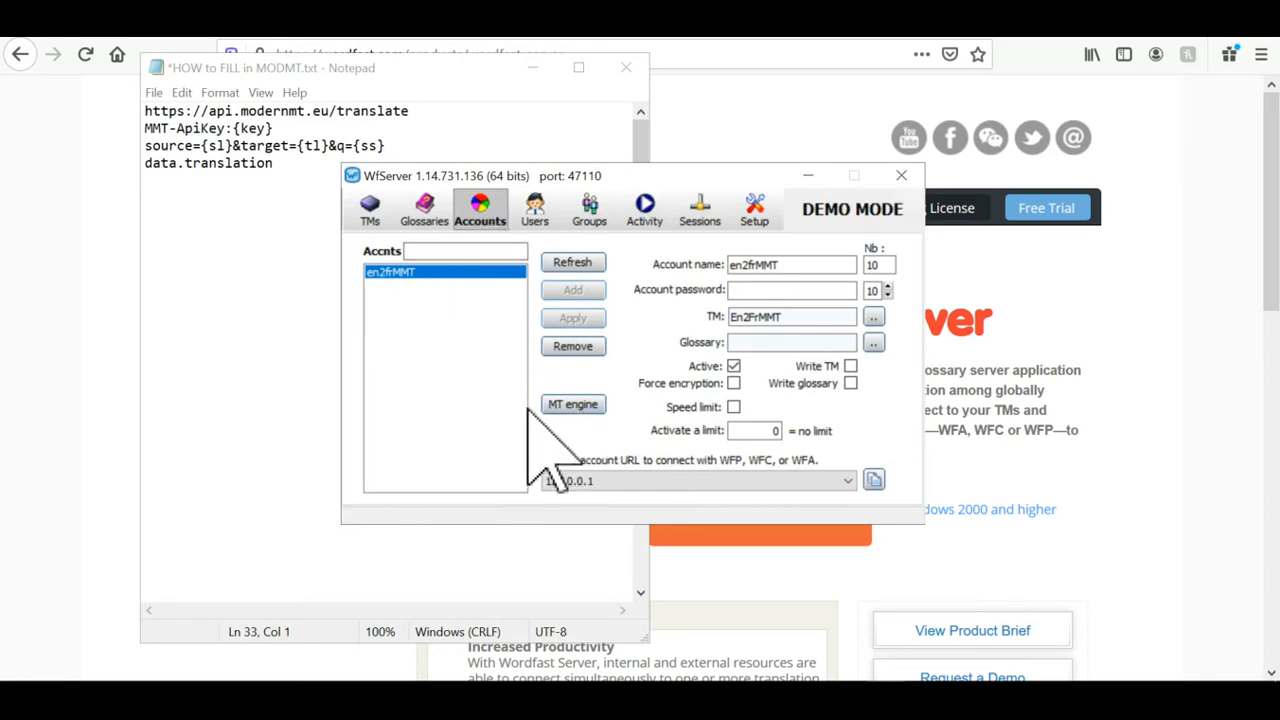
{"action": "left_click", "coordinate": [572, 404]}
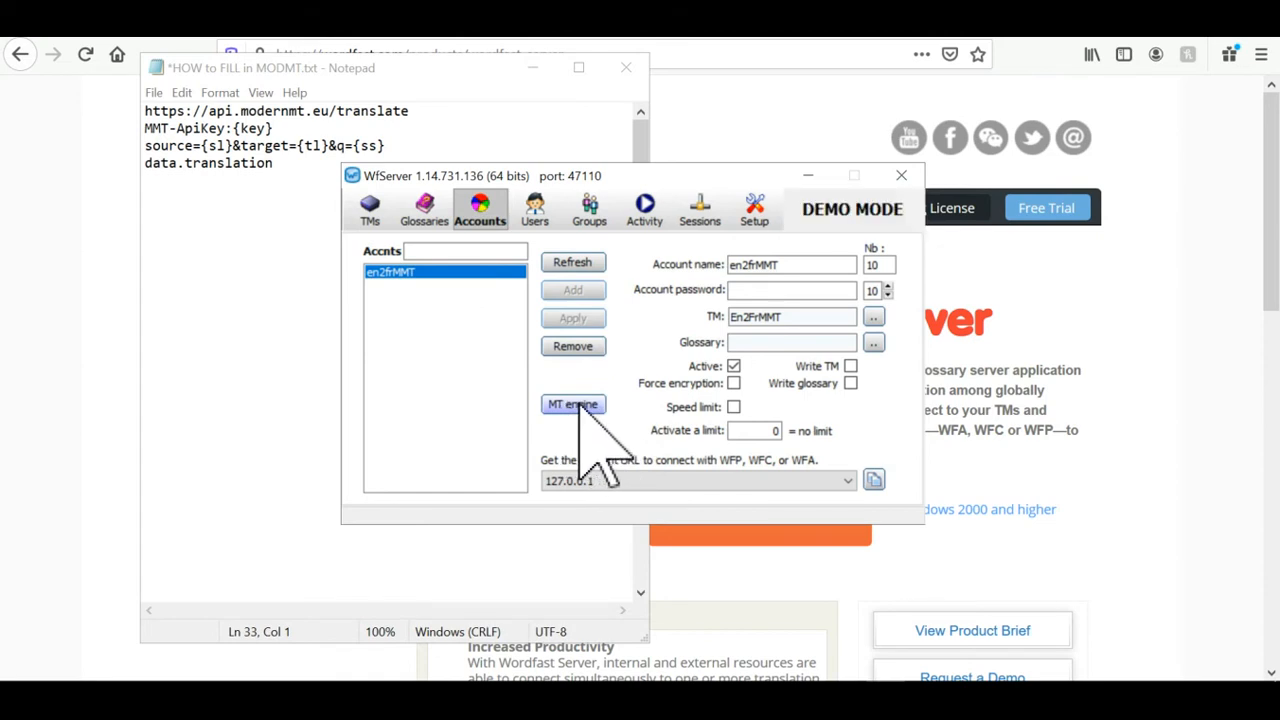
{"action": "left_click", "coordinate": [572, 404]}
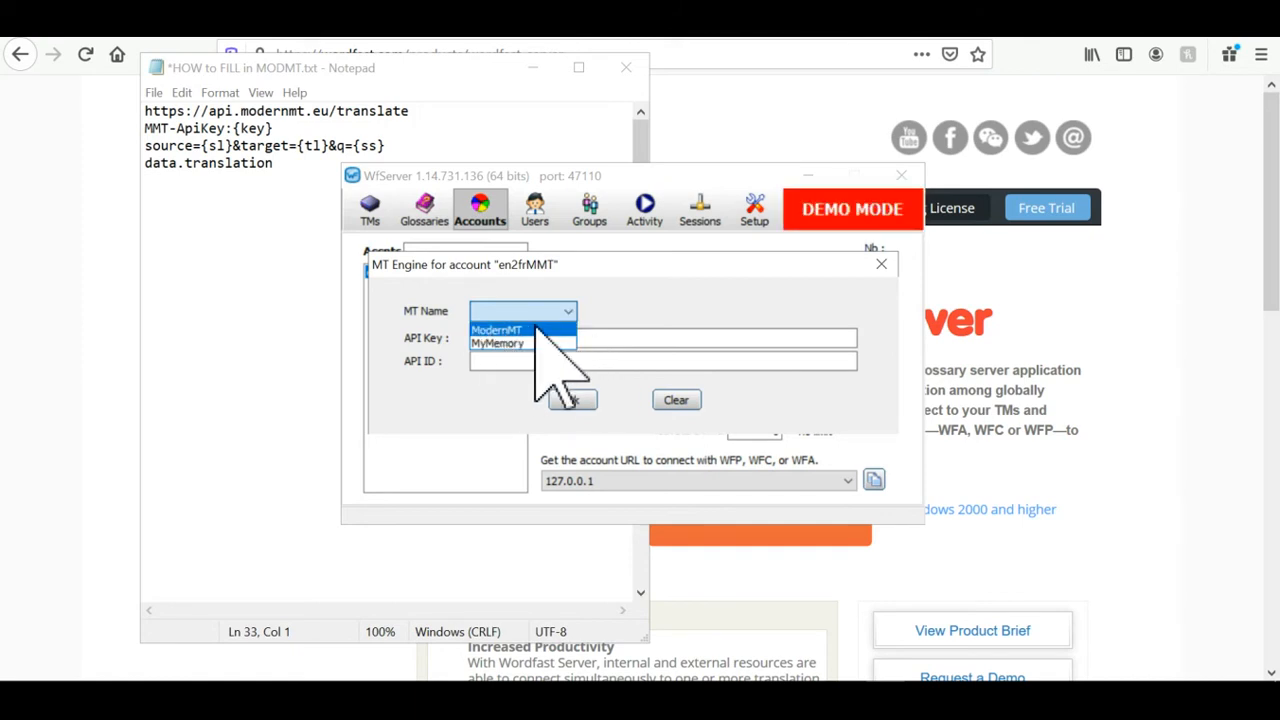
{"action": "left_click", "coordinate": [498, 328]}
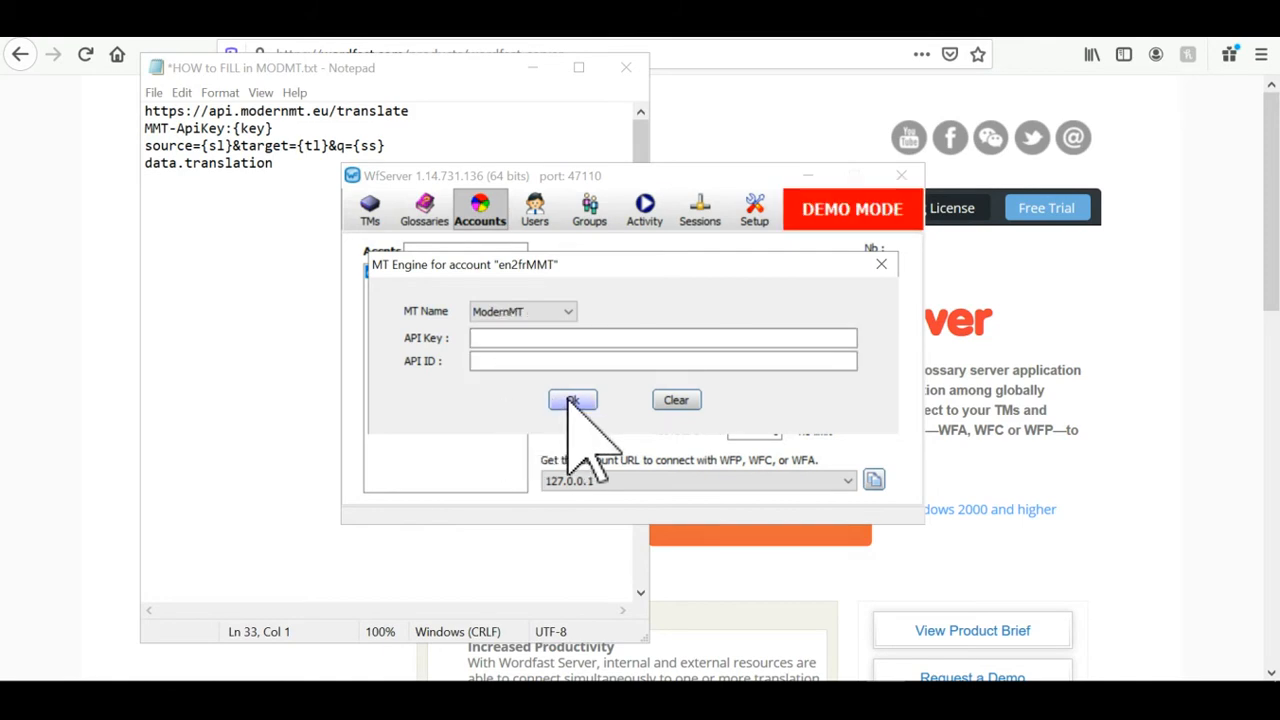
{"action": "left_click", "coordinate": [572, 400]}
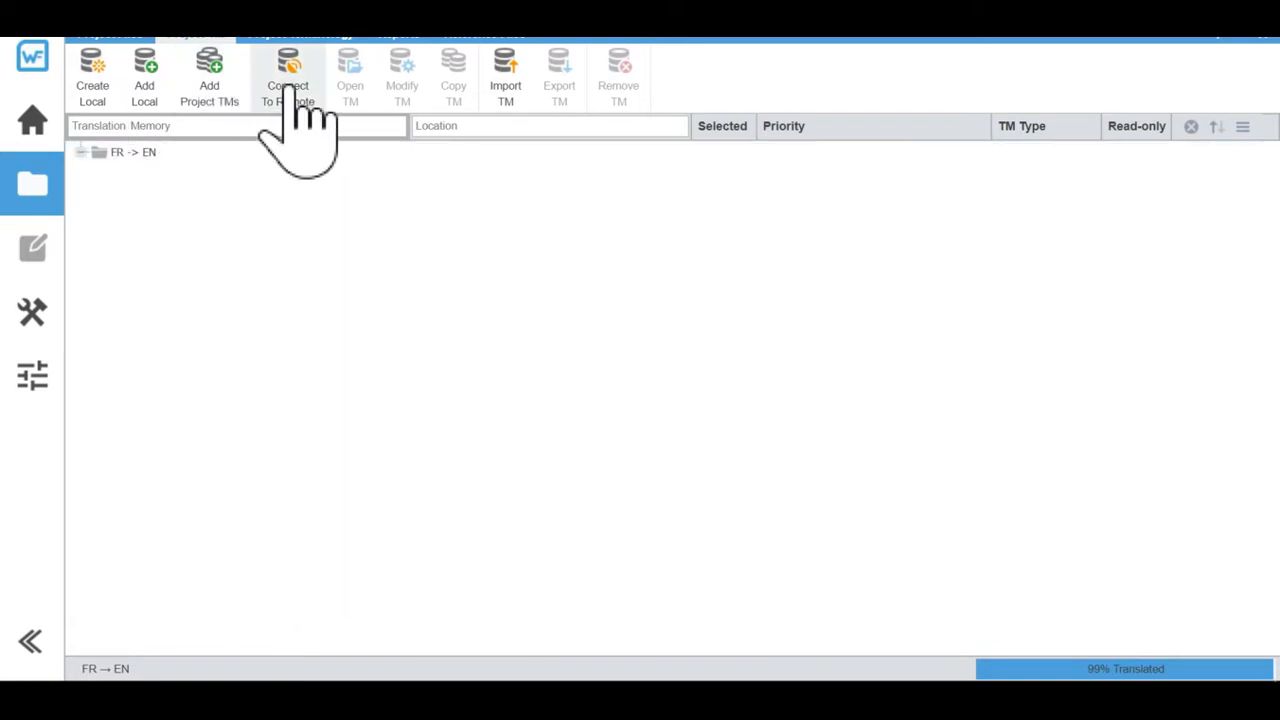
Connect a read-only WF Server TM named ModernMT on account en2frMMT, test it and add it
{"action": "left_click", "coordinate": [288, 70]}
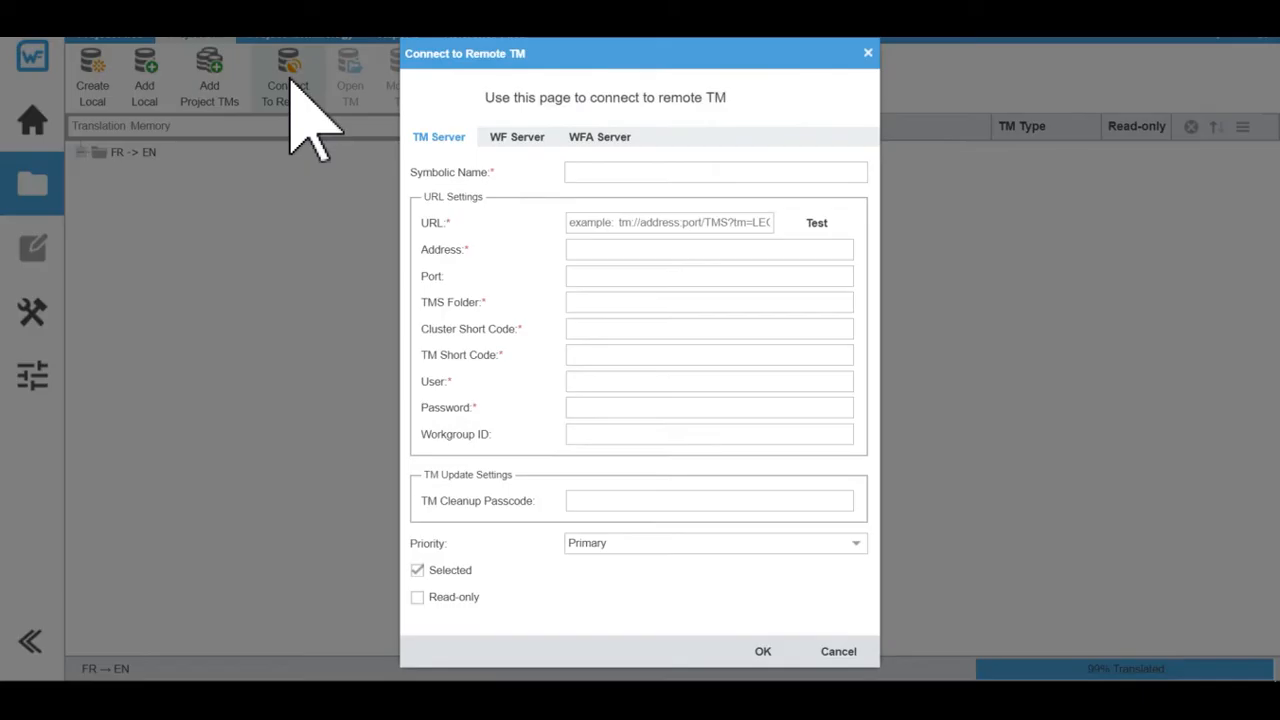
{"action": "left_click", "coordinate": [716, 172]}
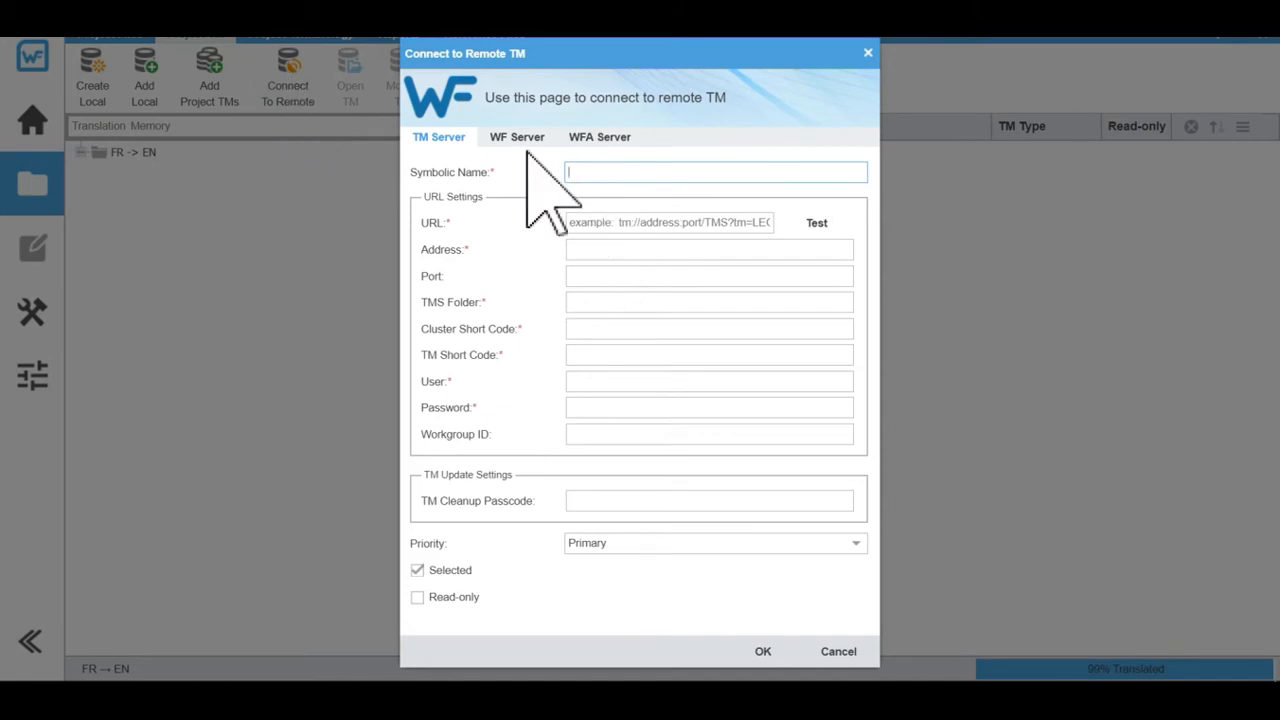
{"action": "left_click", "coordinate": [516, 136]}
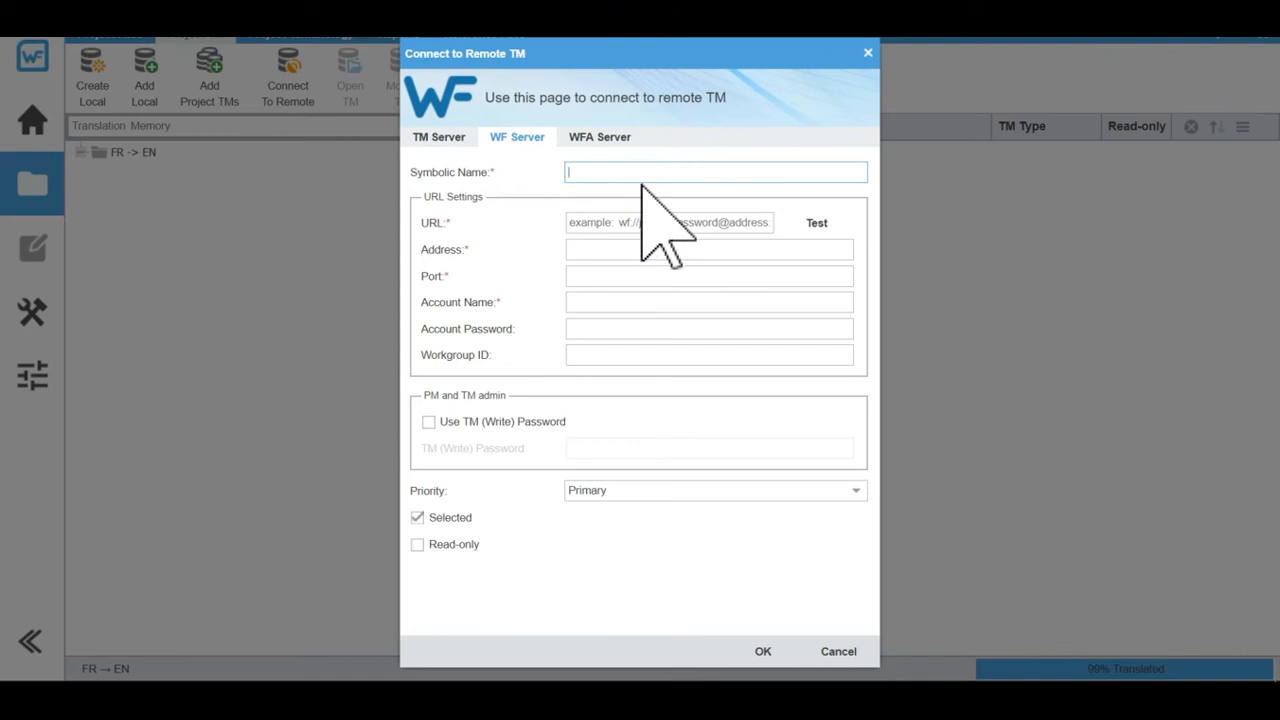
{"action": "type", "text": "ModernMT"}
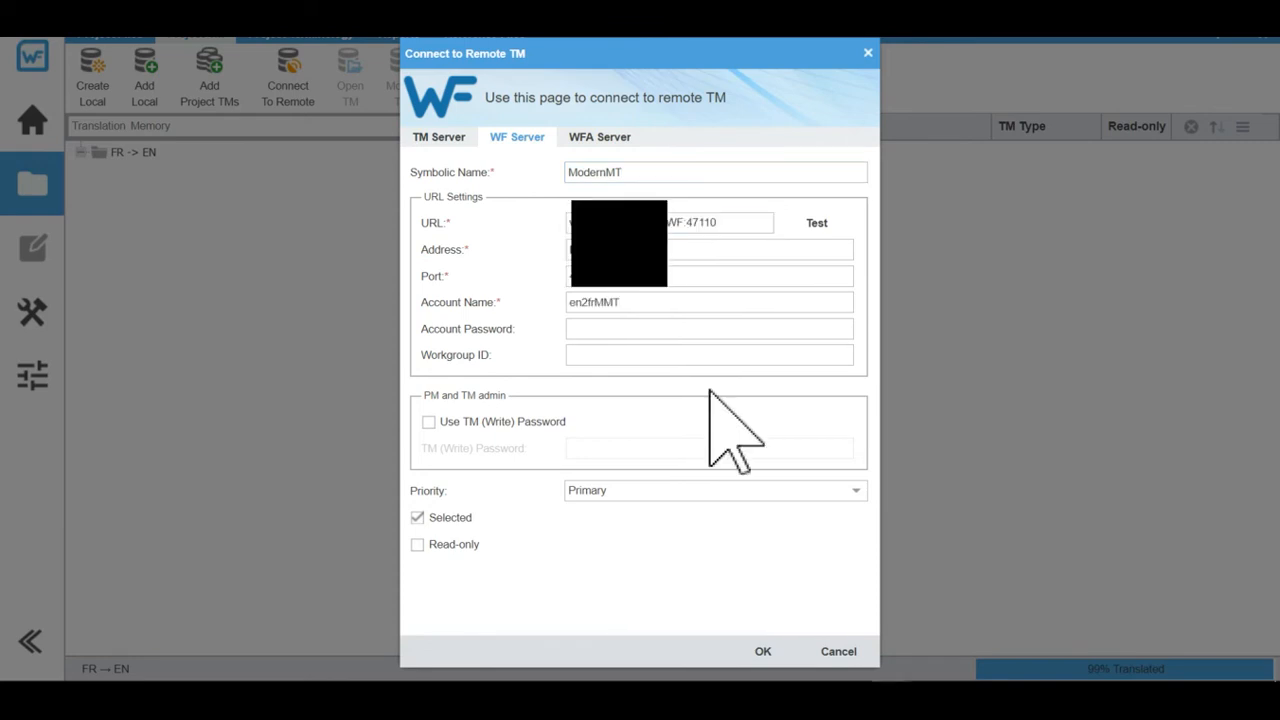
{"action": "mouse_move", "coordinate": [780, 496]}
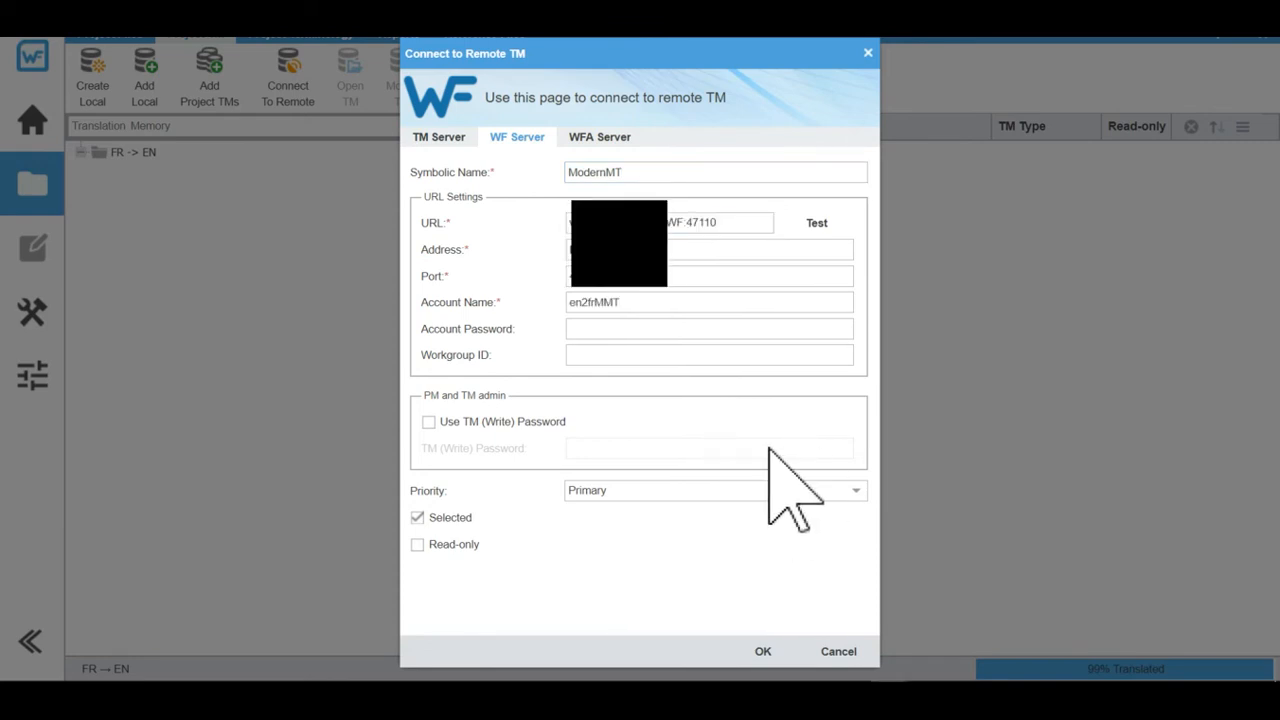
{"action": "left_click", "coordinate": [416, 544]}
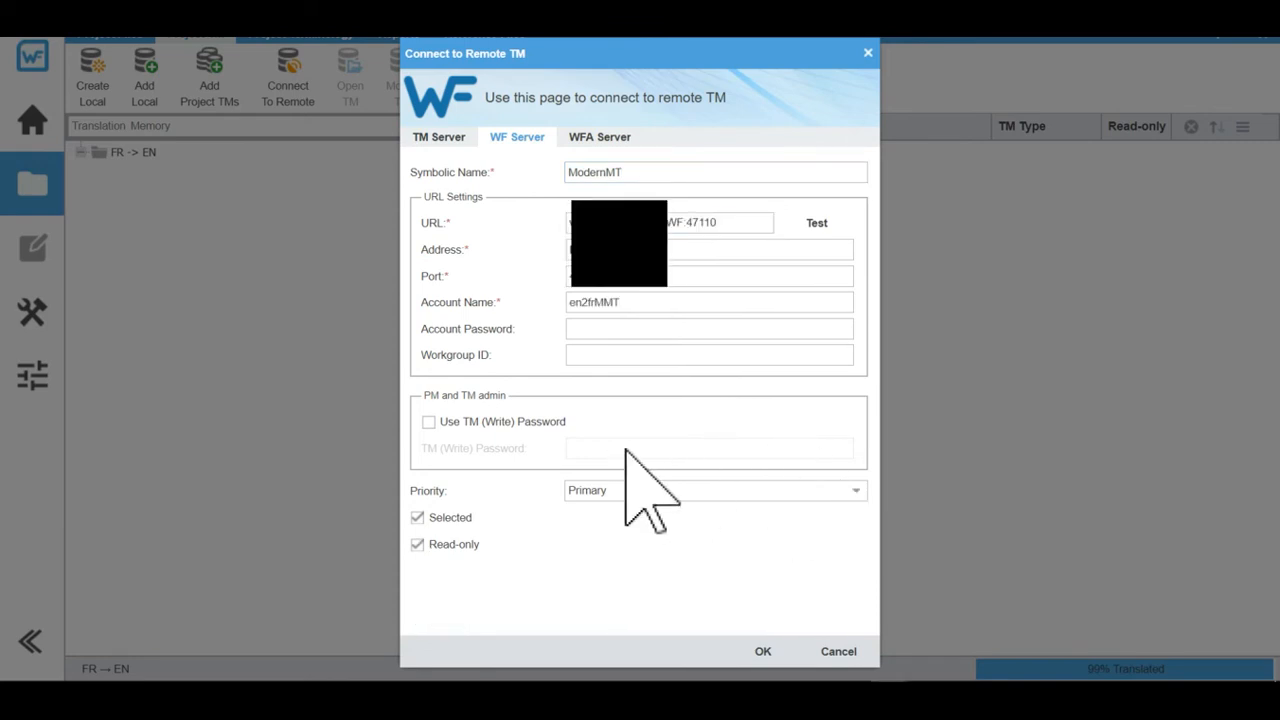
{"action": "mouse_move", "coordinate": [750, 476]}
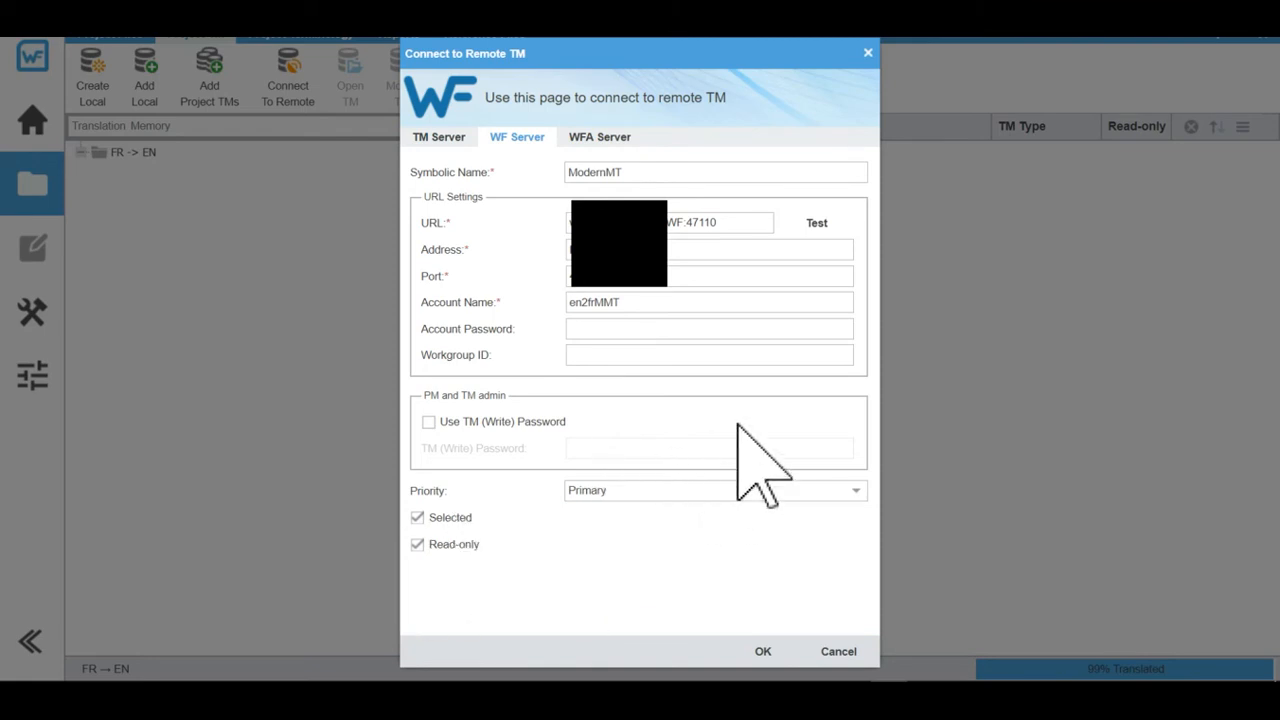
{"action": "left_click", "coordinate": [816, 222]}
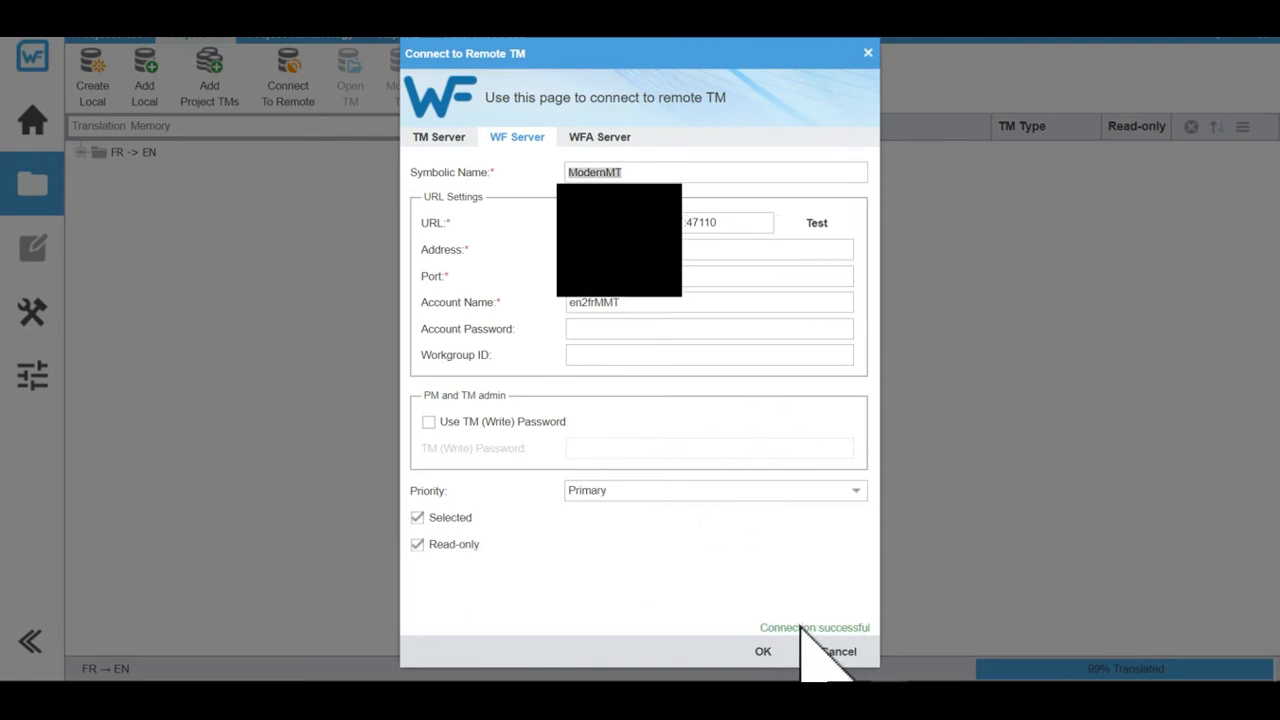
{"action": "mouse_move", "coordinate": [764, 652]}
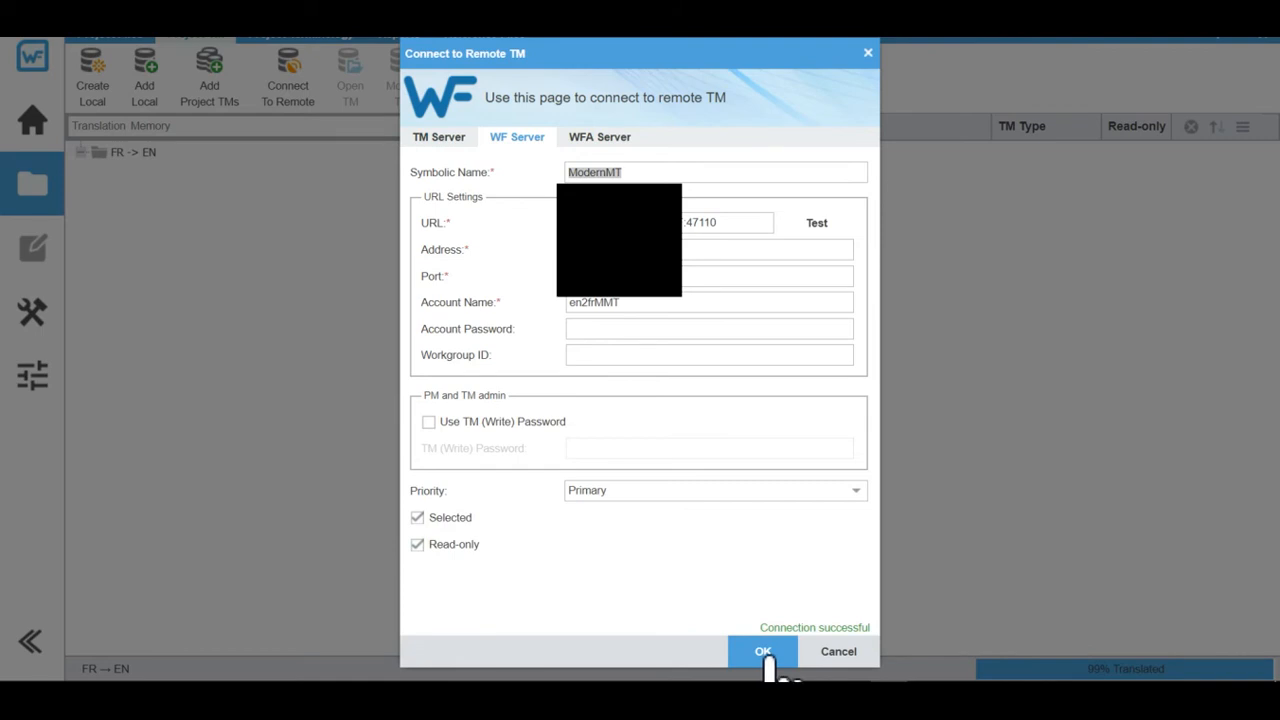
{"action": "left_click", "coordinate": [764, 652]}
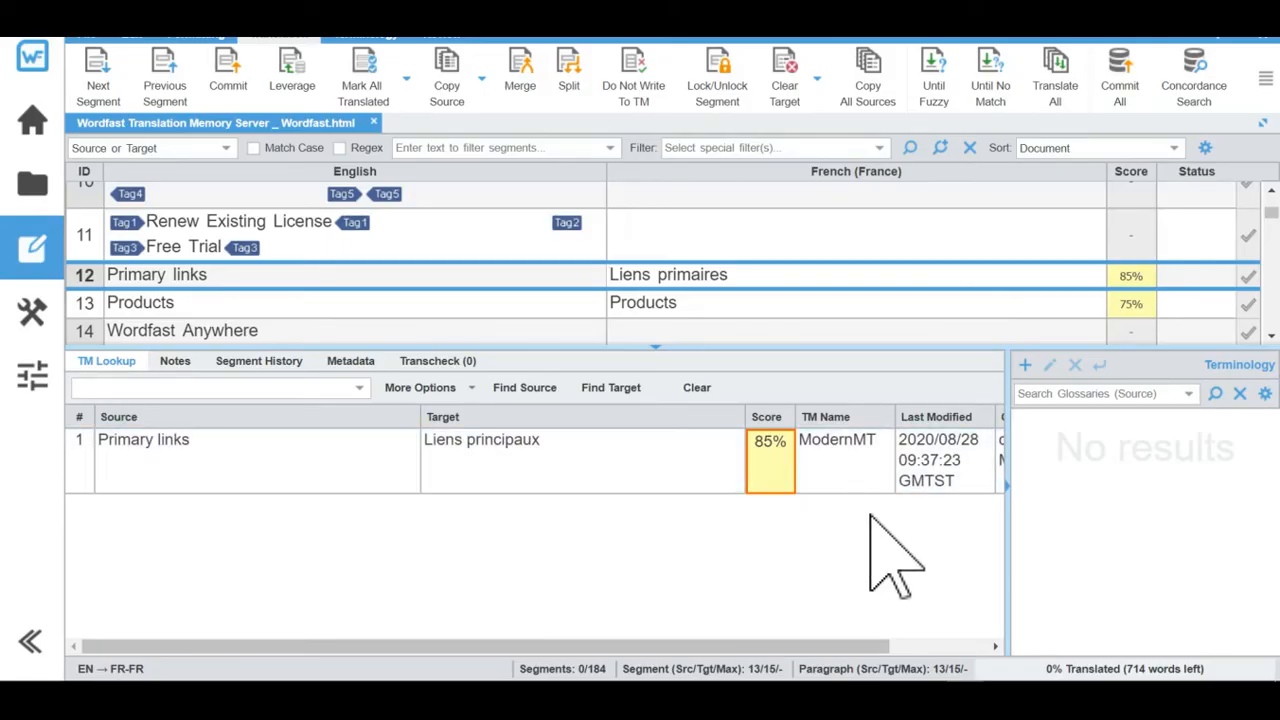
{"action": "mouse_move", "coordinate": [850, 464]}
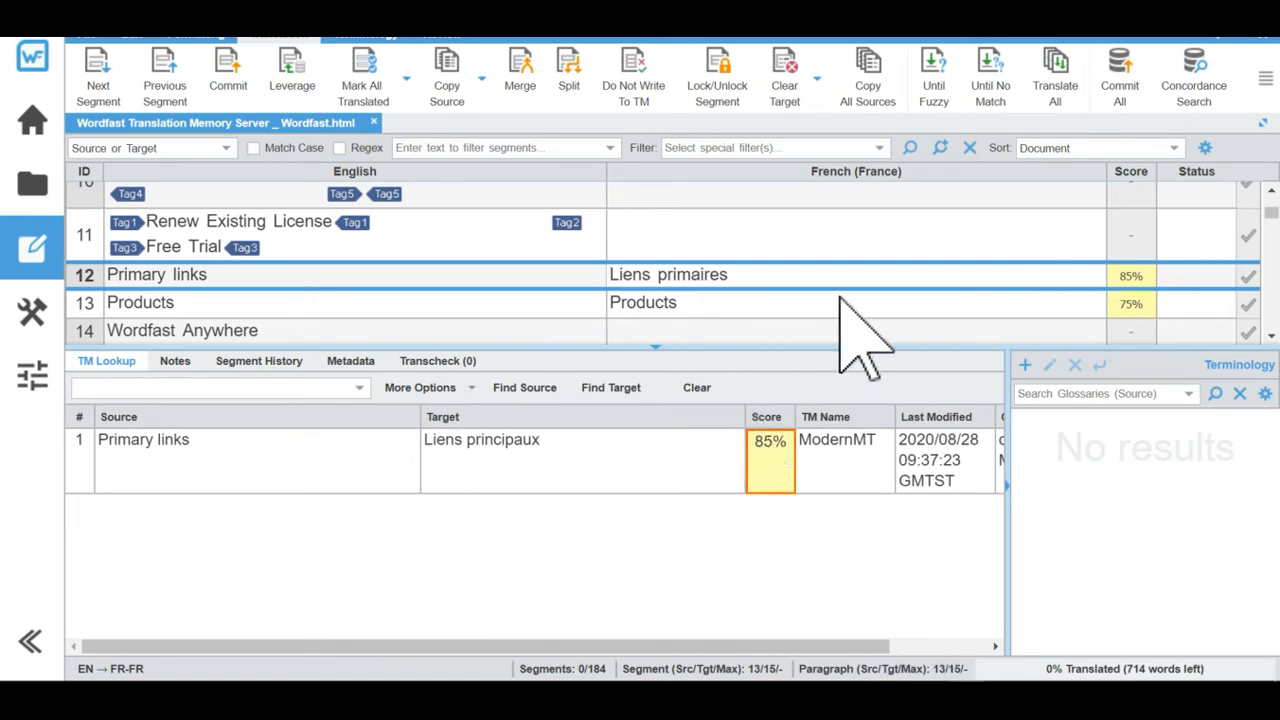
{"action": "mouse_move", "coordinate": [716, 264]}
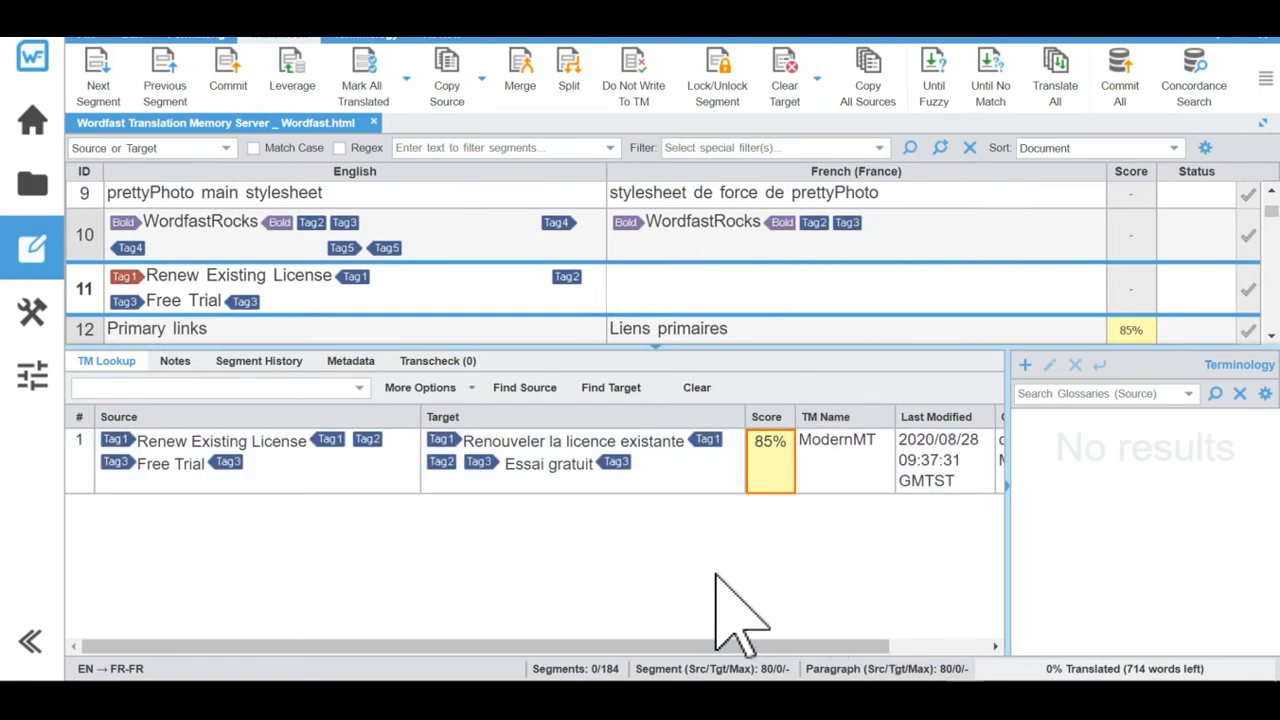
{"action": "scroll", "scroll_direction": "down", "scroll_amount": 3}
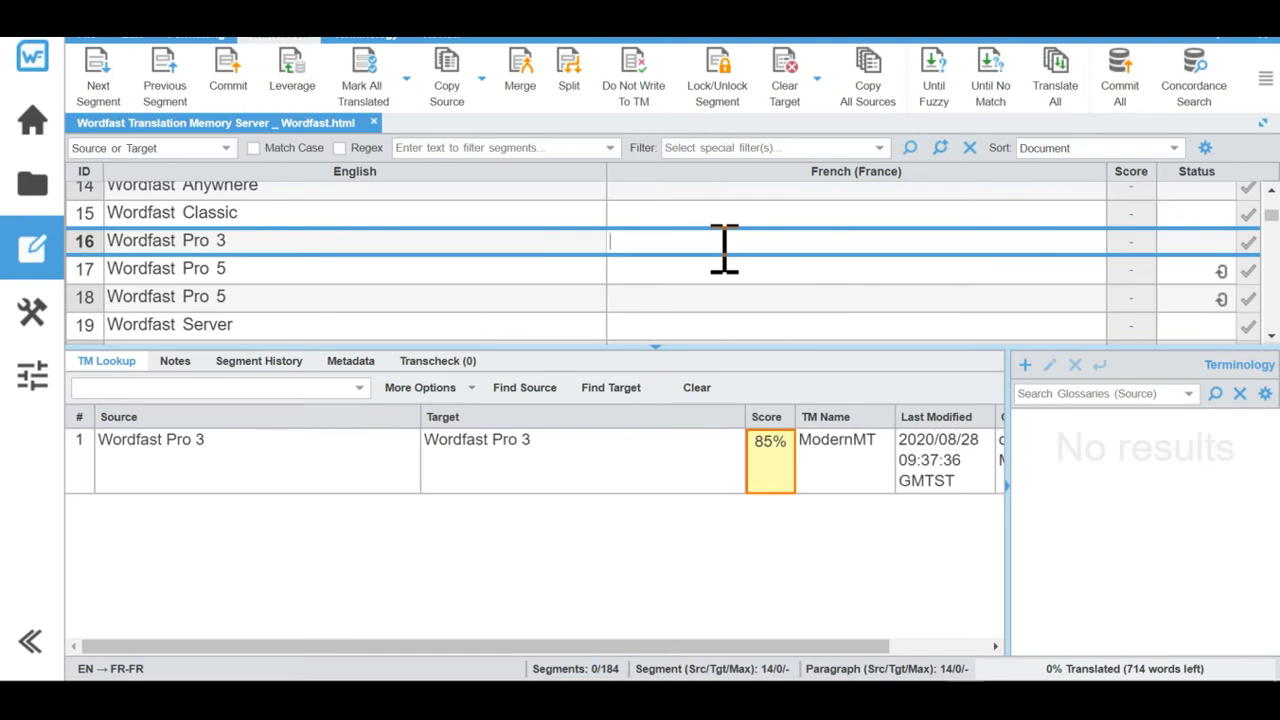
{"action": "scroll", "scroll_direction": "down", "scroll_amount": 3}
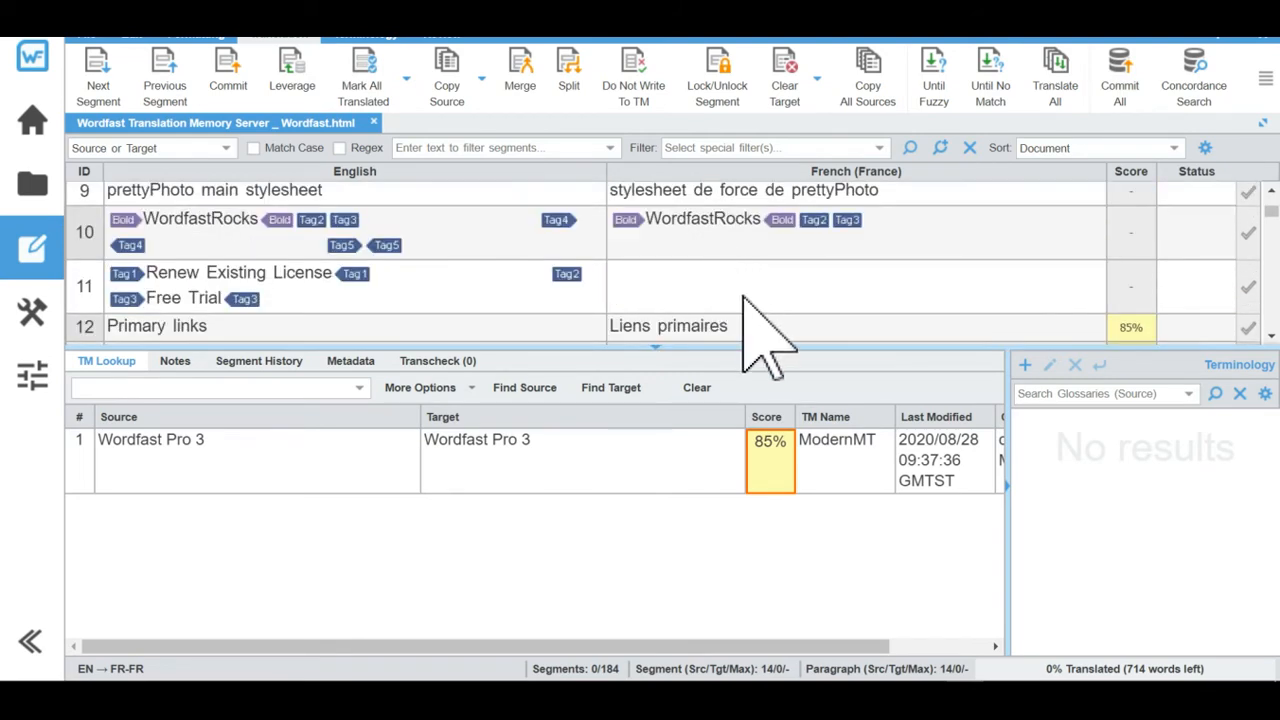
{"action": "left_click", "coordinate": [700, 284]}
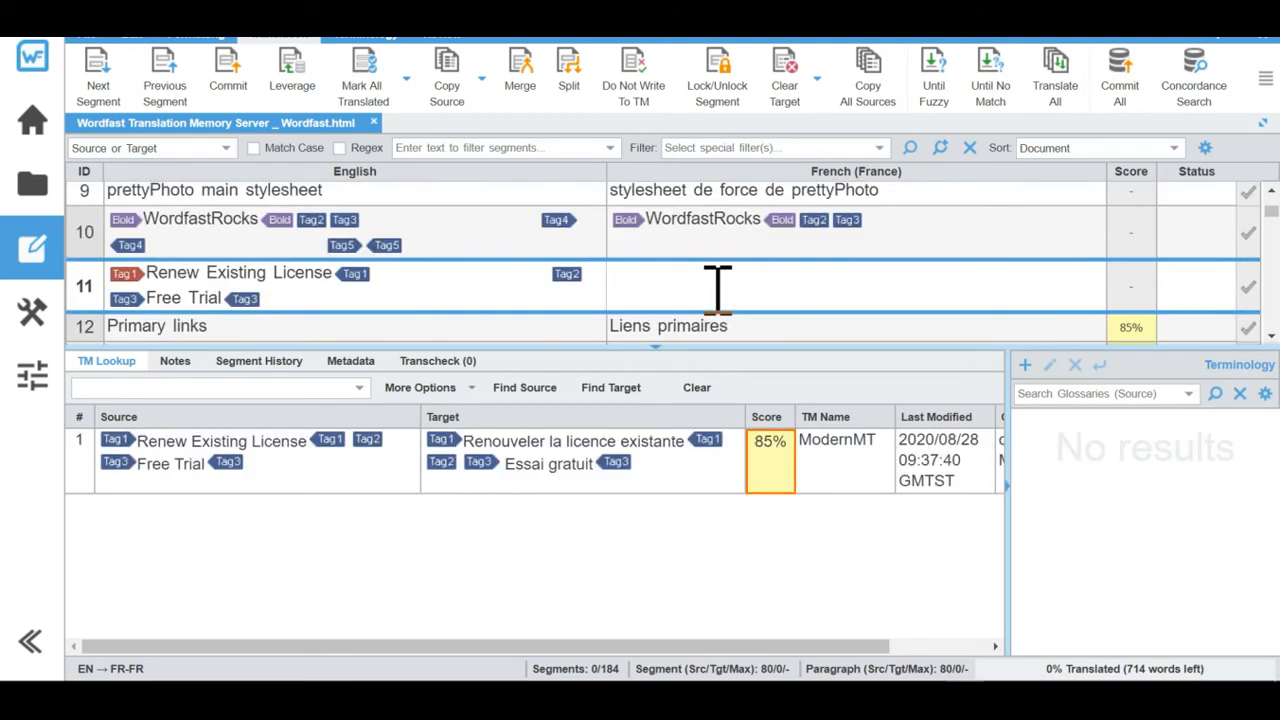
{"action": "mouse_move", "coordinate": [700, 640]}
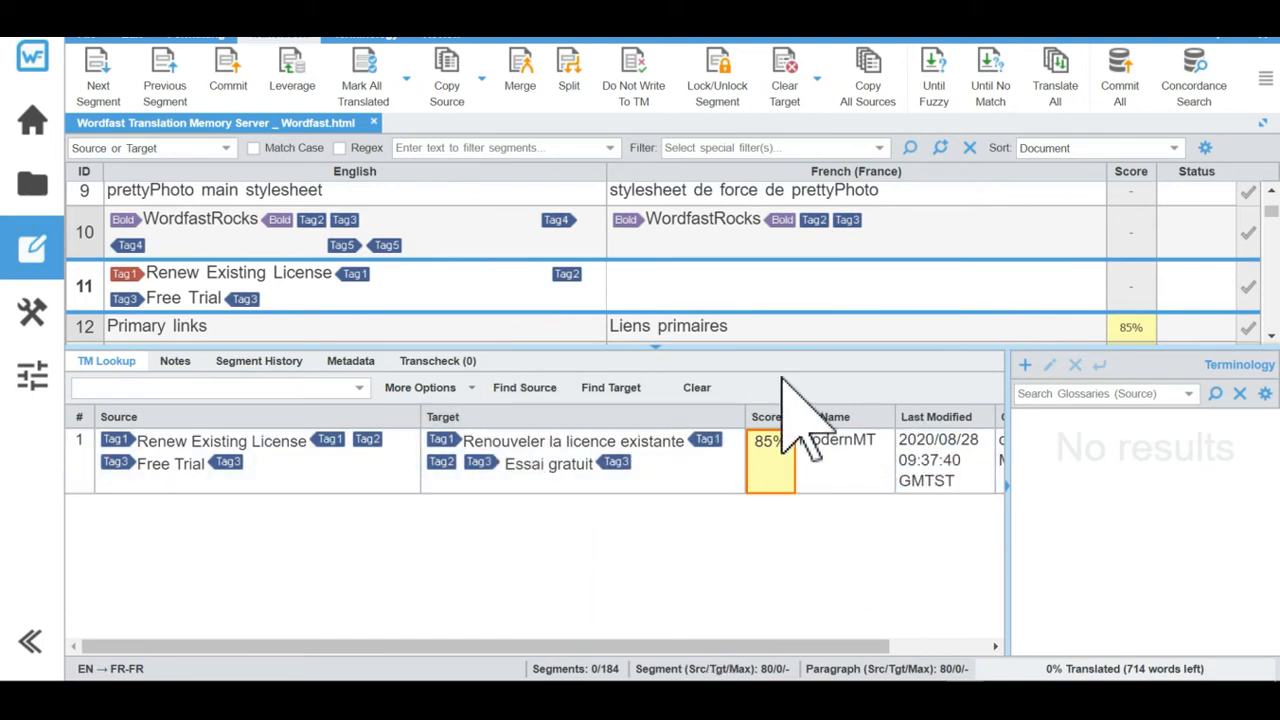
{"action": "mouse_move", "coordinate": [804, 580]}
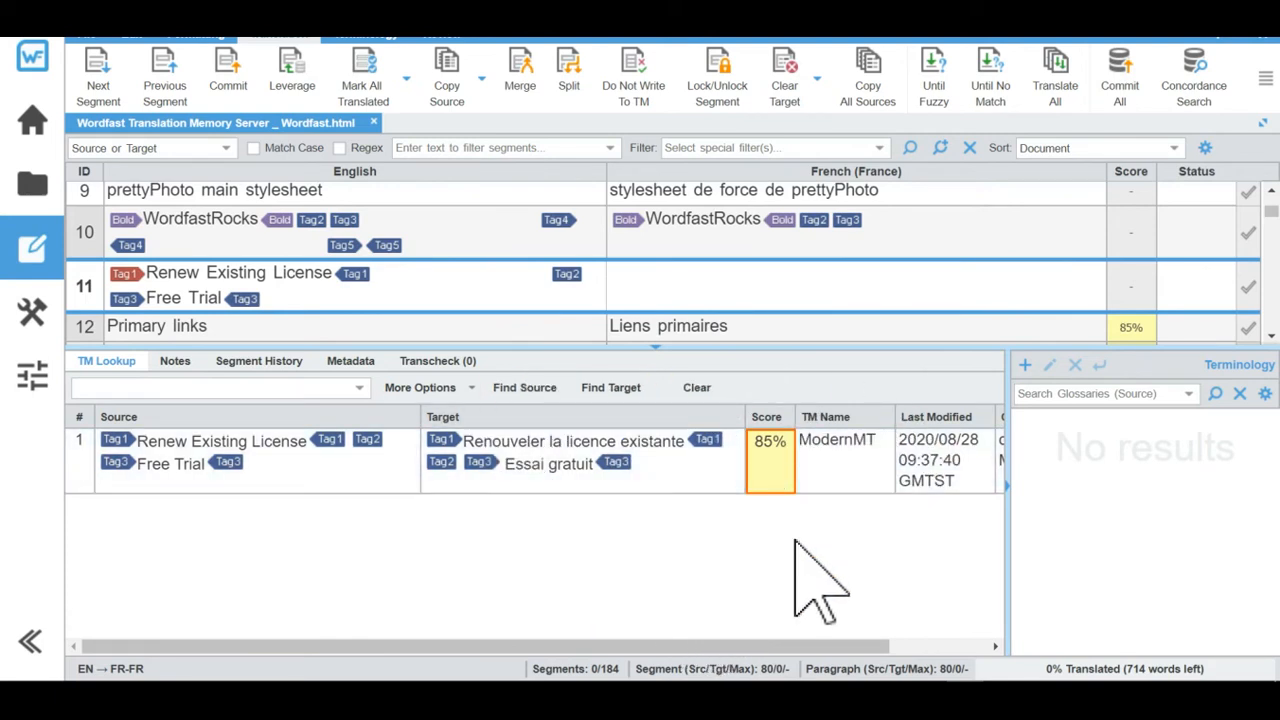
{"action": "mouse_move", "coordinate": [90, 430]}
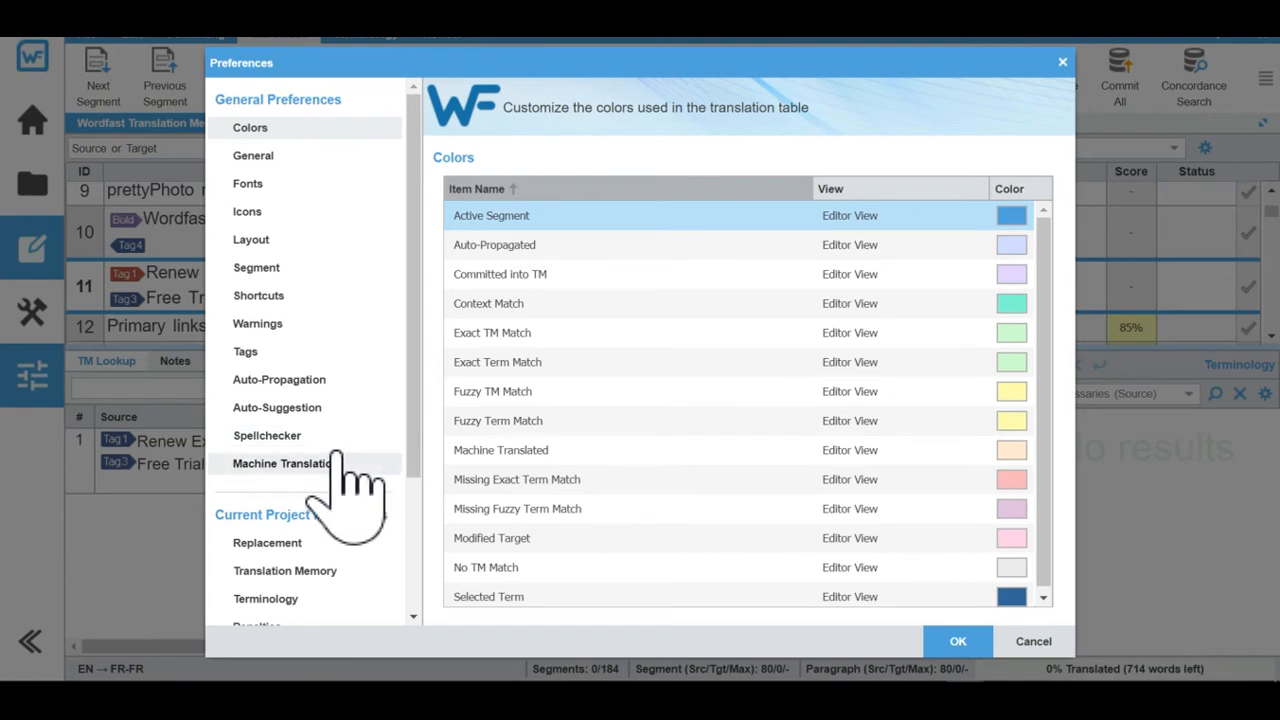
{"action": "scroll", "scroll_direction": "down", "scroll_amount": 3}
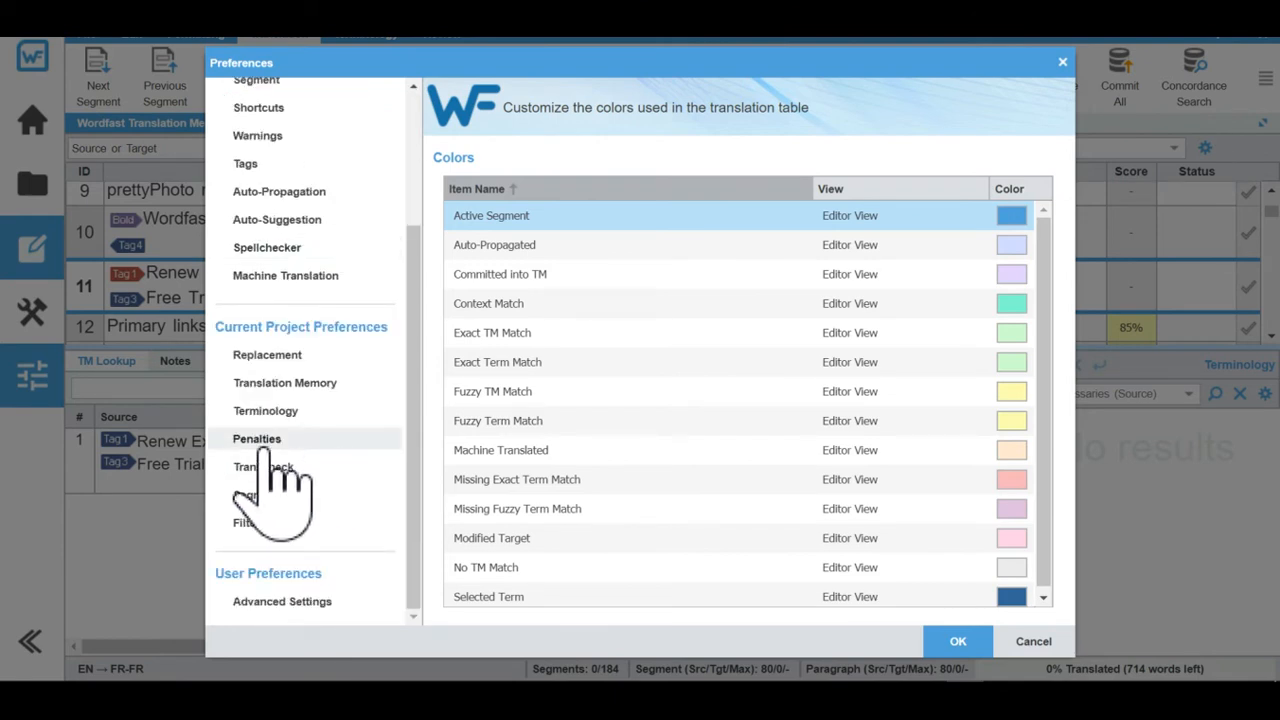
{"action": "left_click", "coordinate": [256, 438]}
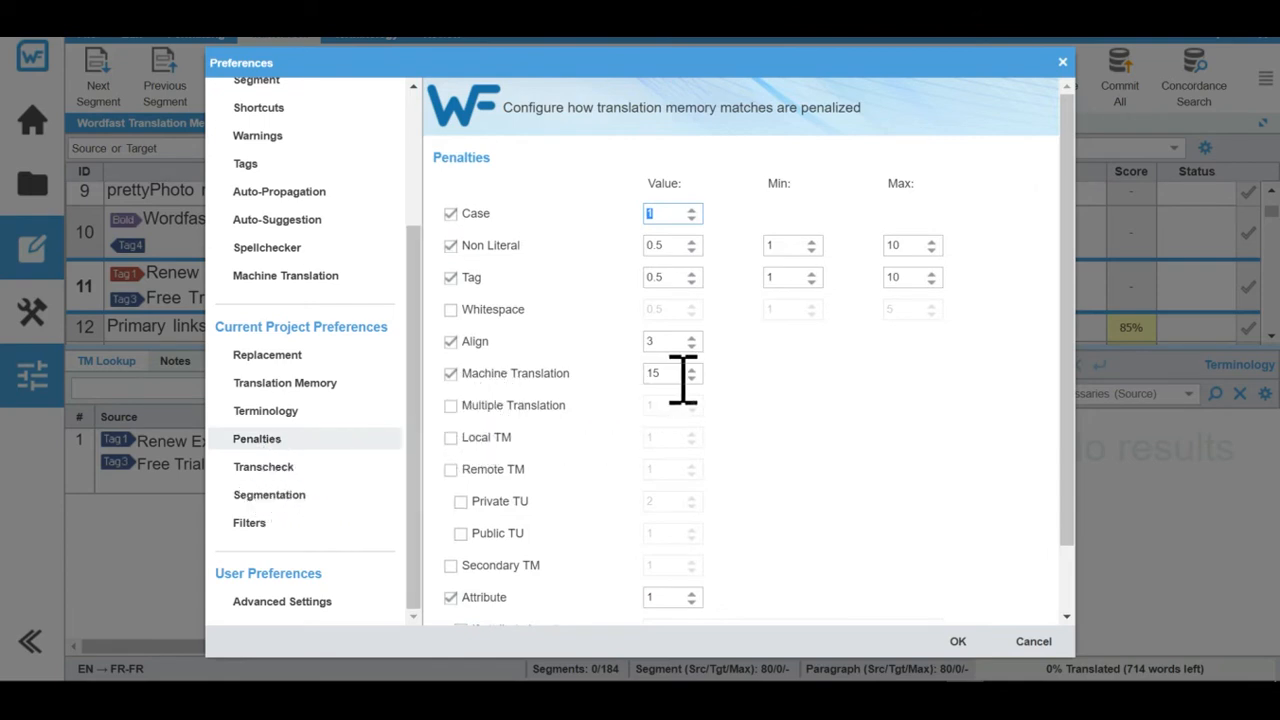
{"action": "mouse_move", "coordinate": [660, 376]}
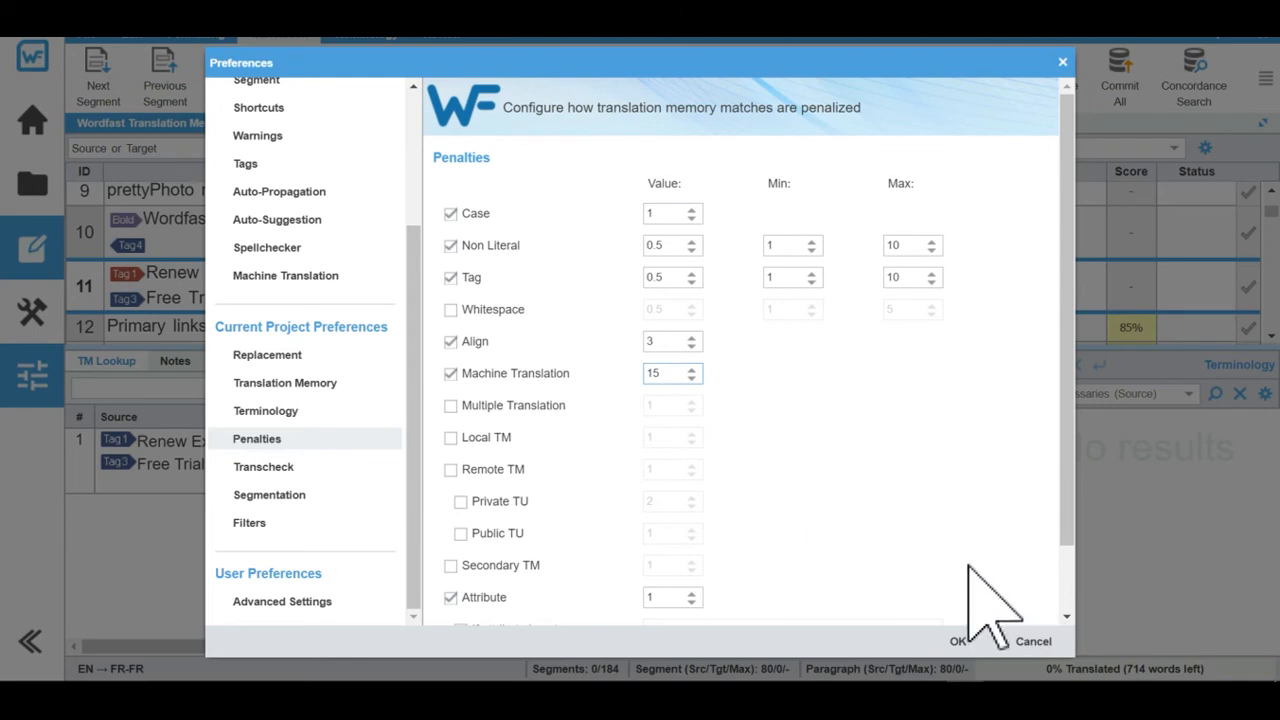
{"action": "left_click", "coordinate": [966, 640]}
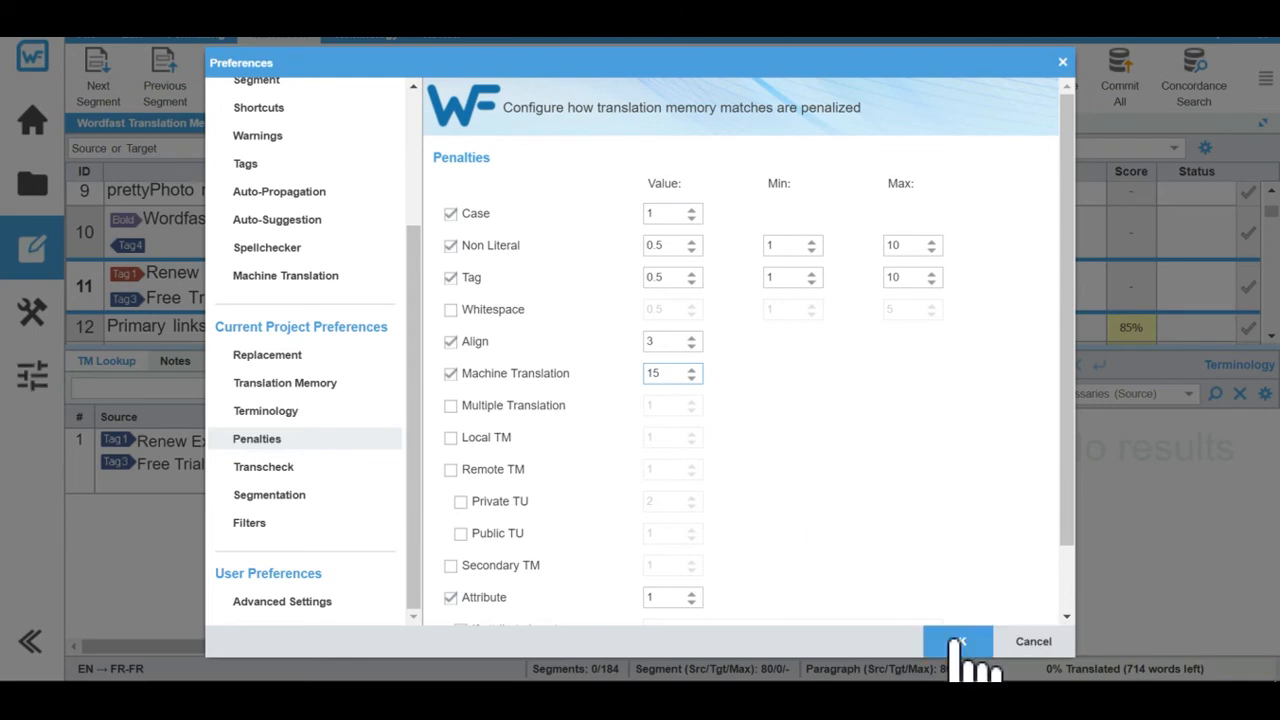
{"action": "left_click", "coordinate": [968, 642]}
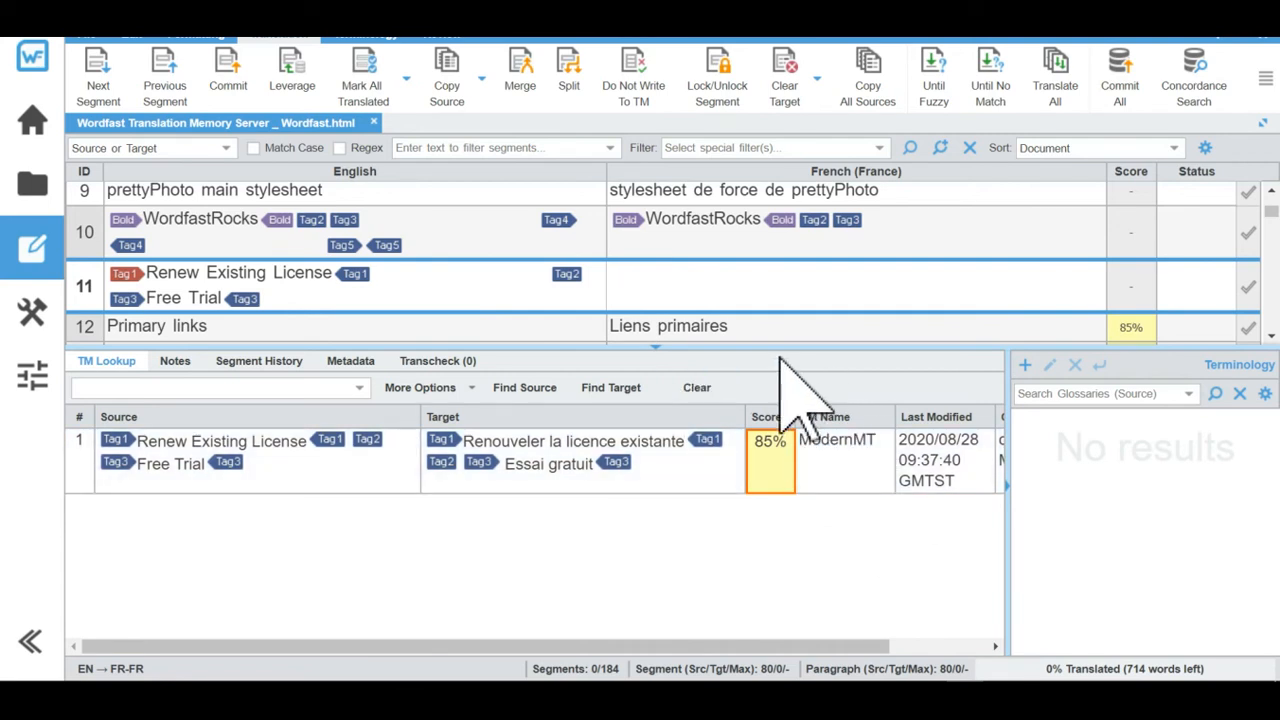